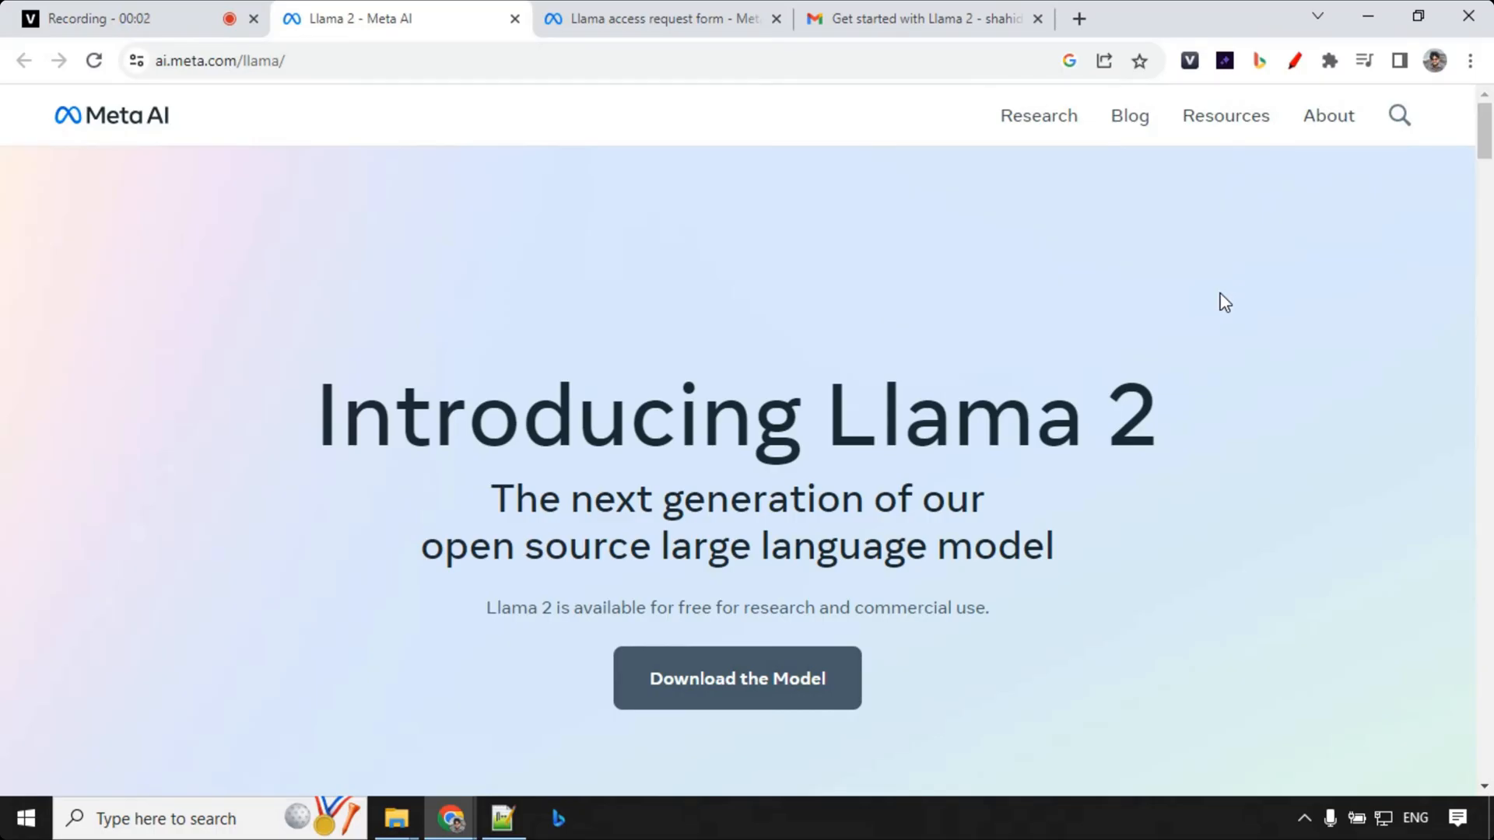
pyautogui.moveTo(1253, 415)
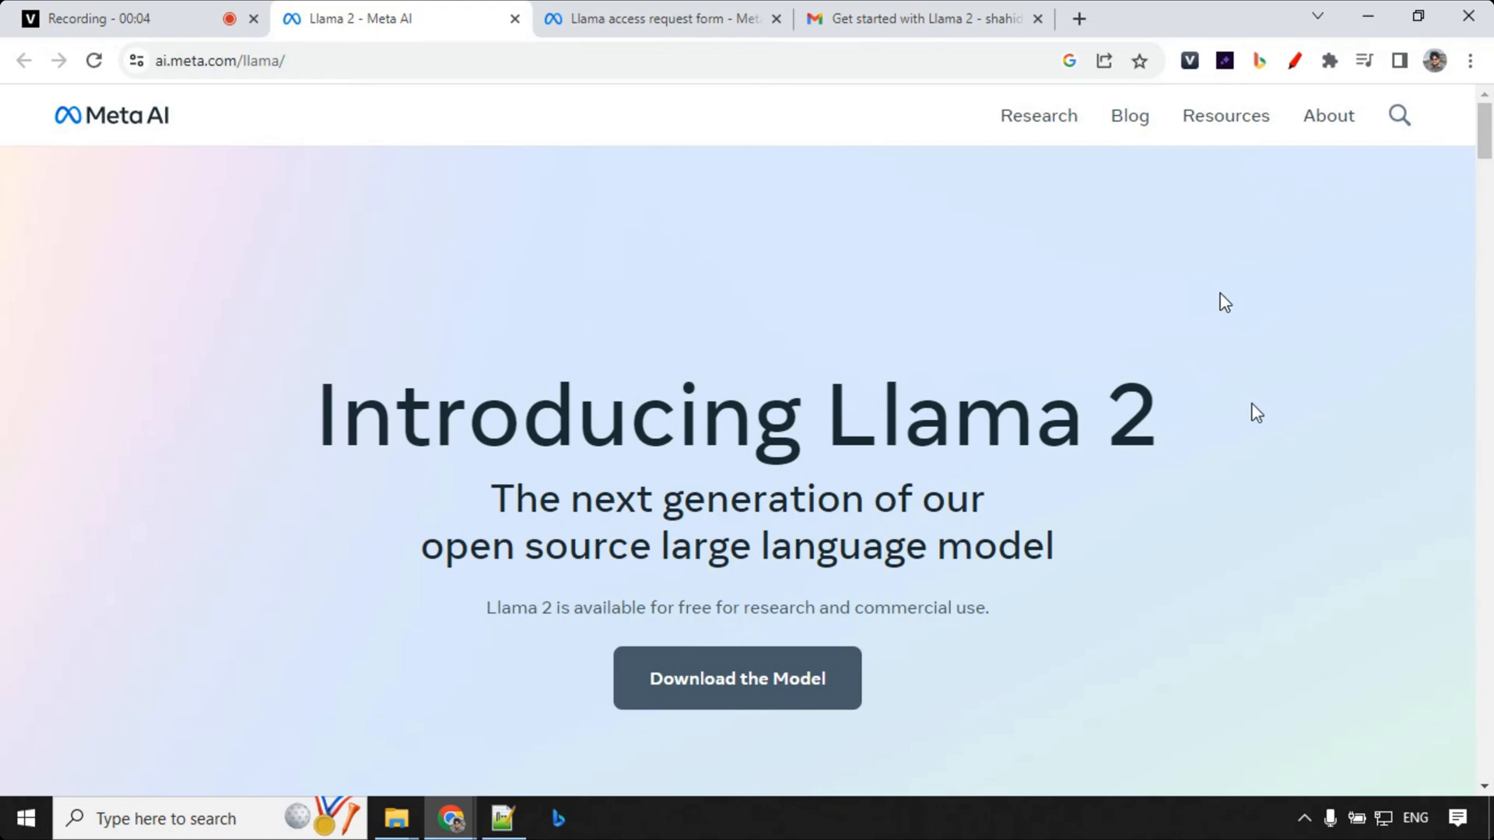
pyautogui.moveTo(409, 557)
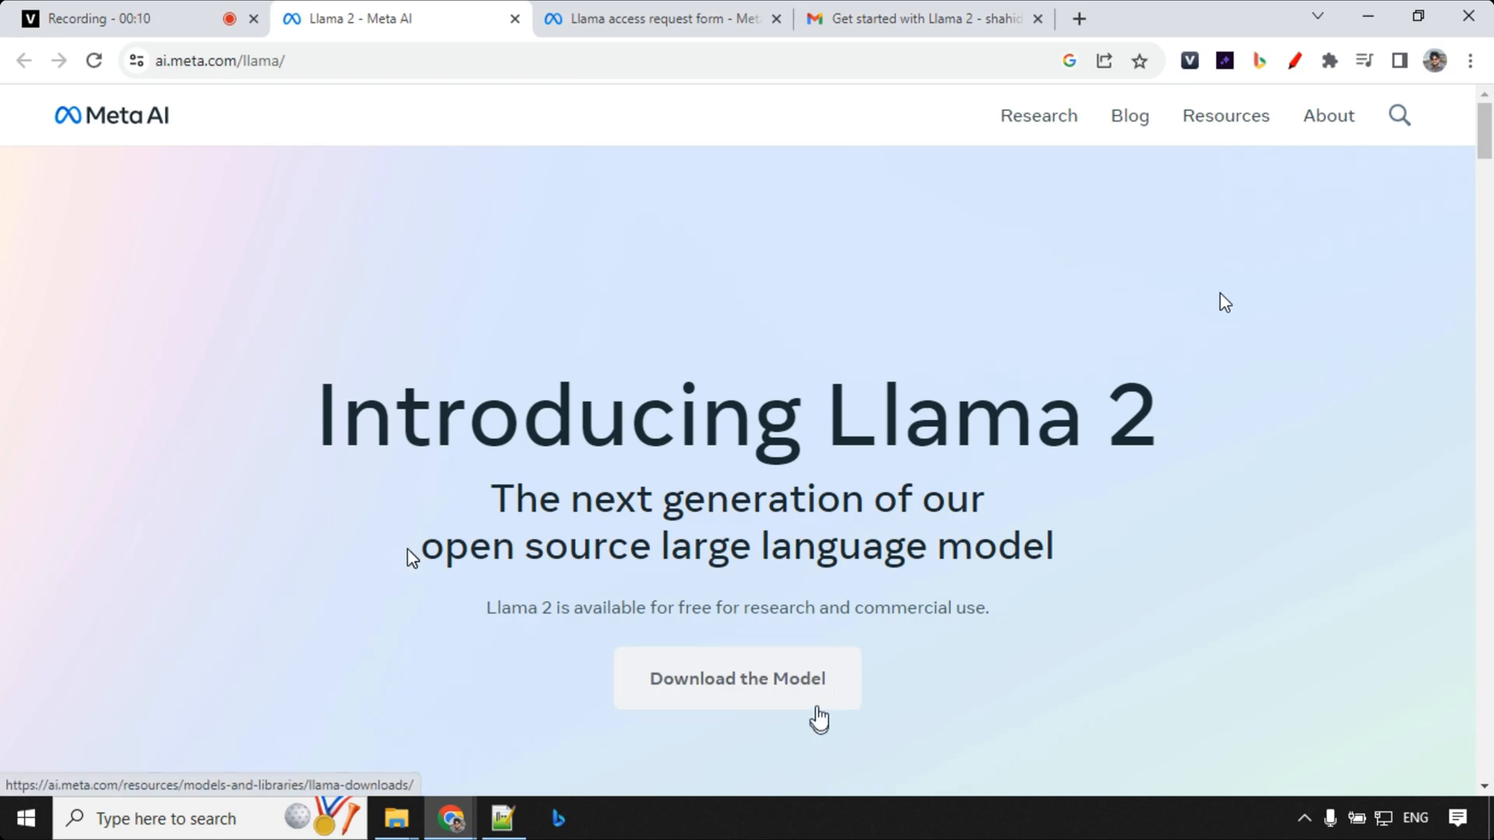
# View the Llama download request form and the 'Get started with Llama 2' email, then return
pyautogui.click(739, 679)
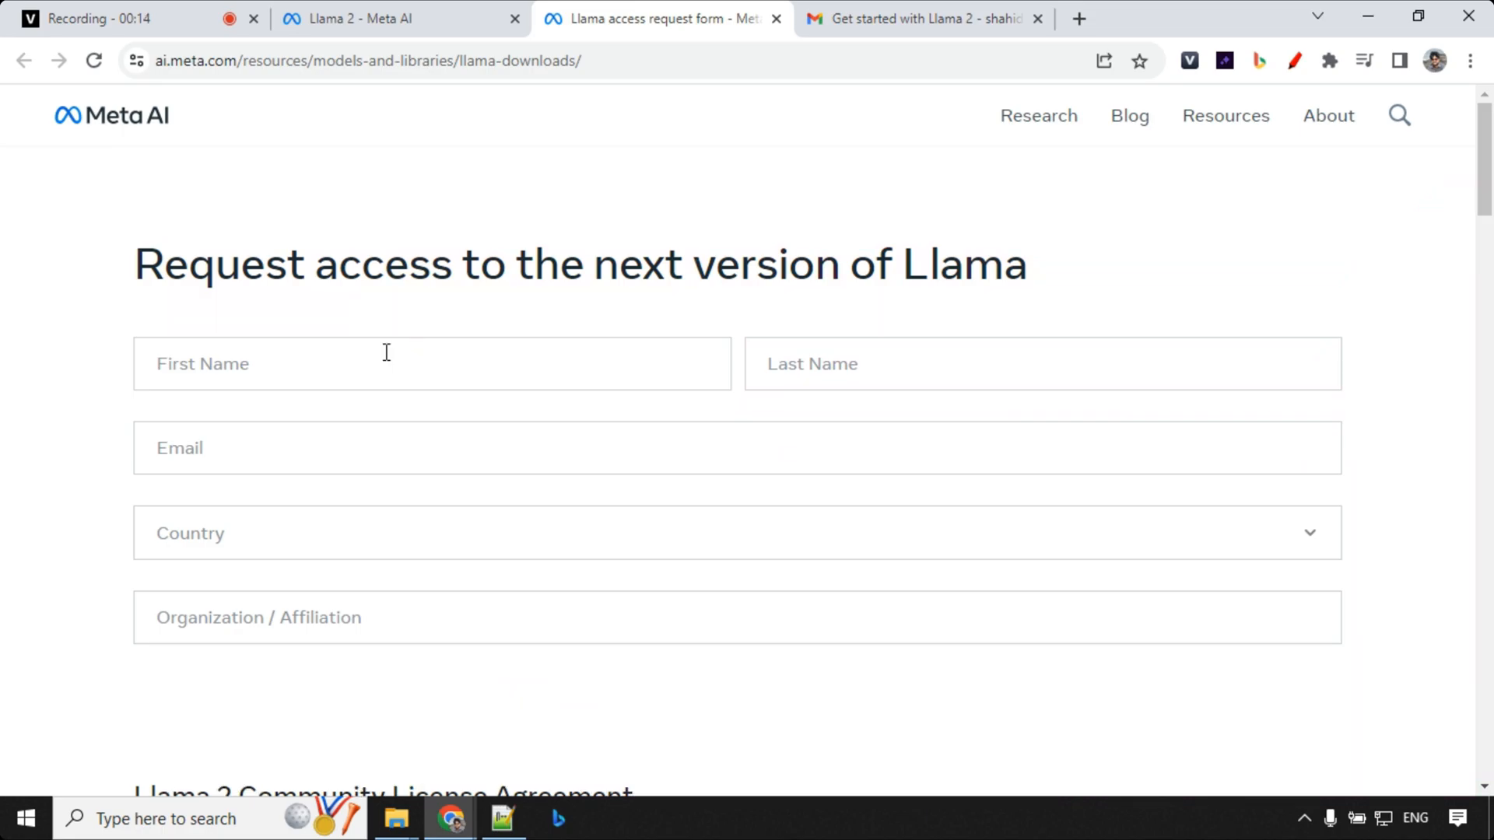
pyautogui.click(927, 19)
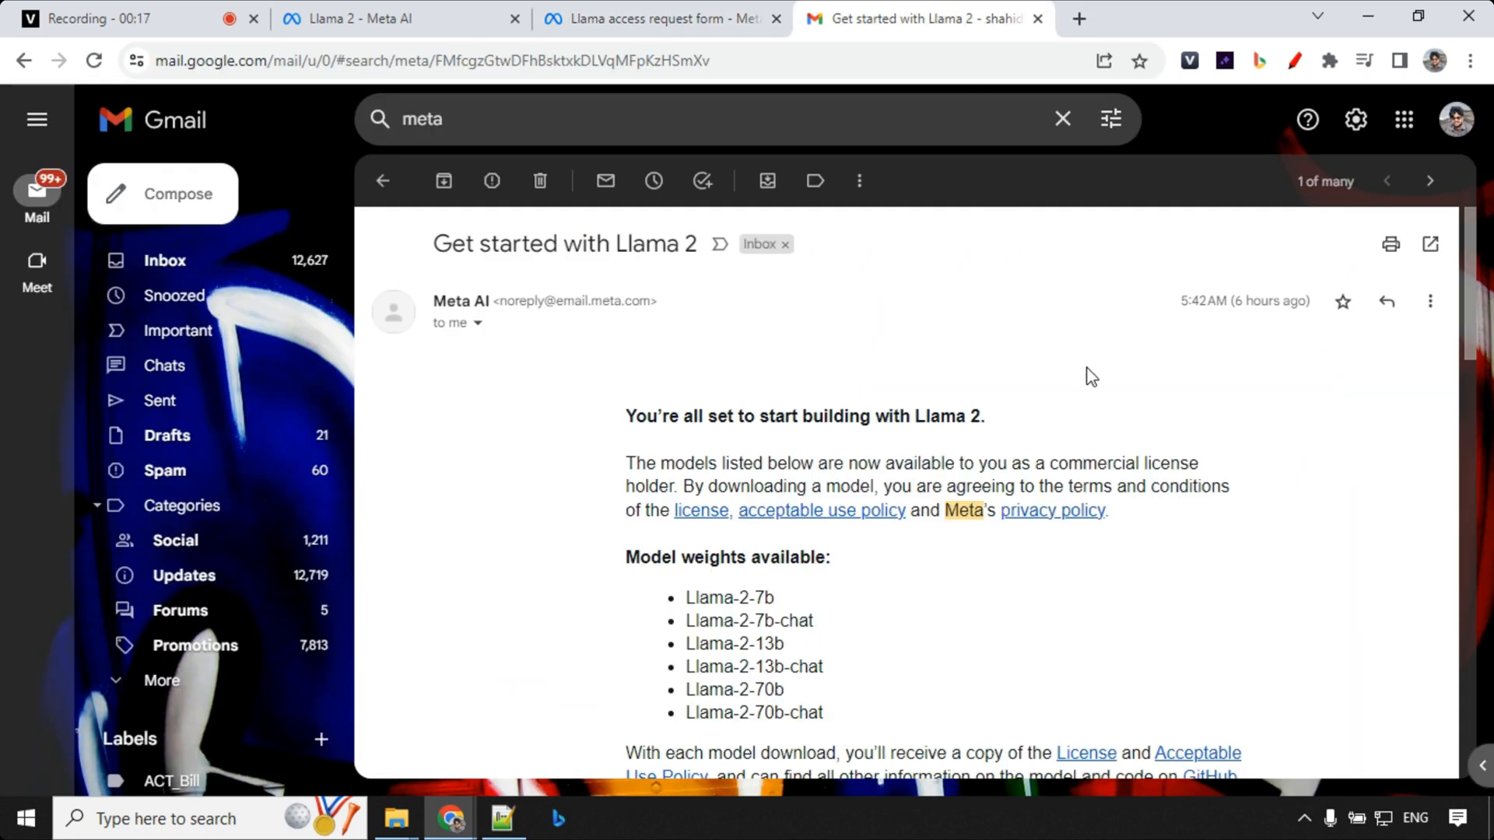
pyautogui.scroll(-3)
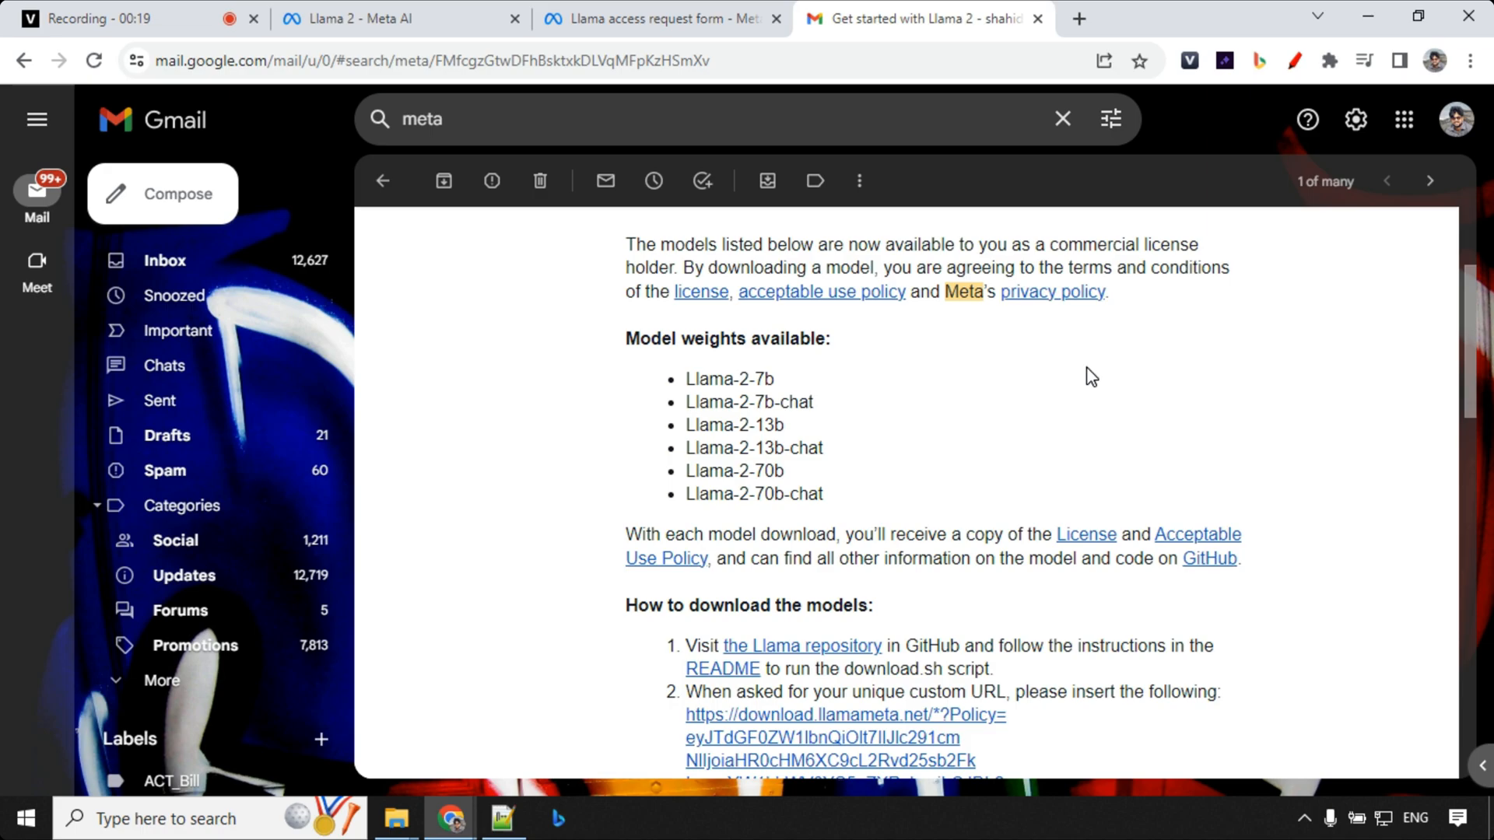
pyautogui.click(368, 18)
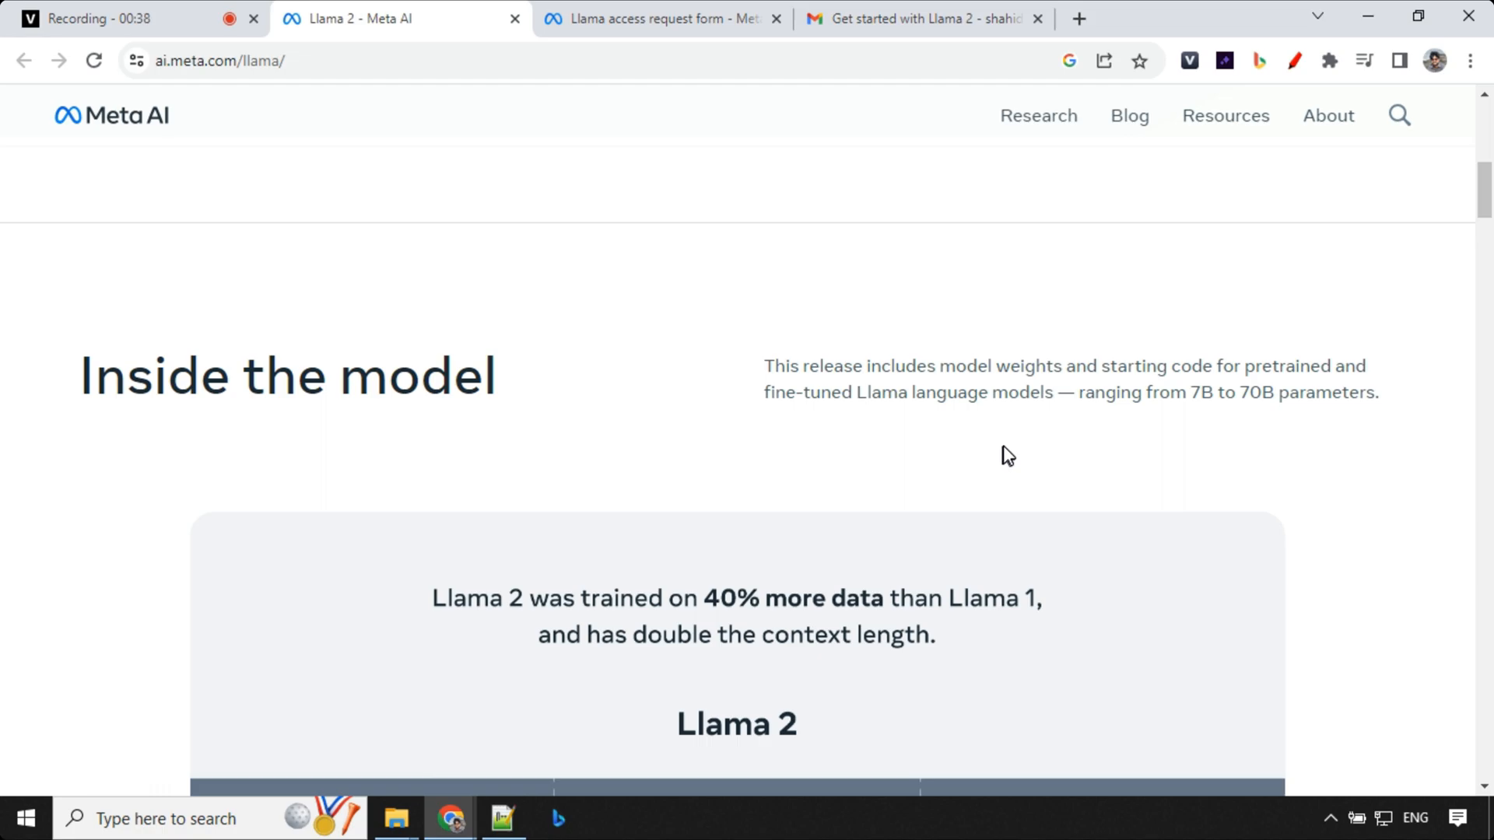
# Scroll the Llama 2 page down to the model size table and benchmark scores
pyautogui.scroll(-3)
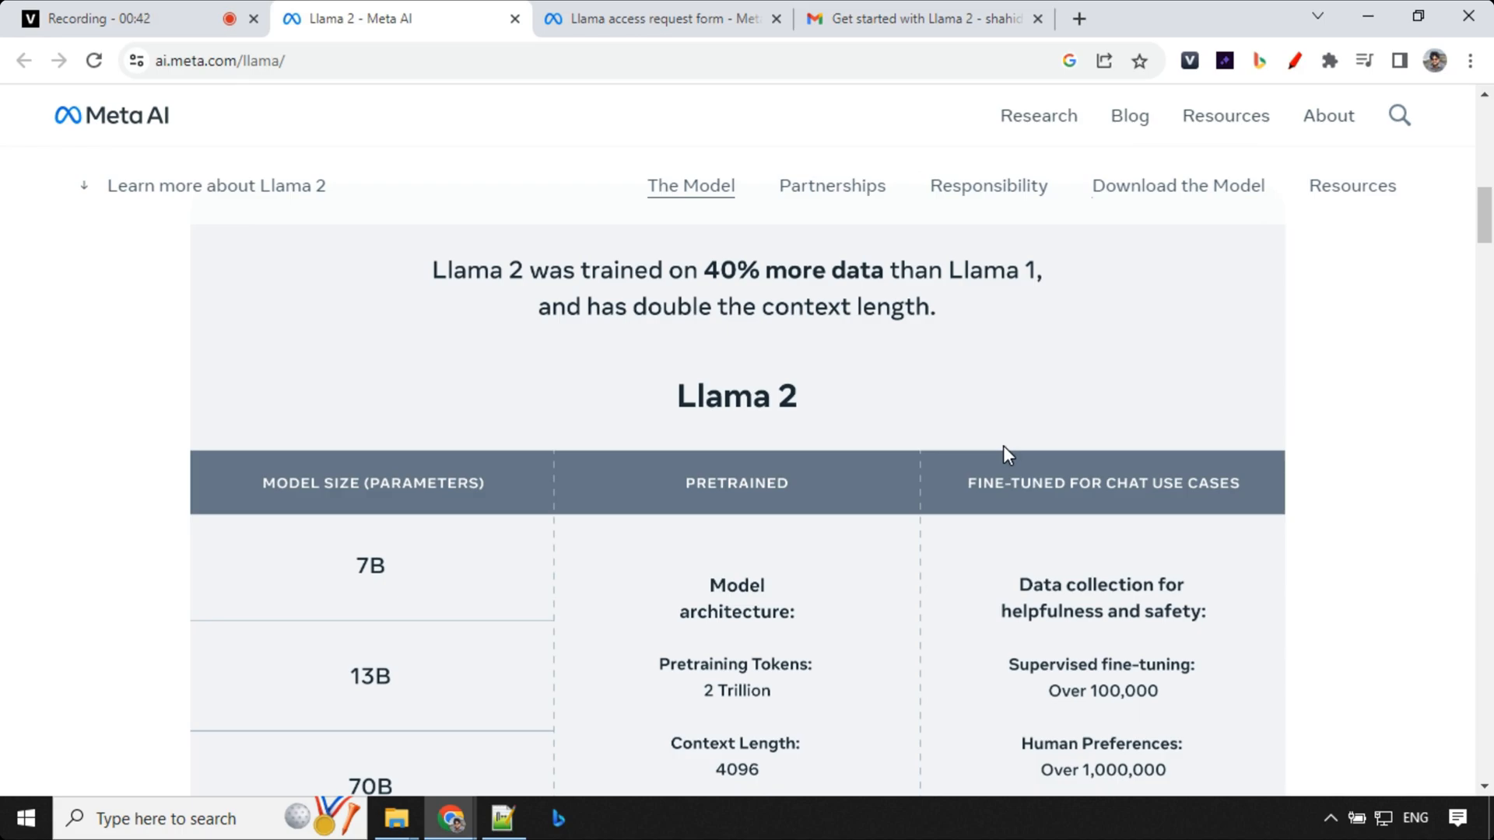
pyautogui.scroll(-3)
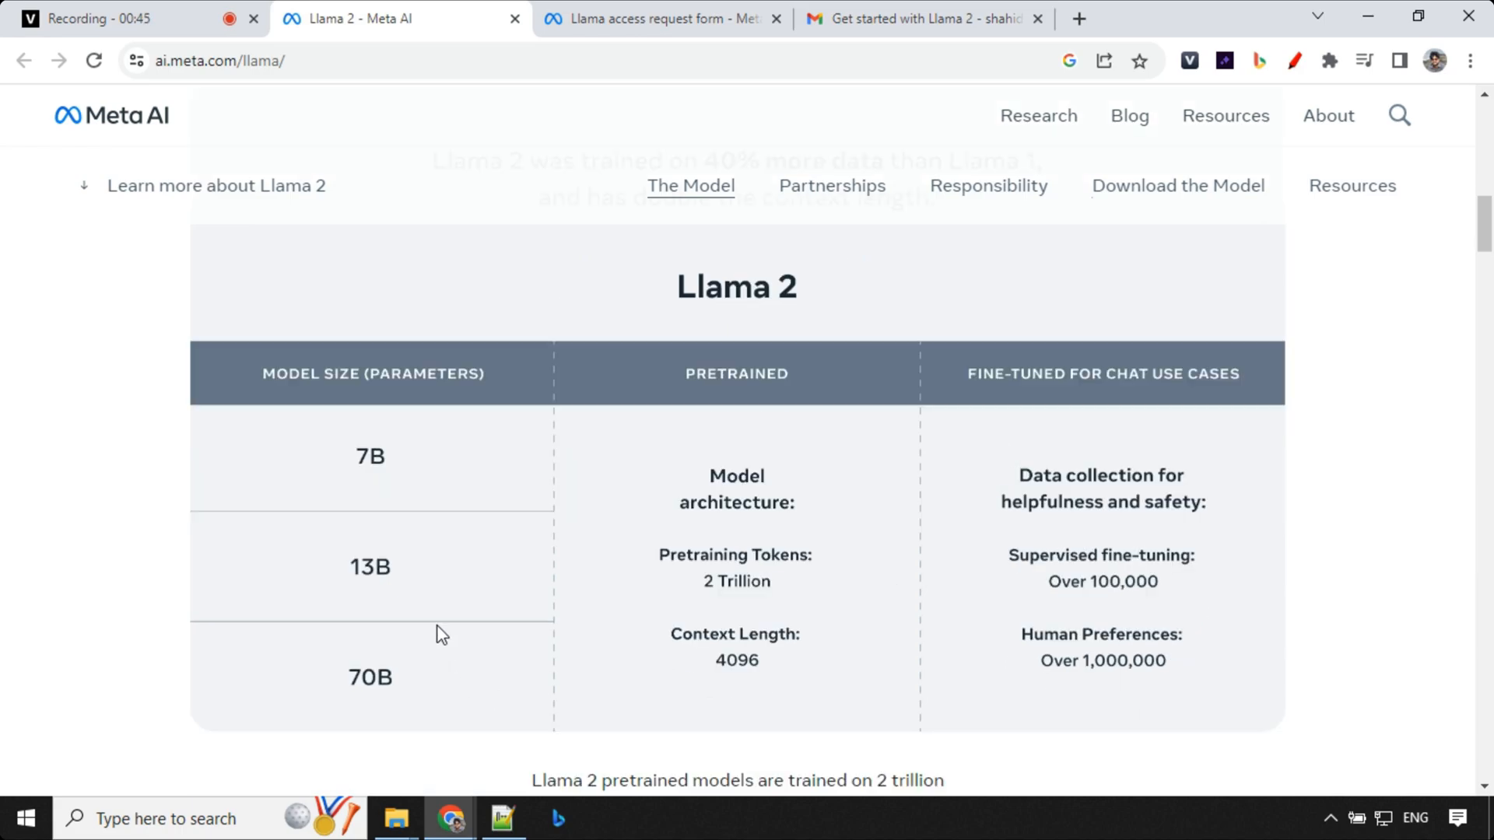
pyautogui.moveTo(372, 489)
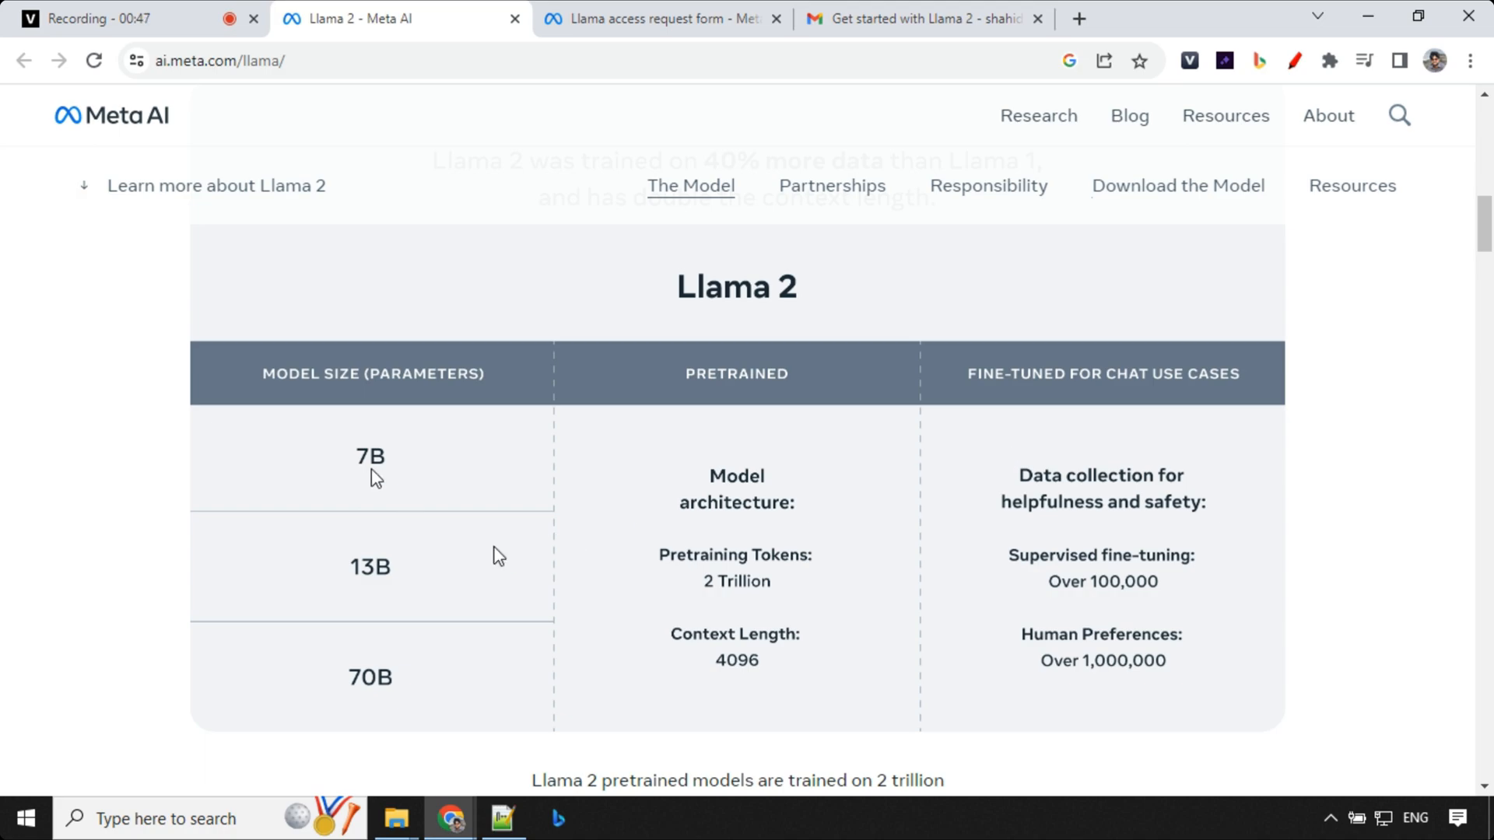
pyautogui.moveTo(427, 682)
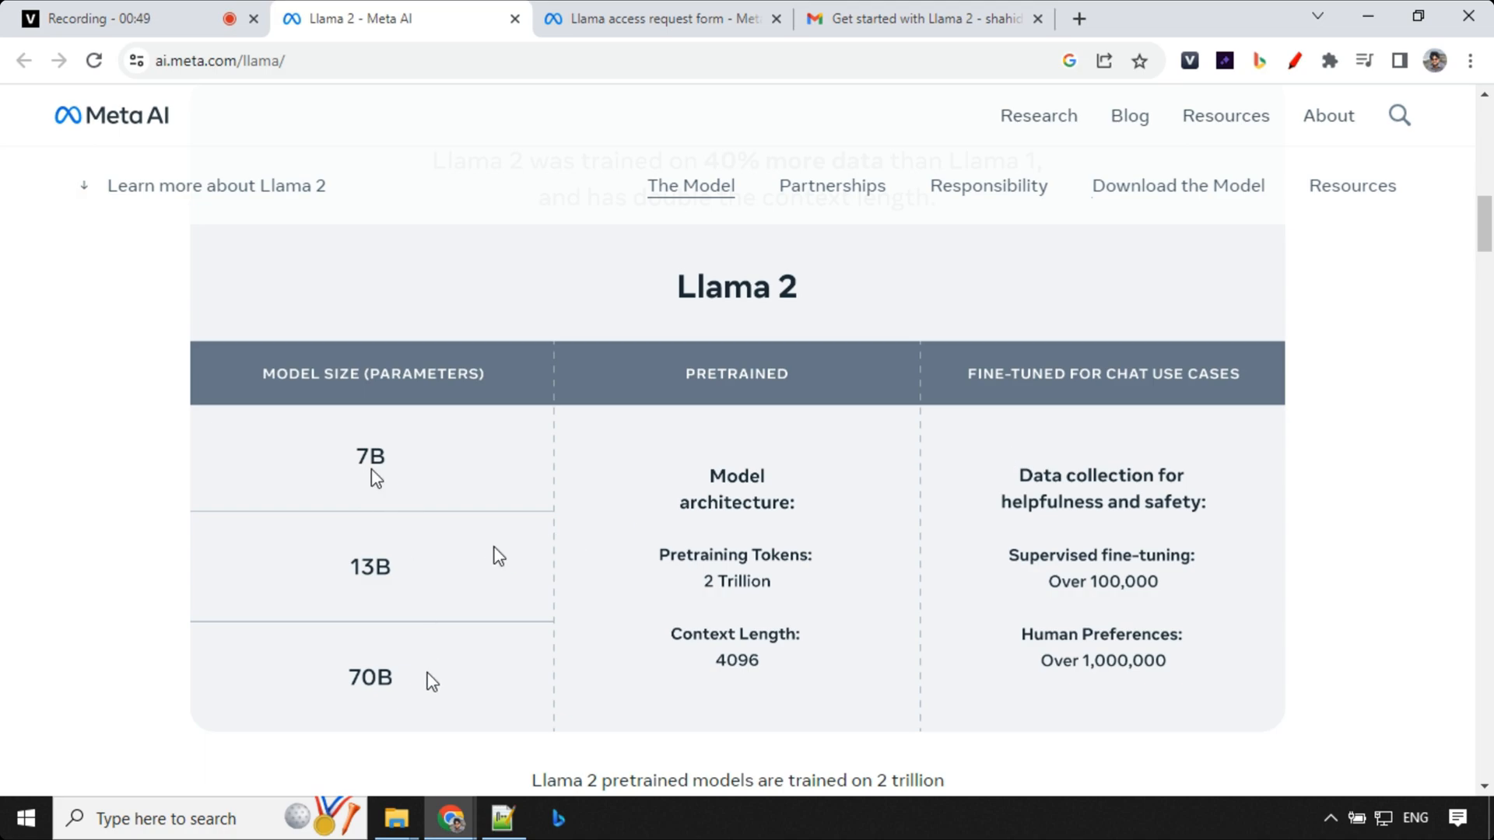
pyautogui.moveTo(1005, 454)
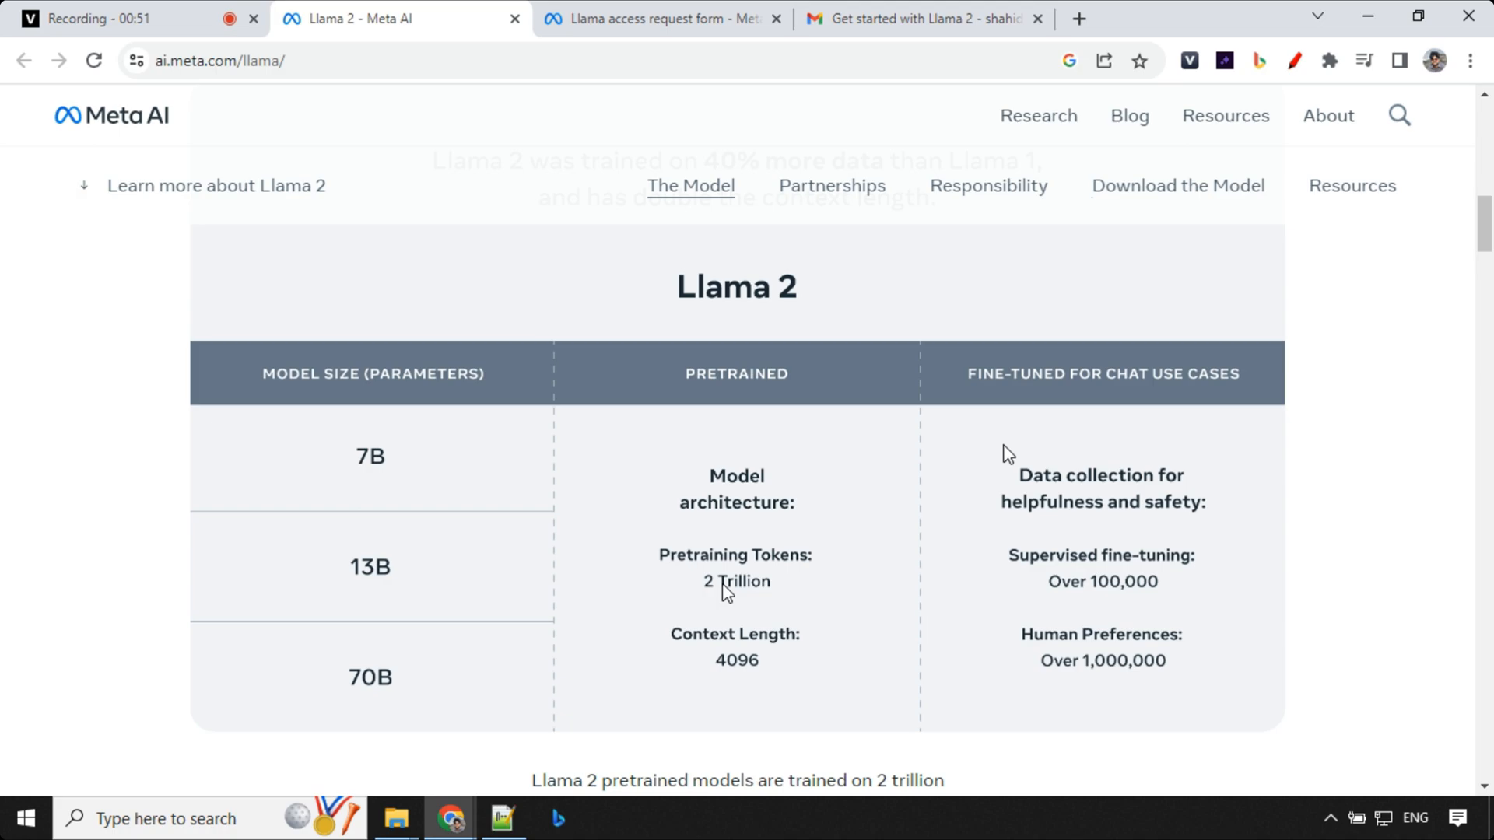
pyautogui.moveTo(768, 730)
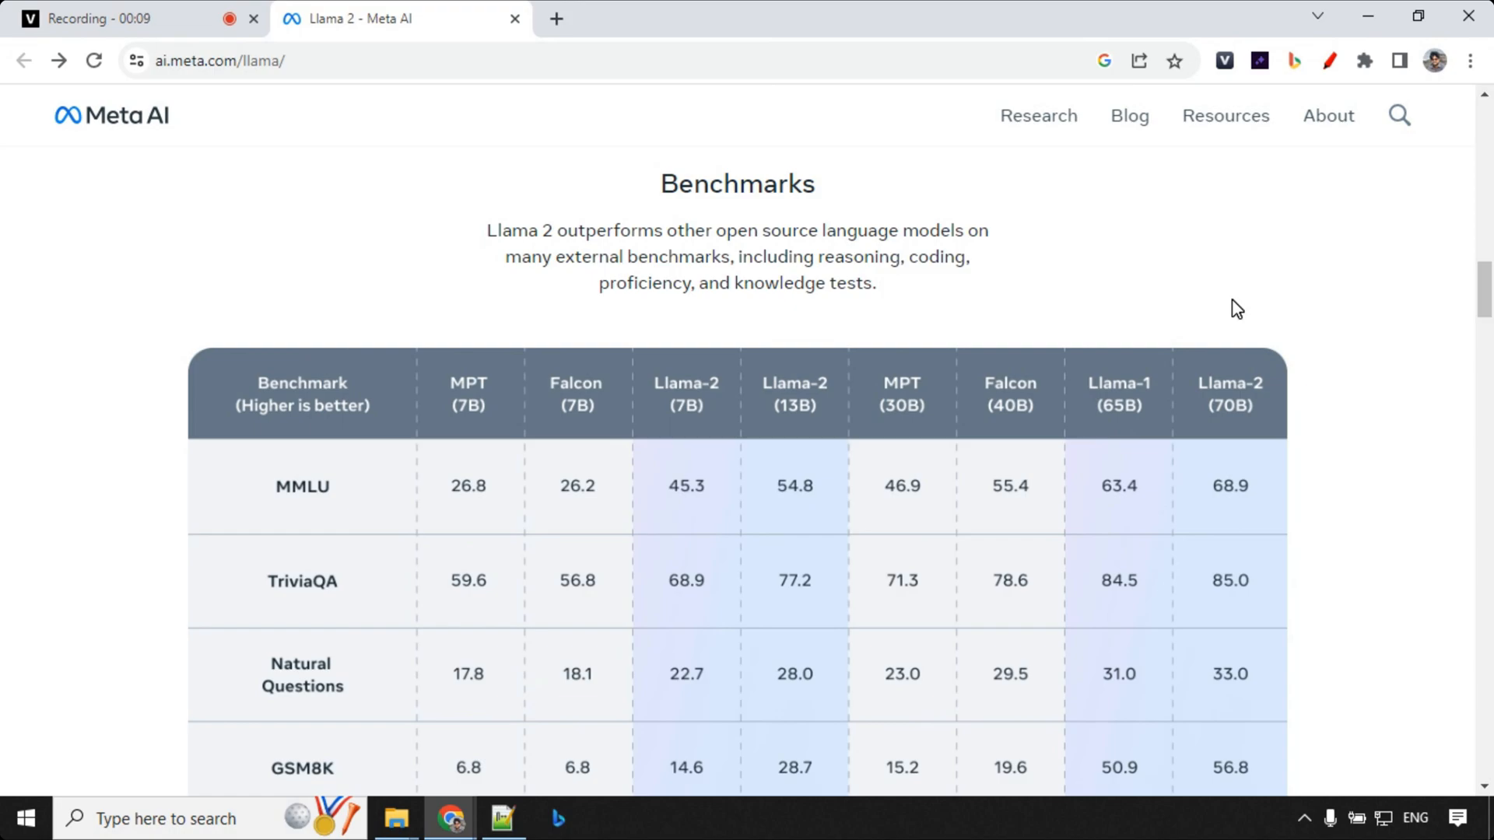
pyautogui.scroll(-3)
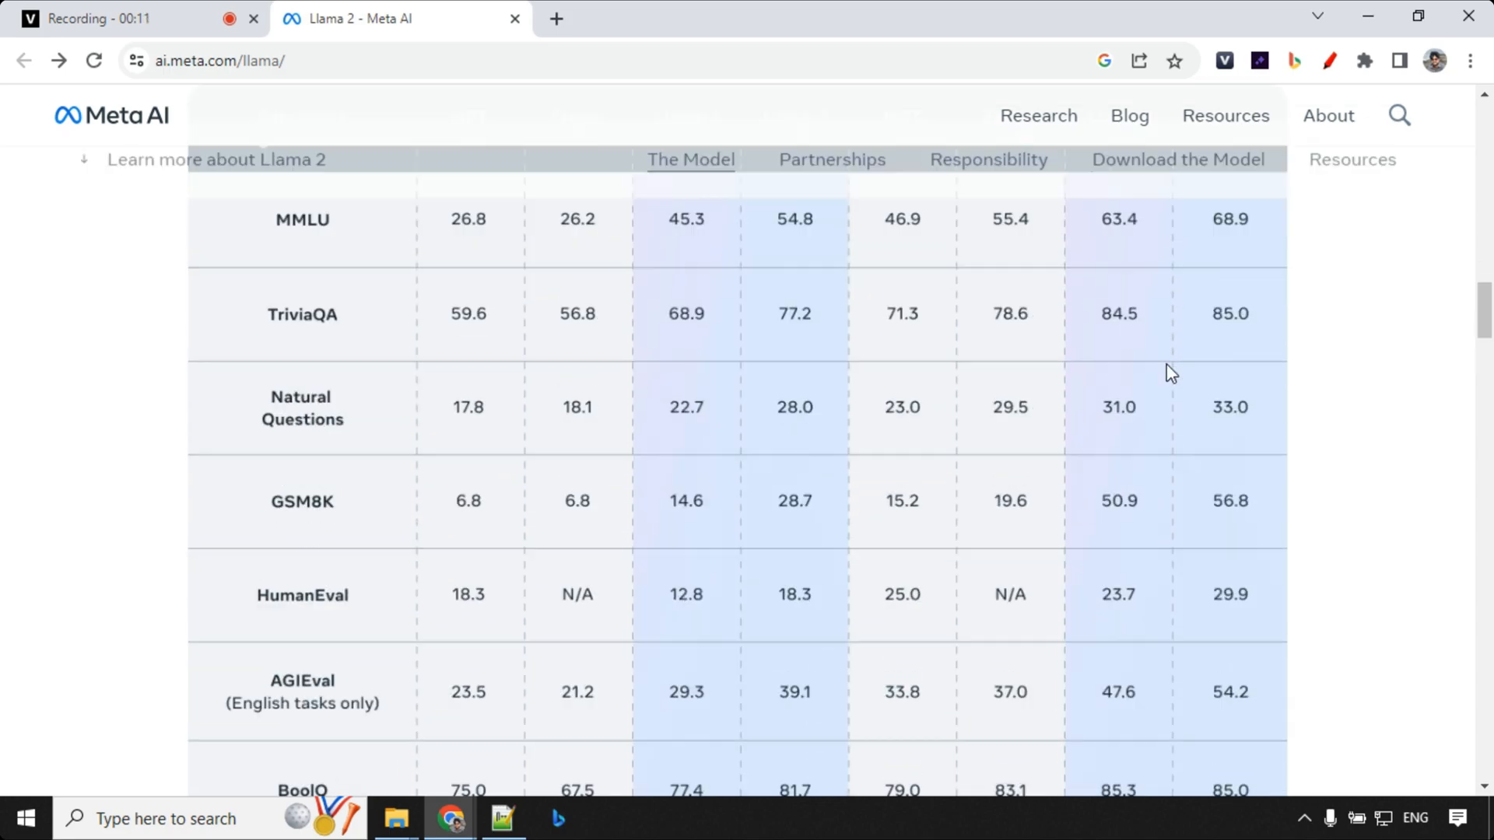
pyautogui.scroll(-3)
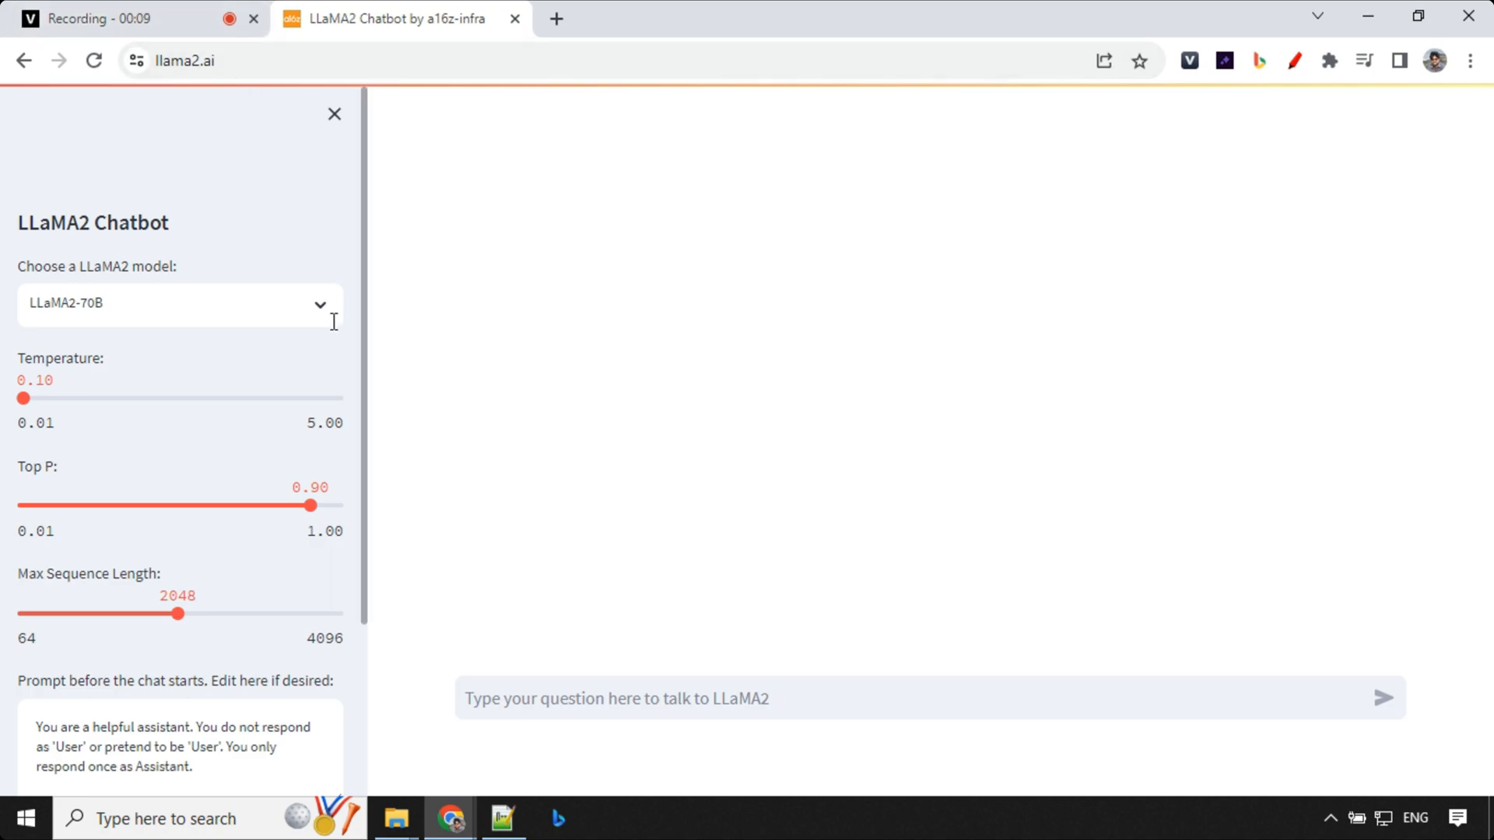
# Check the model dropdown, keep LLaMA2-70B, and read its recursion answer with Python factorial
pyautogui.click(179, 303)
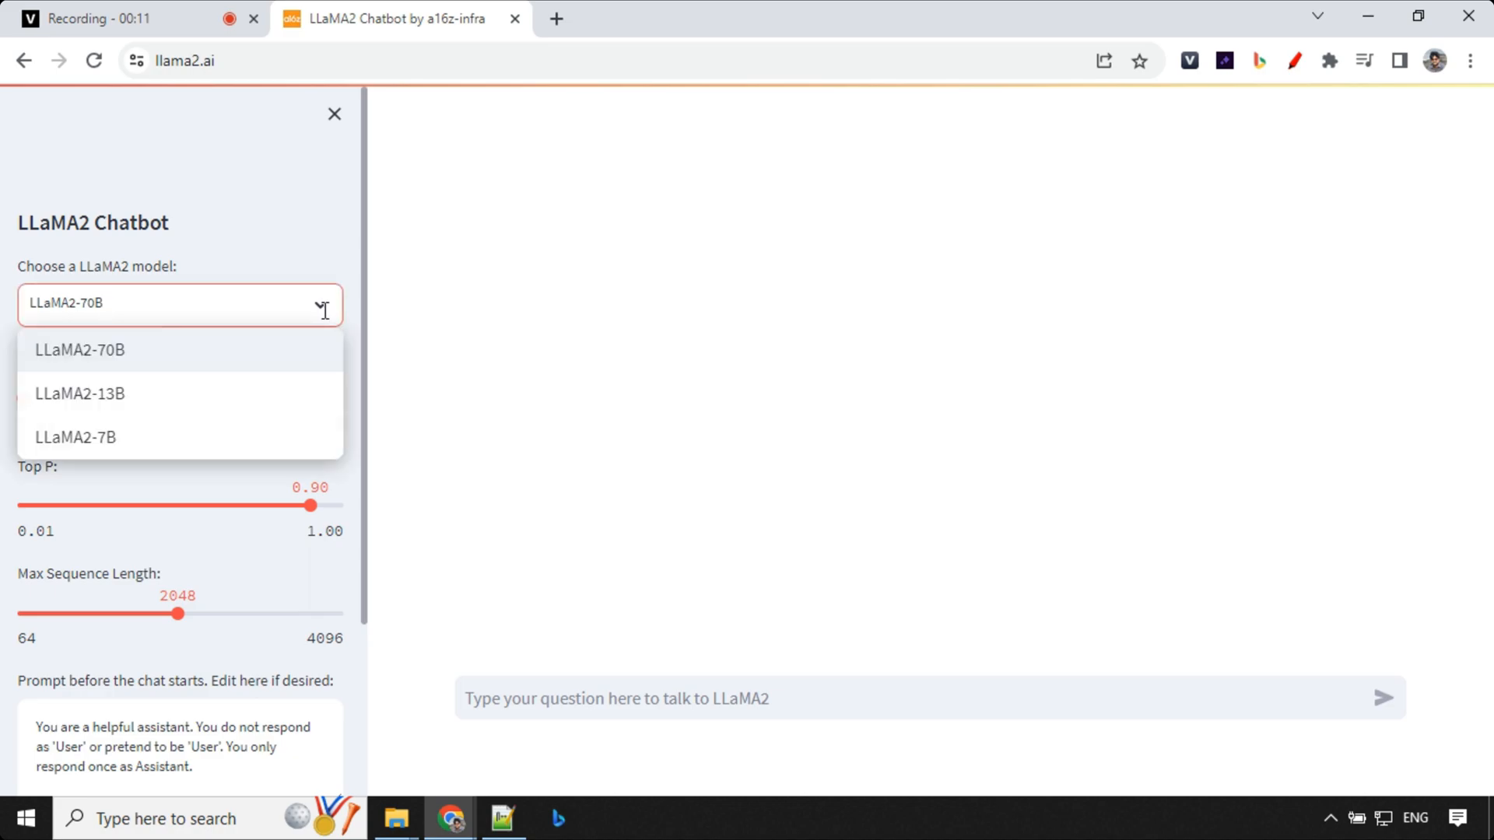
pyautogui.moveTo(201, 408)
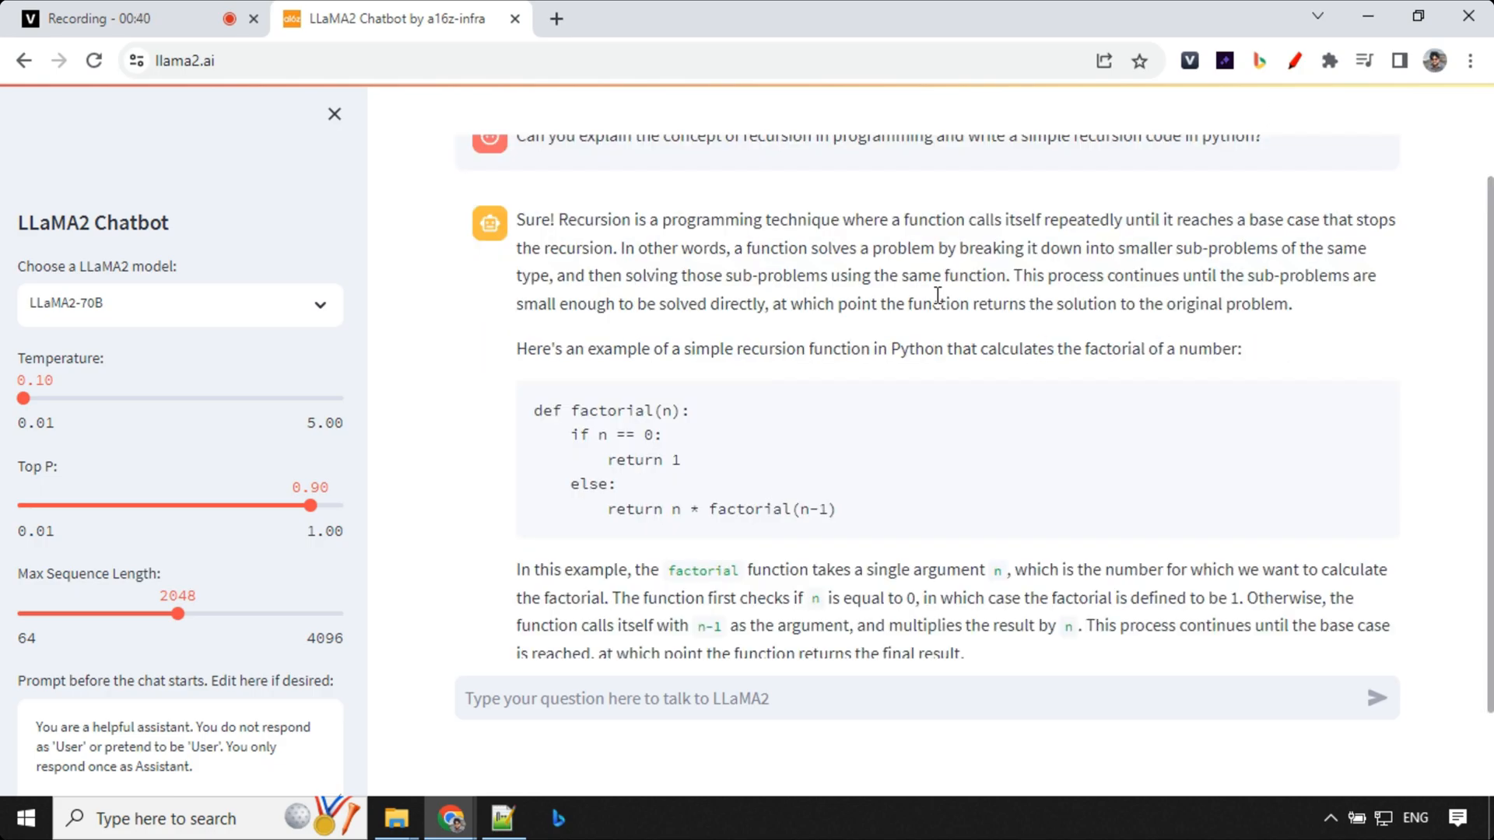
pyautogui.moveTo(633, 239)
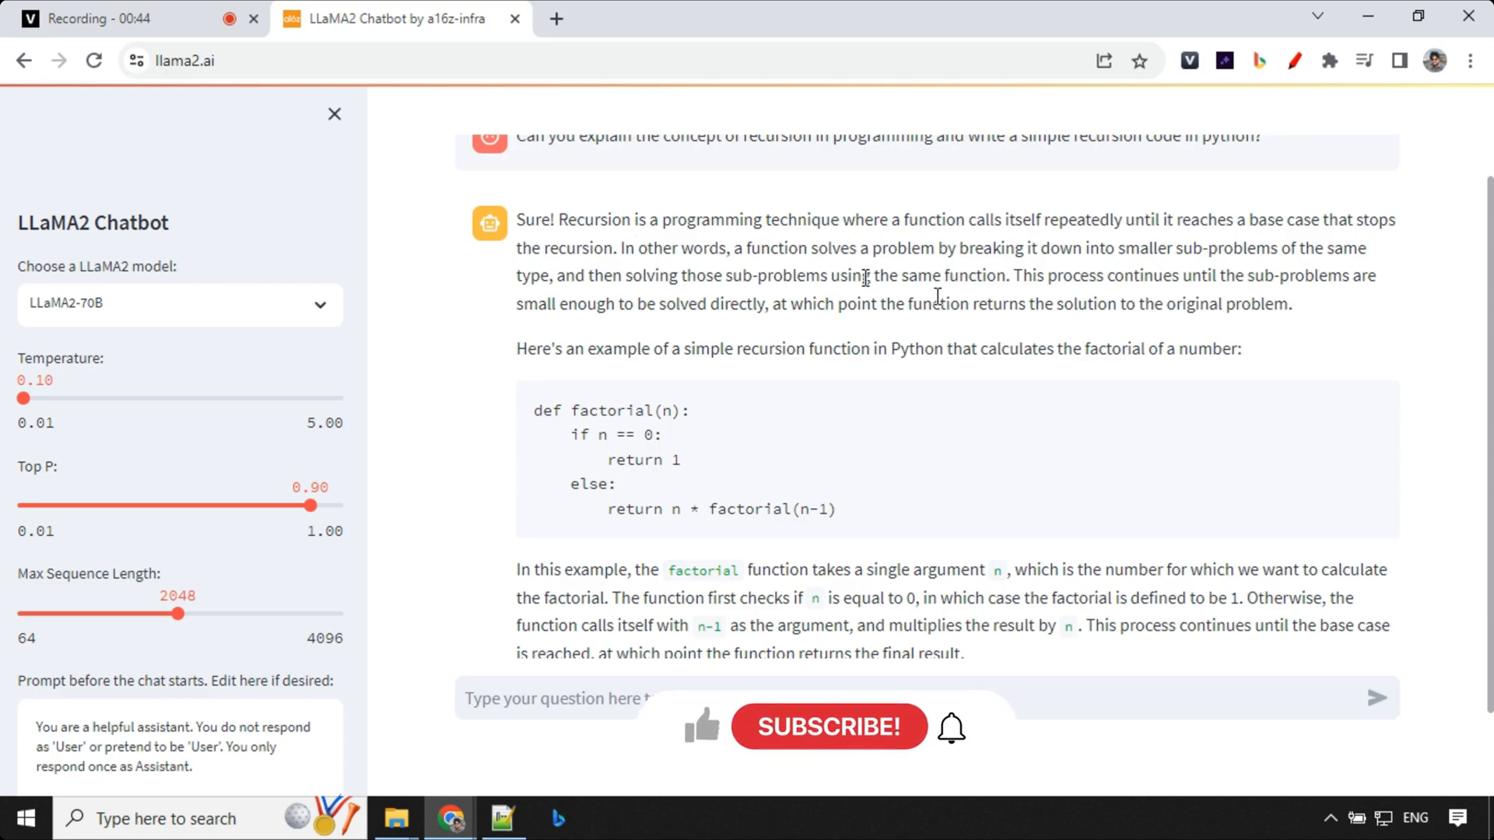
pyautogui.scroll(-3)
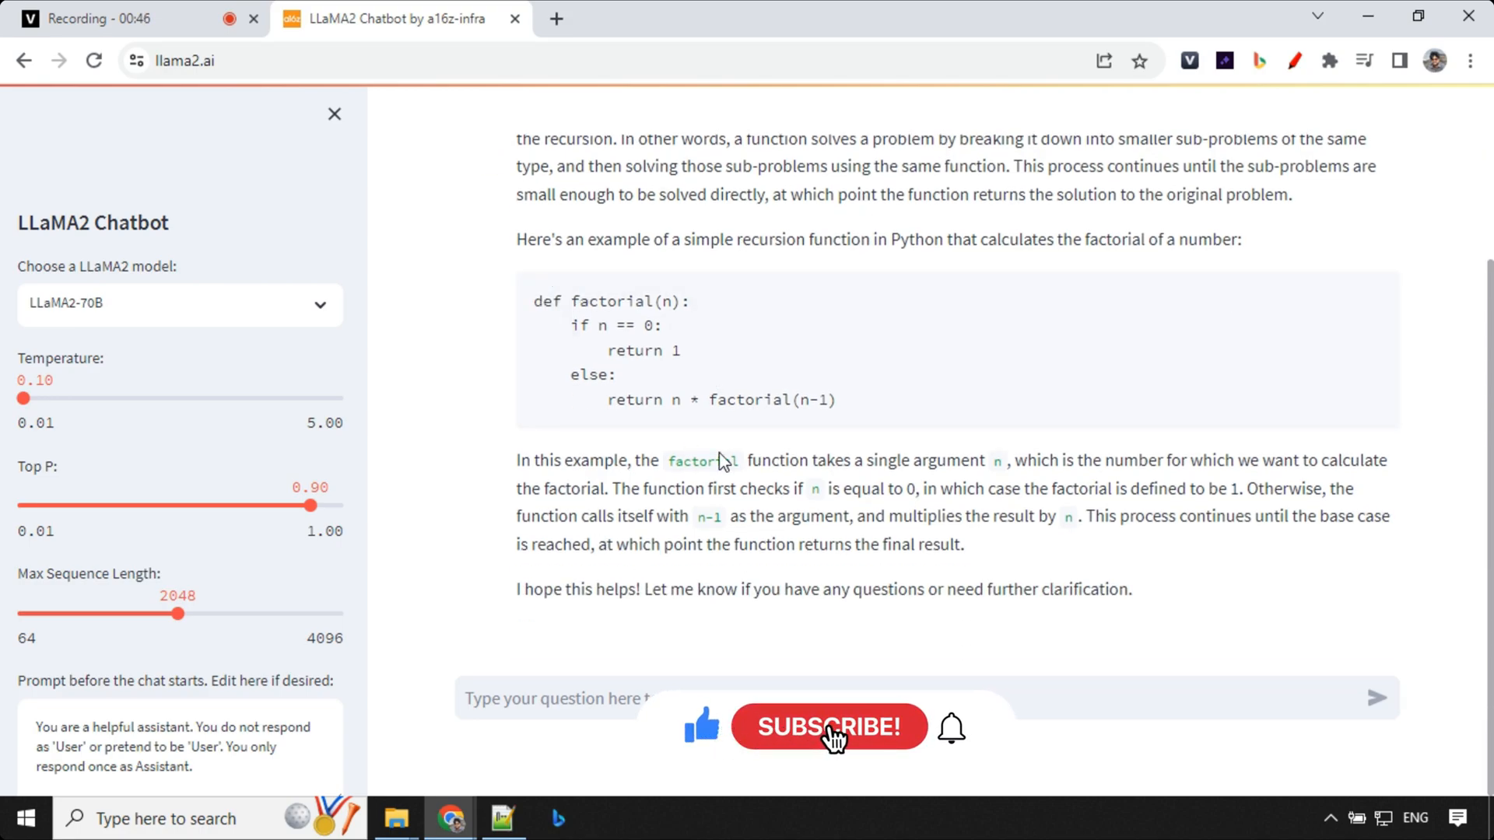
pyautogui.click(830, 727)
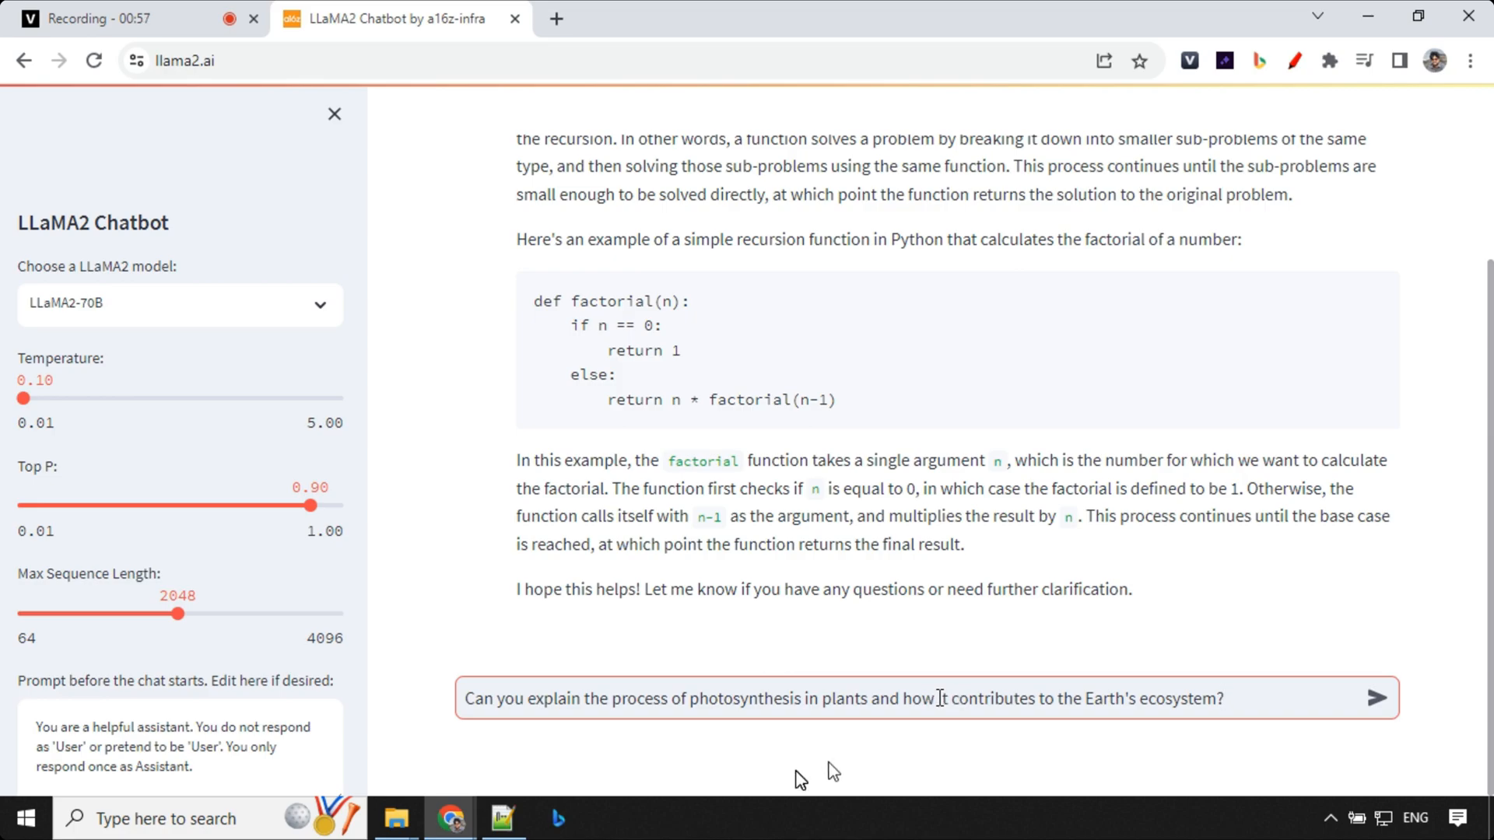
# Send the photosynthesis question to LLaMA2-70B and scroll through its detailed answer
pyautogui.click(1377, 698)
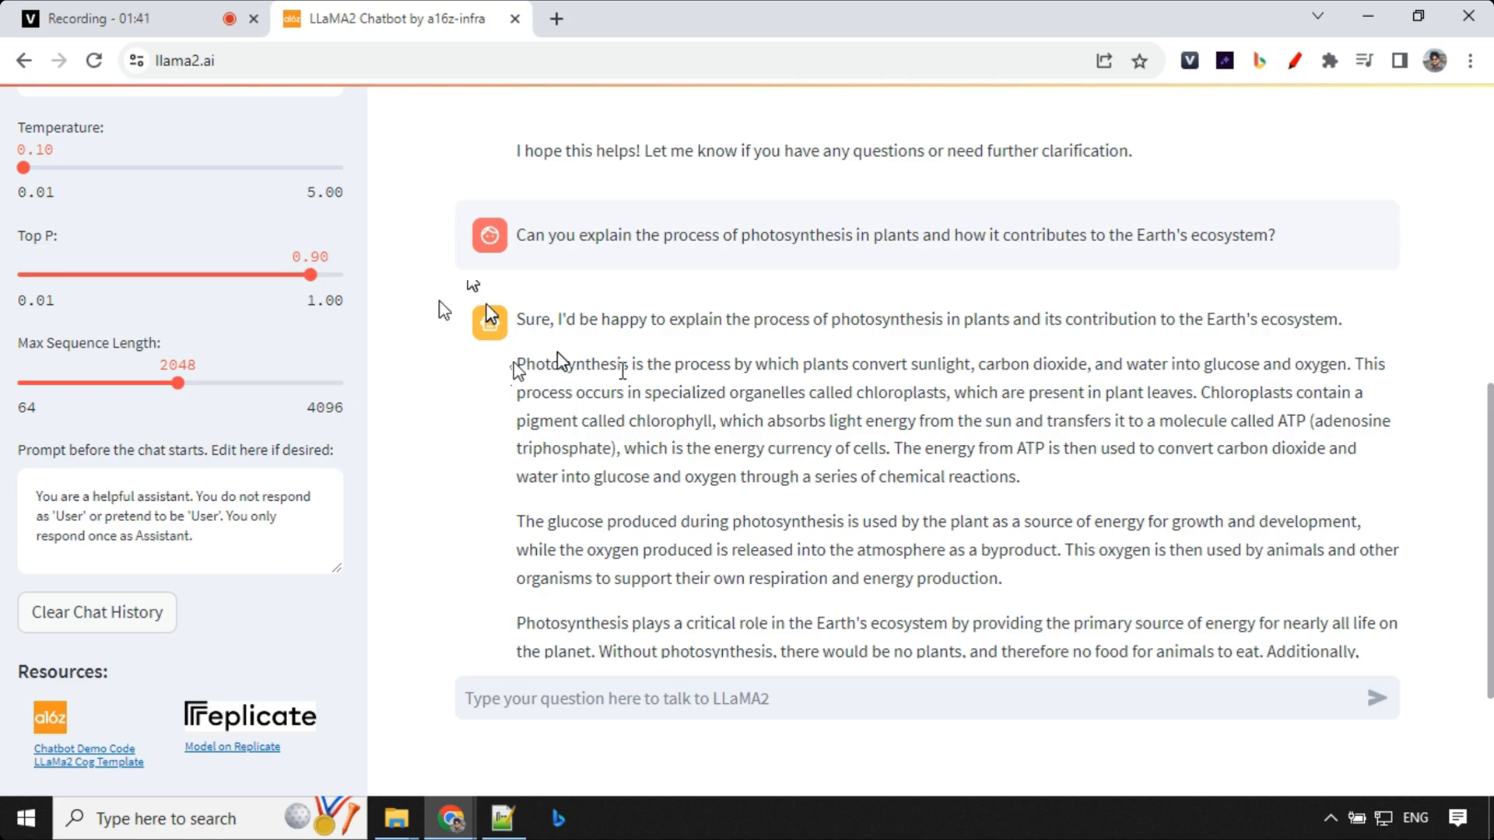
pyautogui.scroll(-3)
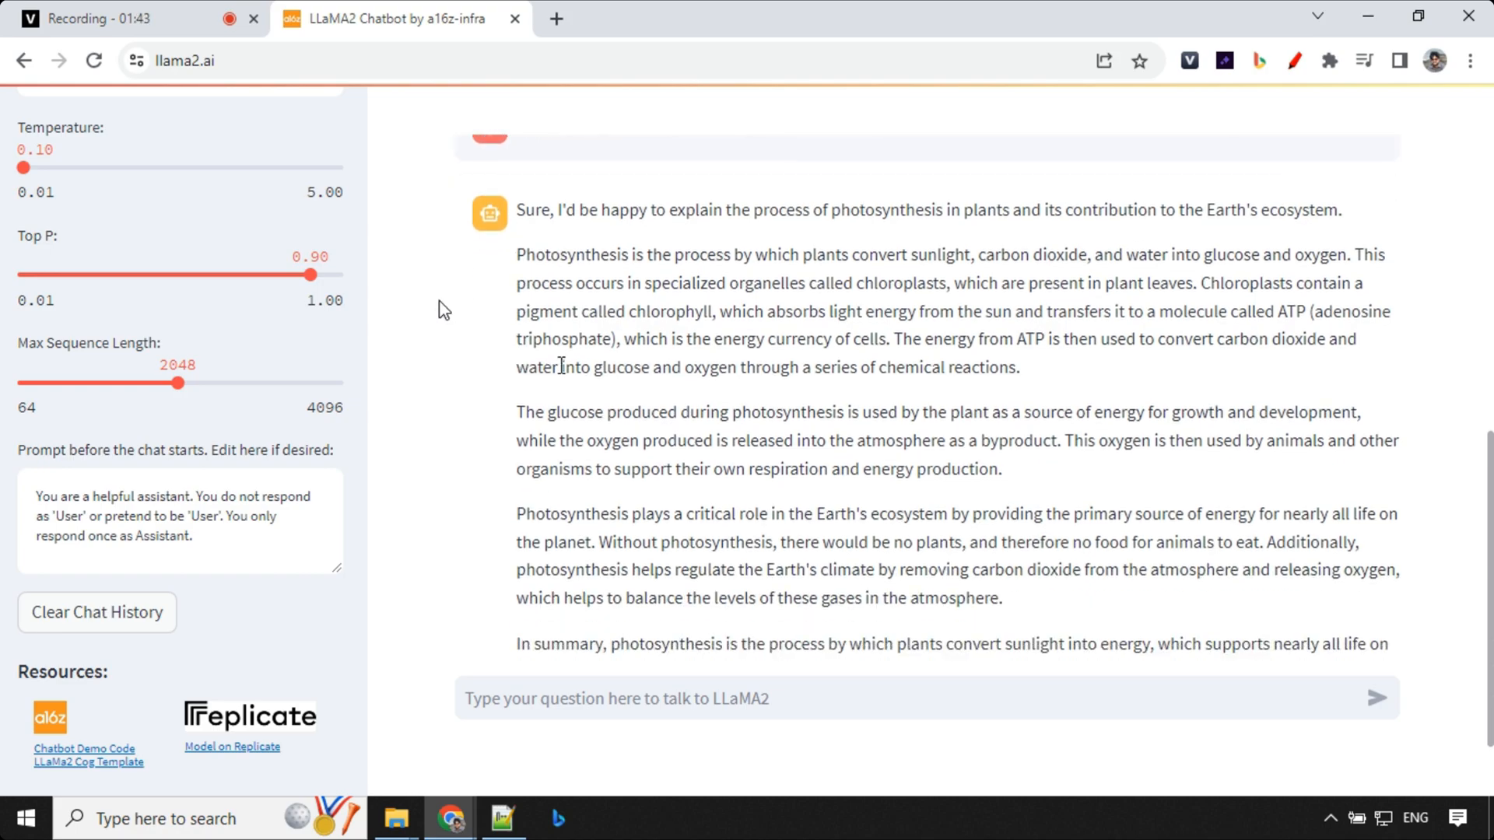
pyautogui.scroll(-3)
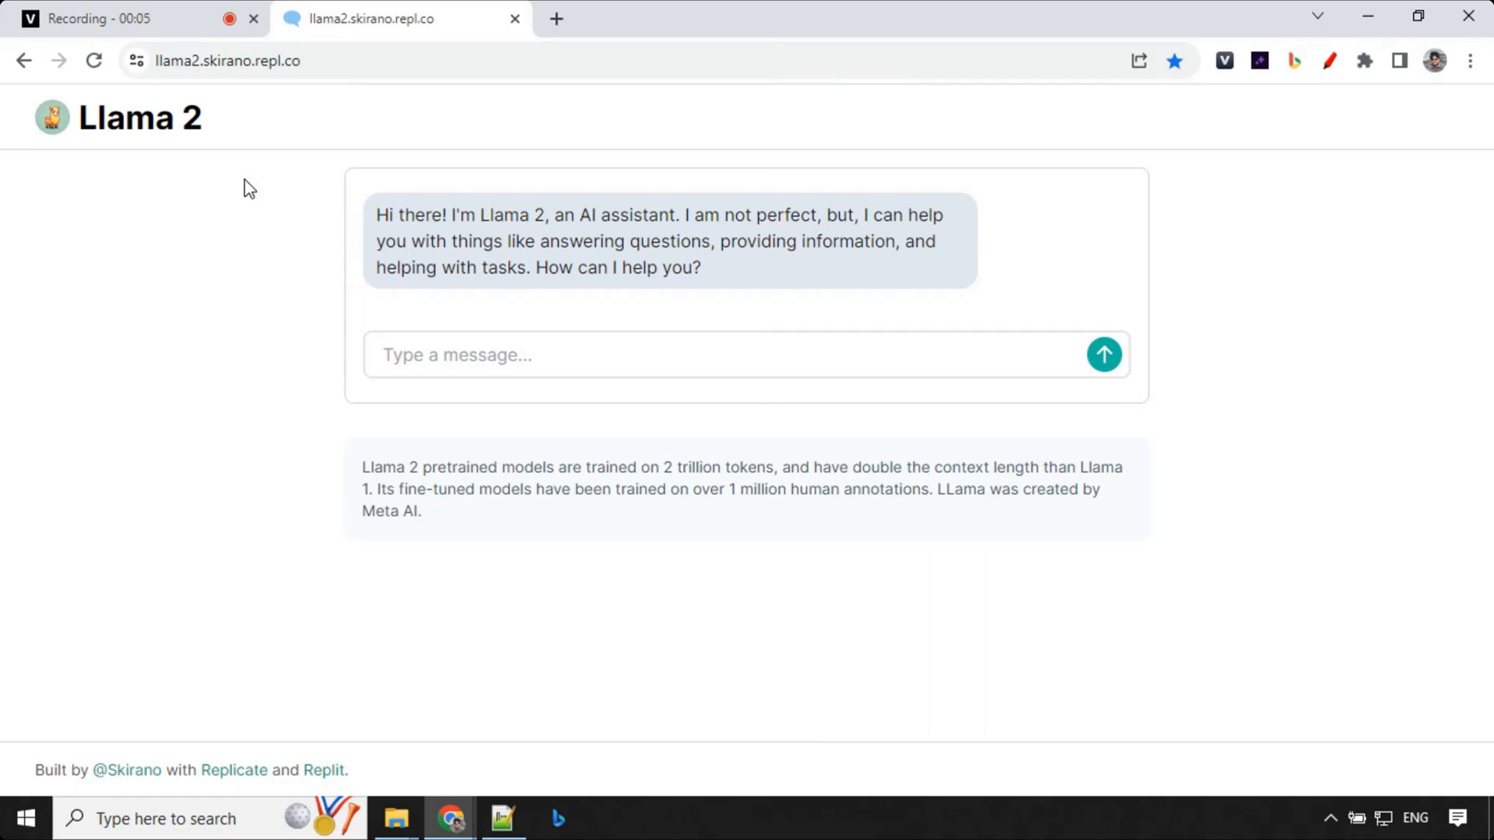
pyautogui.moveTo(187, 758)
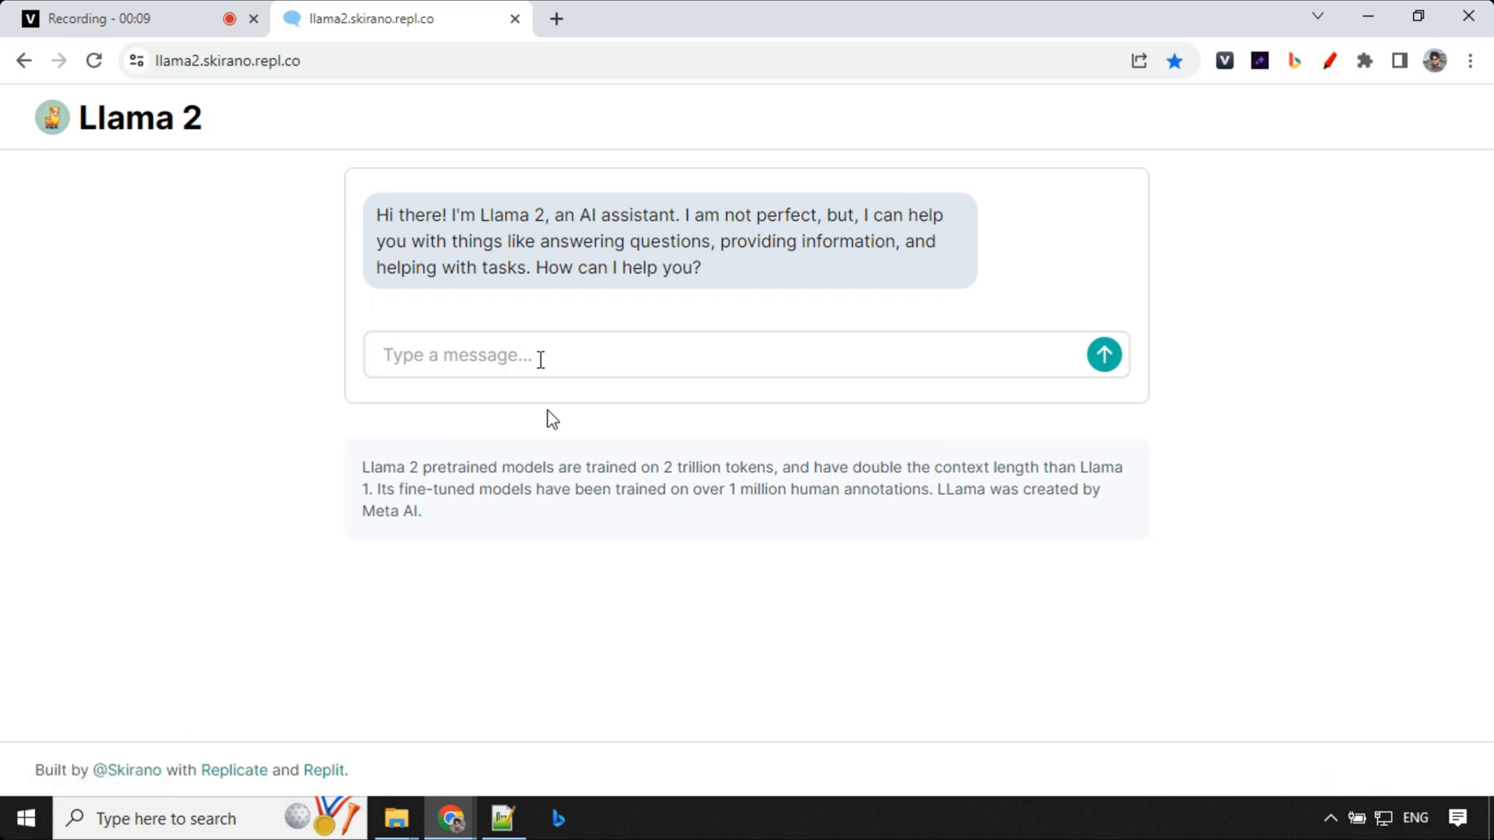
# Ask for a Python special-character detector, glance at the author's profile, then send the sick leave request
pyautogui.write('write a program in python to detect special character in string .')
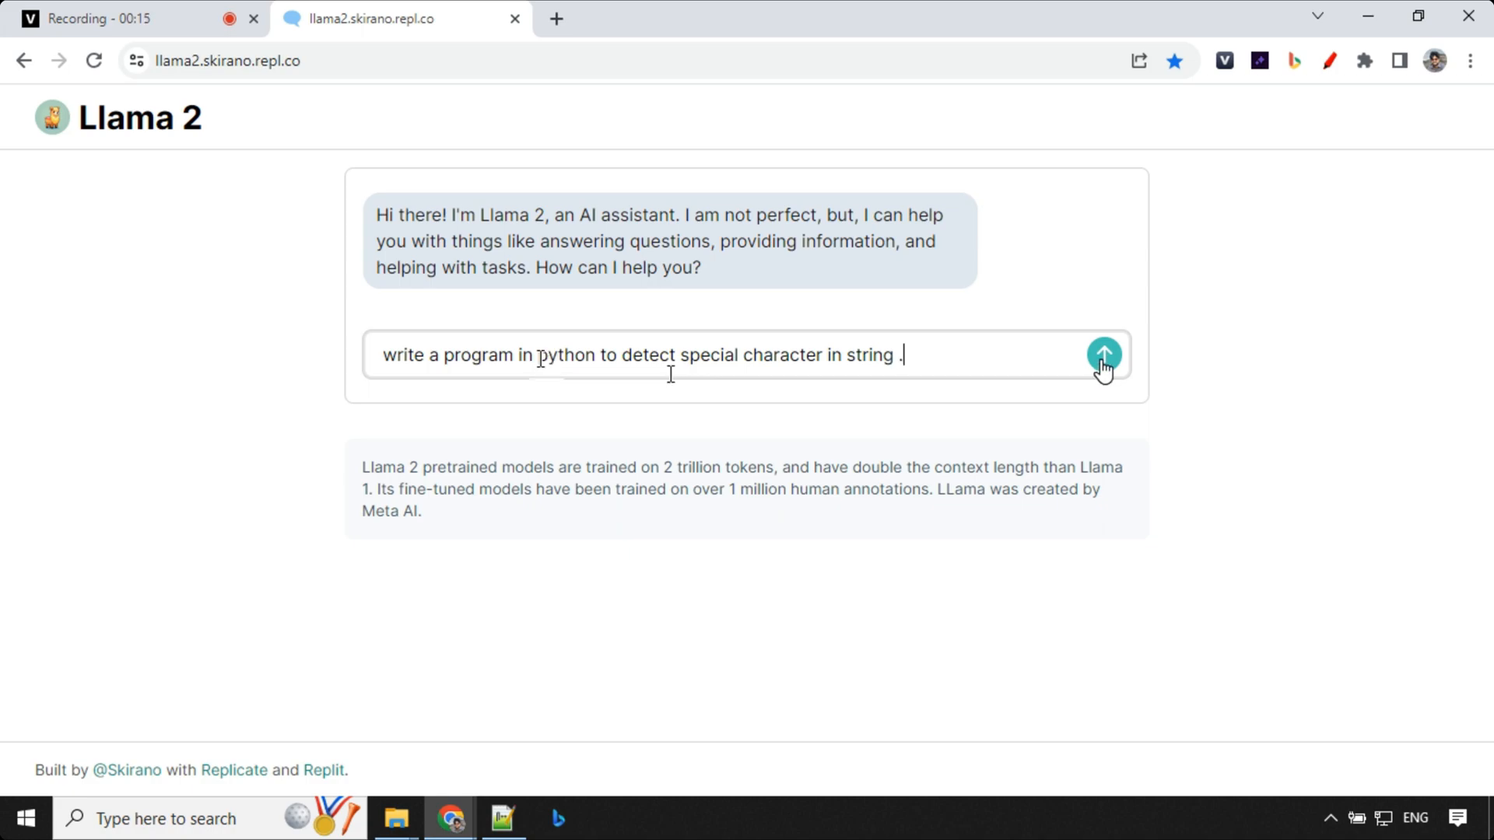
pyautogui.click(1104, 355)
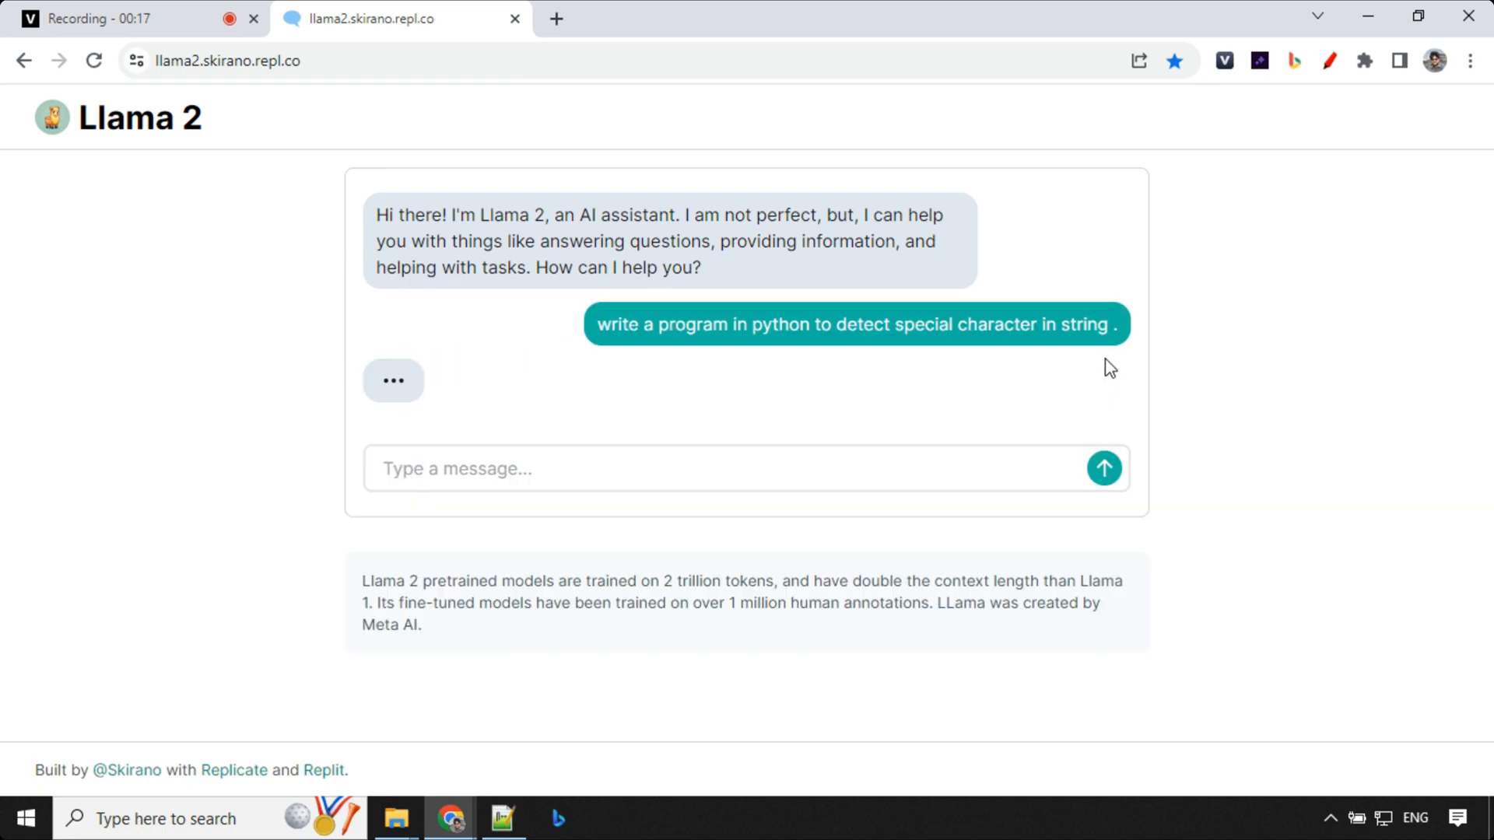
pyautogui.click(125, 770)
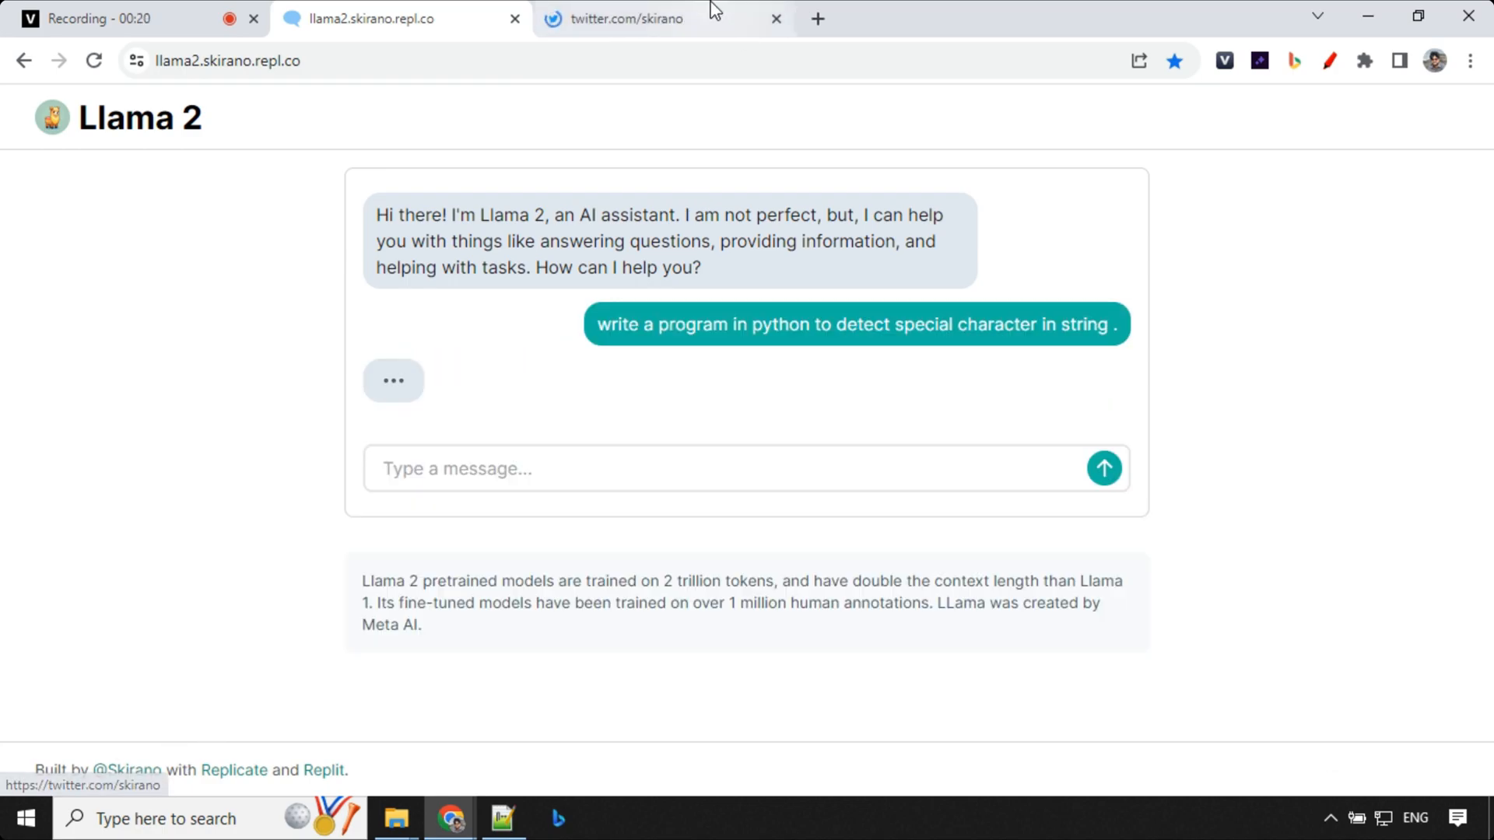
pyautogui.click(633, 18)
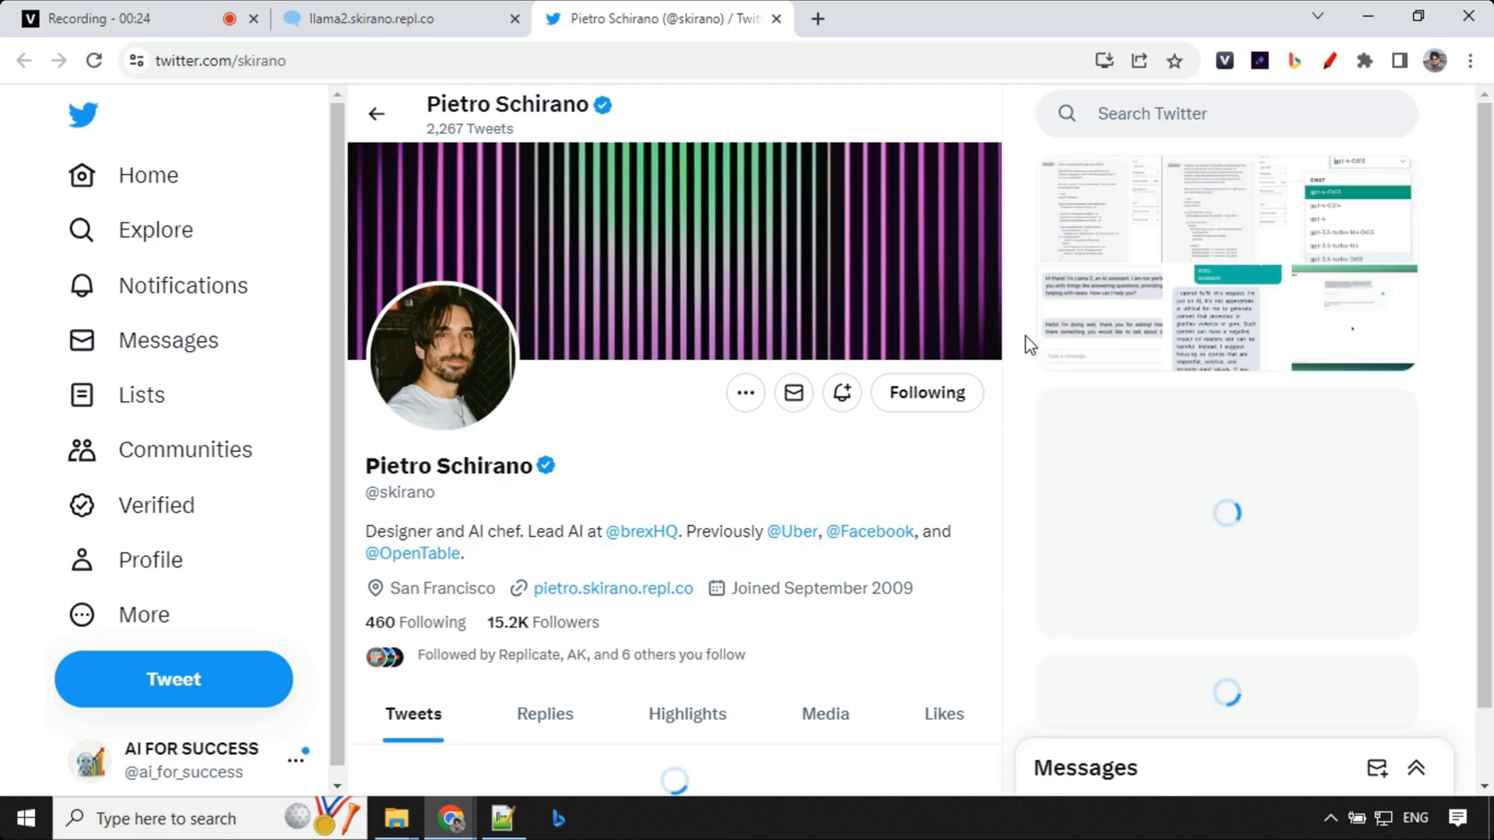
pyautogui.click(367, 19)
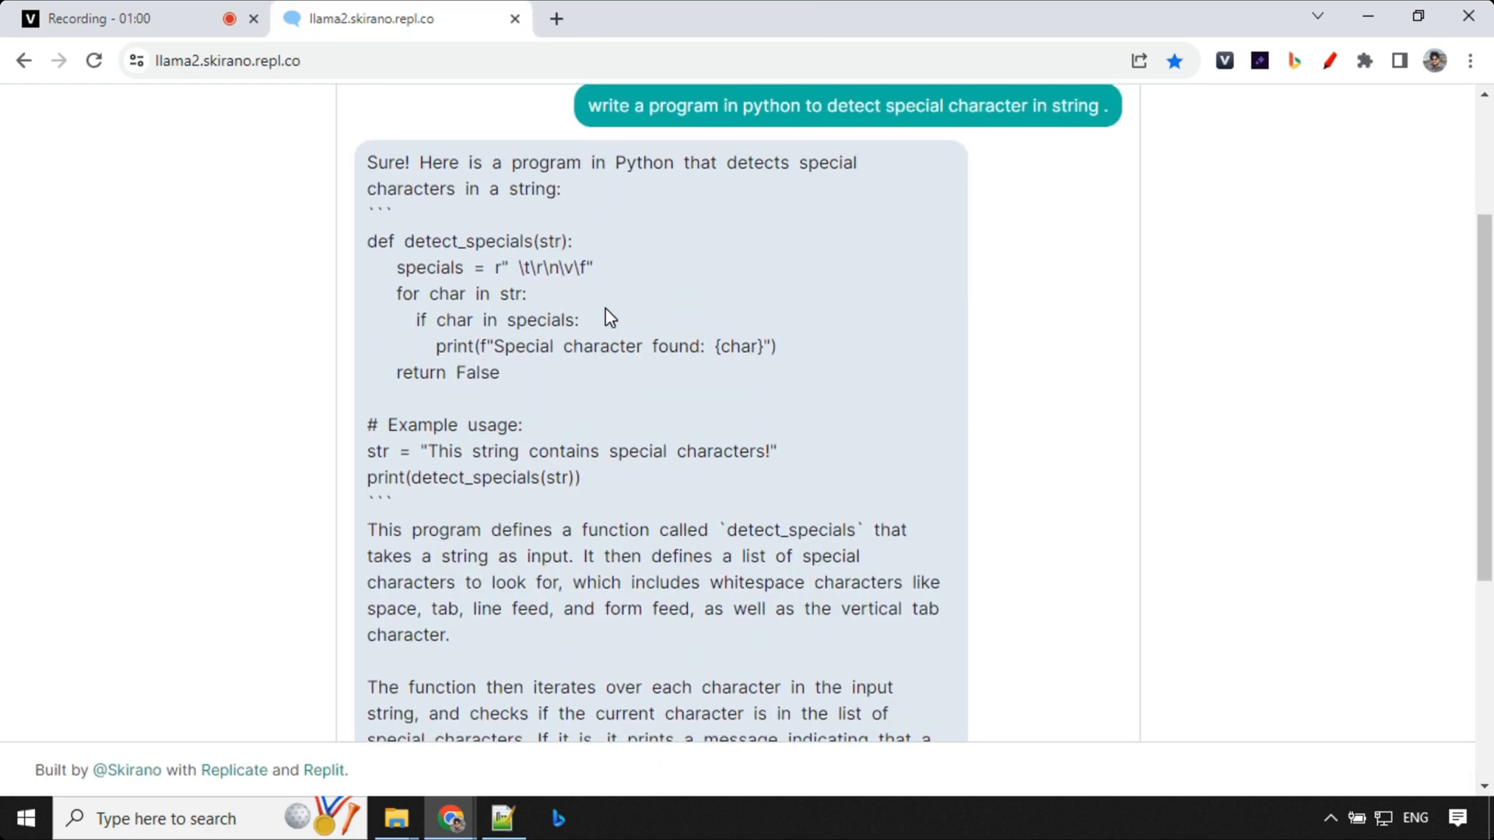
pyautogui.moveTo(685, 340)
pyautogui.write('Write a sick leave application to my manager informing I have cold .')
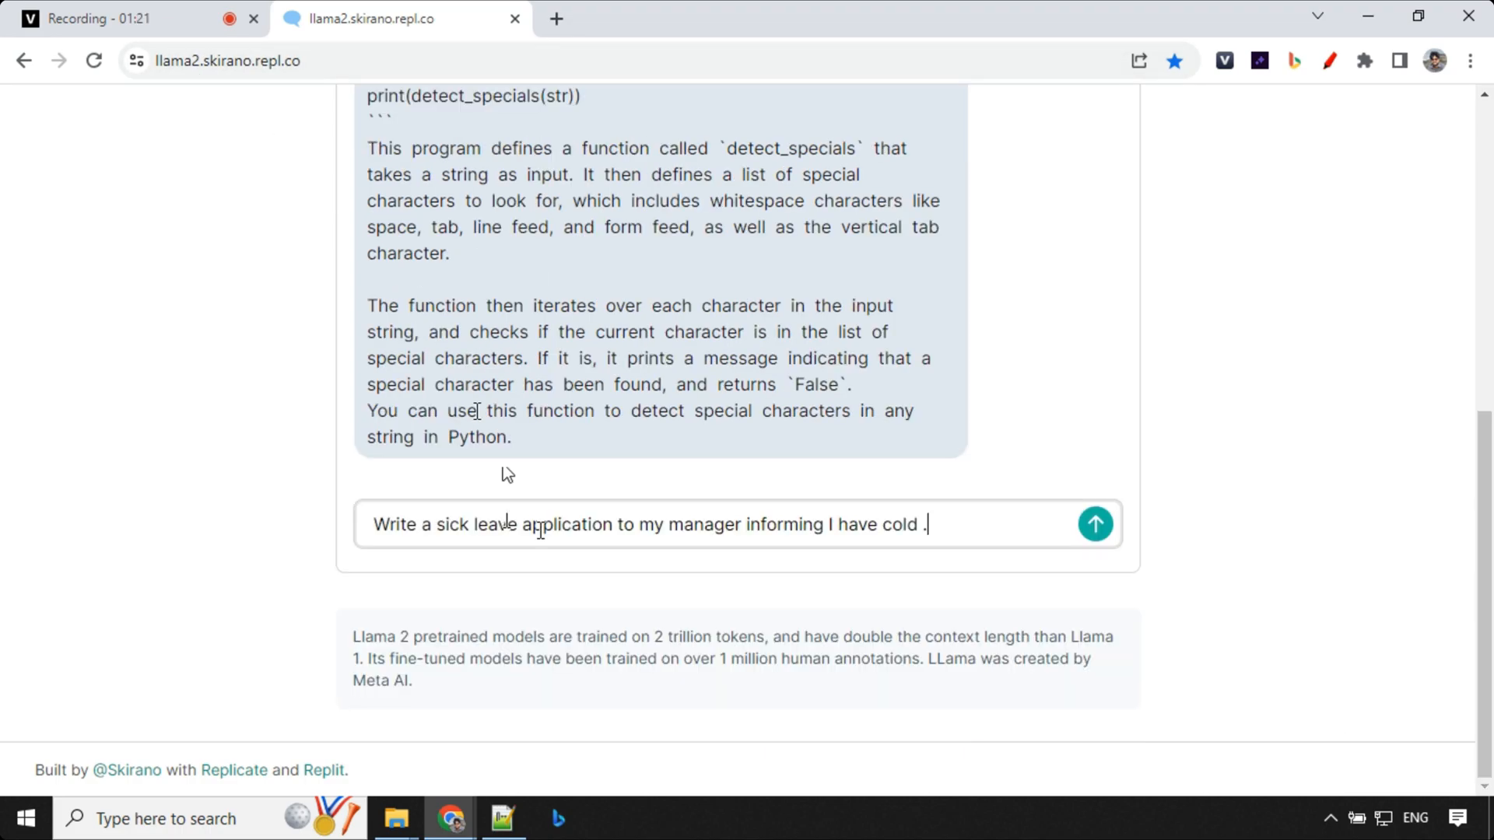
pyautogui.click(1096, 524)
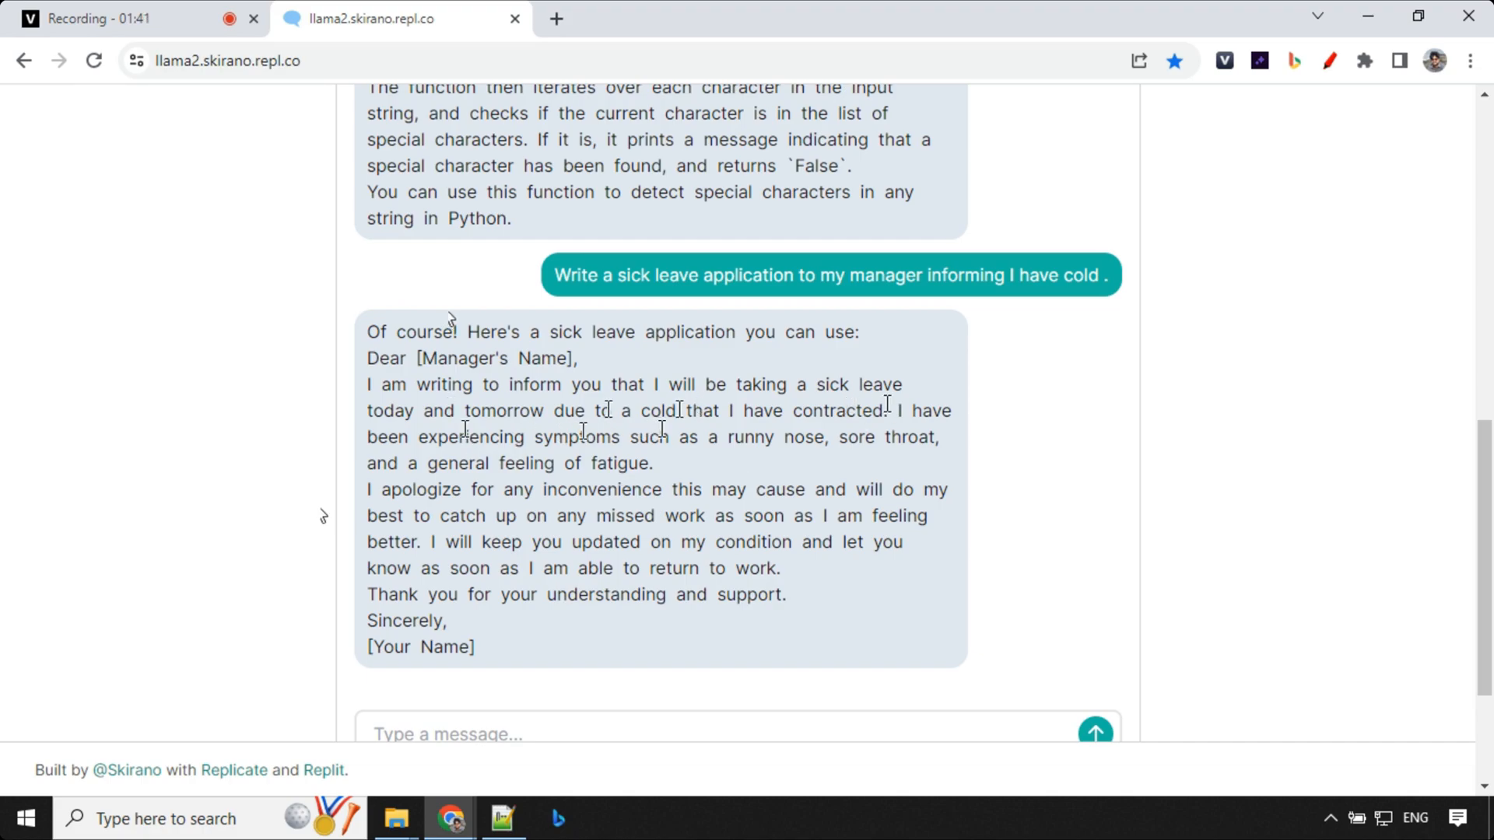
pyautogui.moveTo(442, 314)
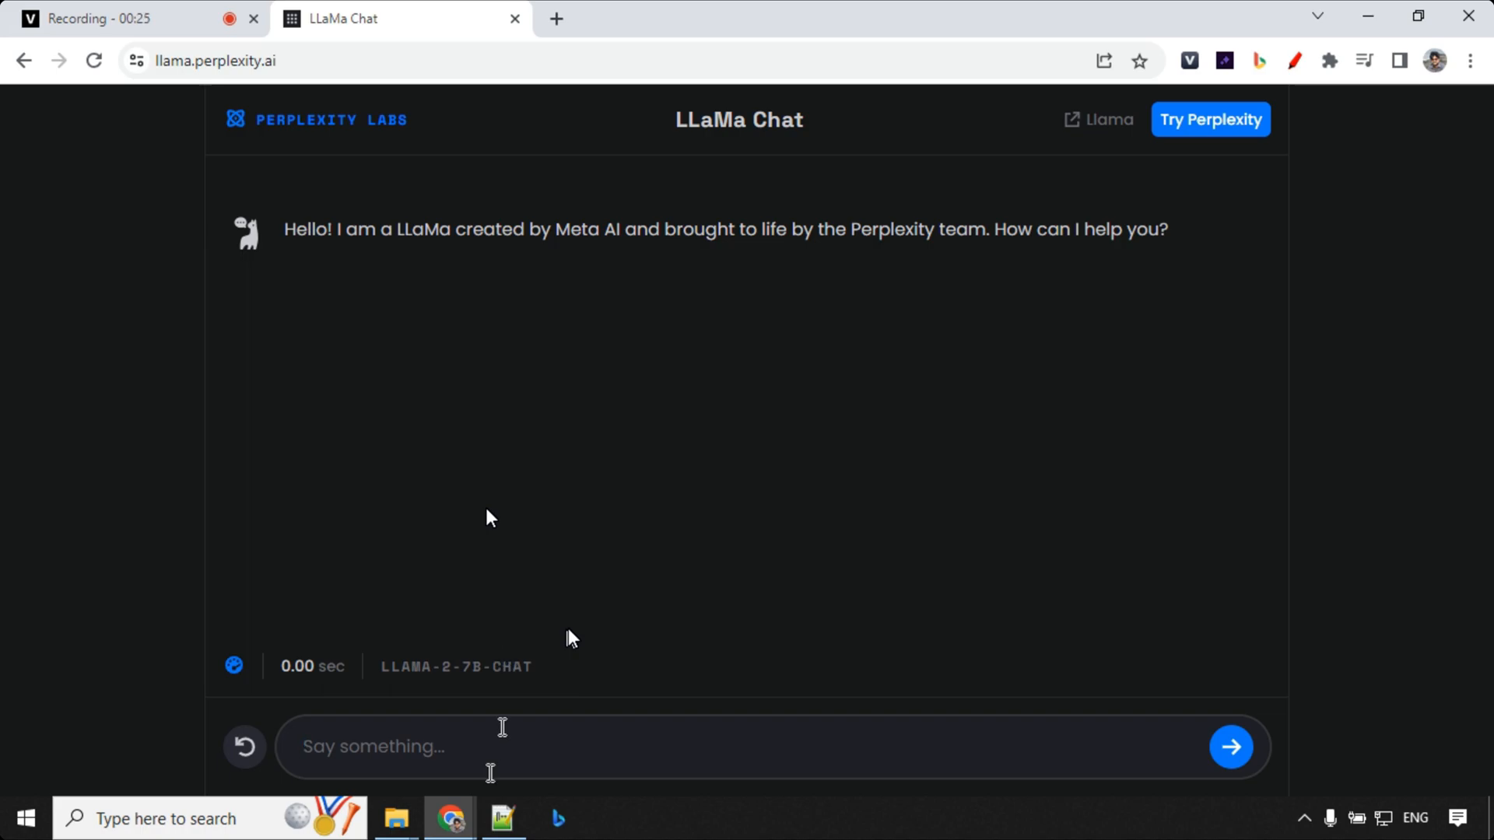
# Ask 'What are the main features and benefits of using cloud computing for businesses?' and read the ten points
pyautogui.write('What are the main features and benefits of using cloud computing for businesses?')
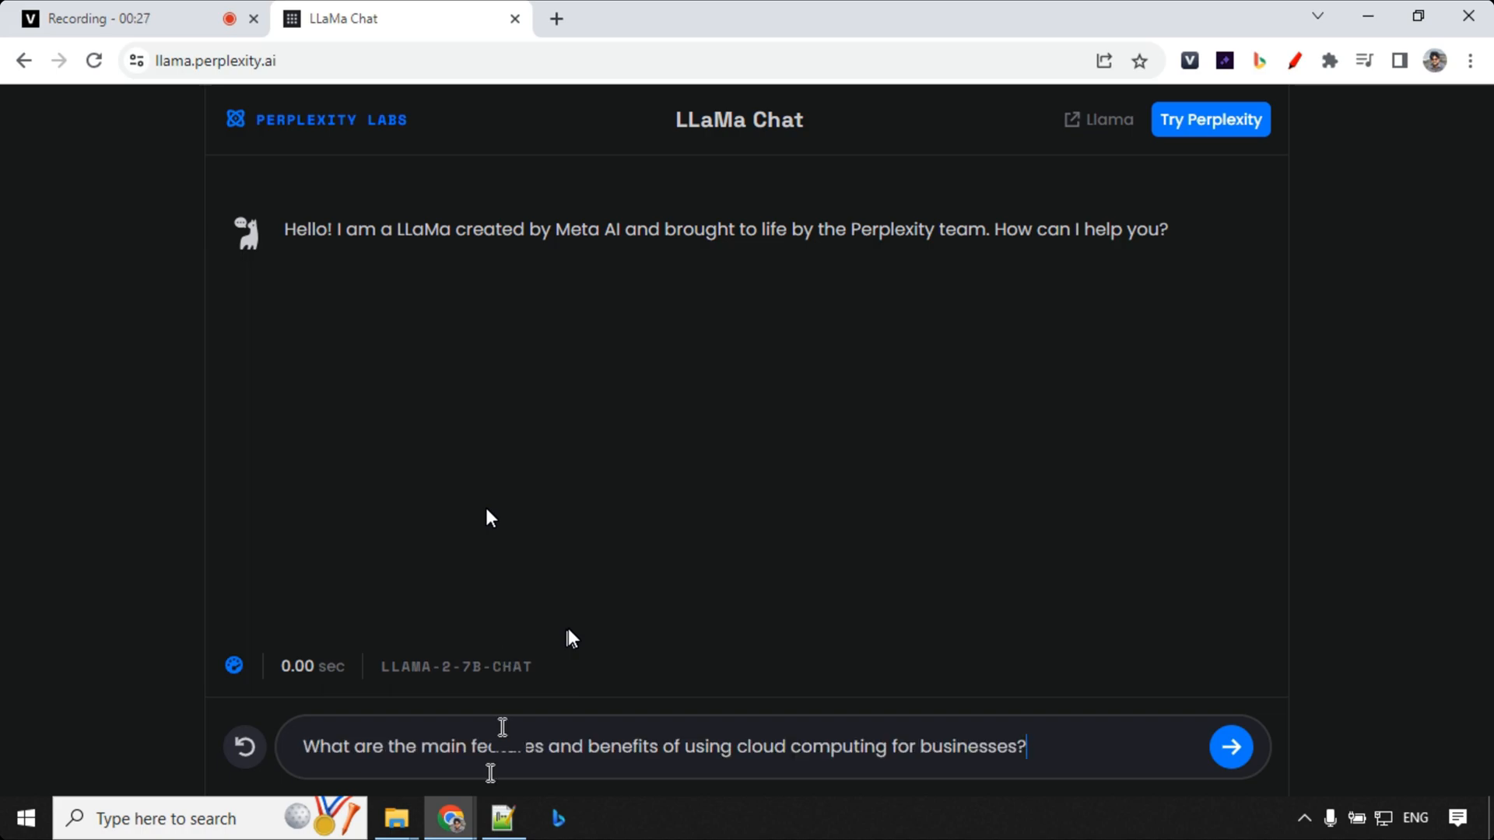
pyautogui.click(1231, 747)
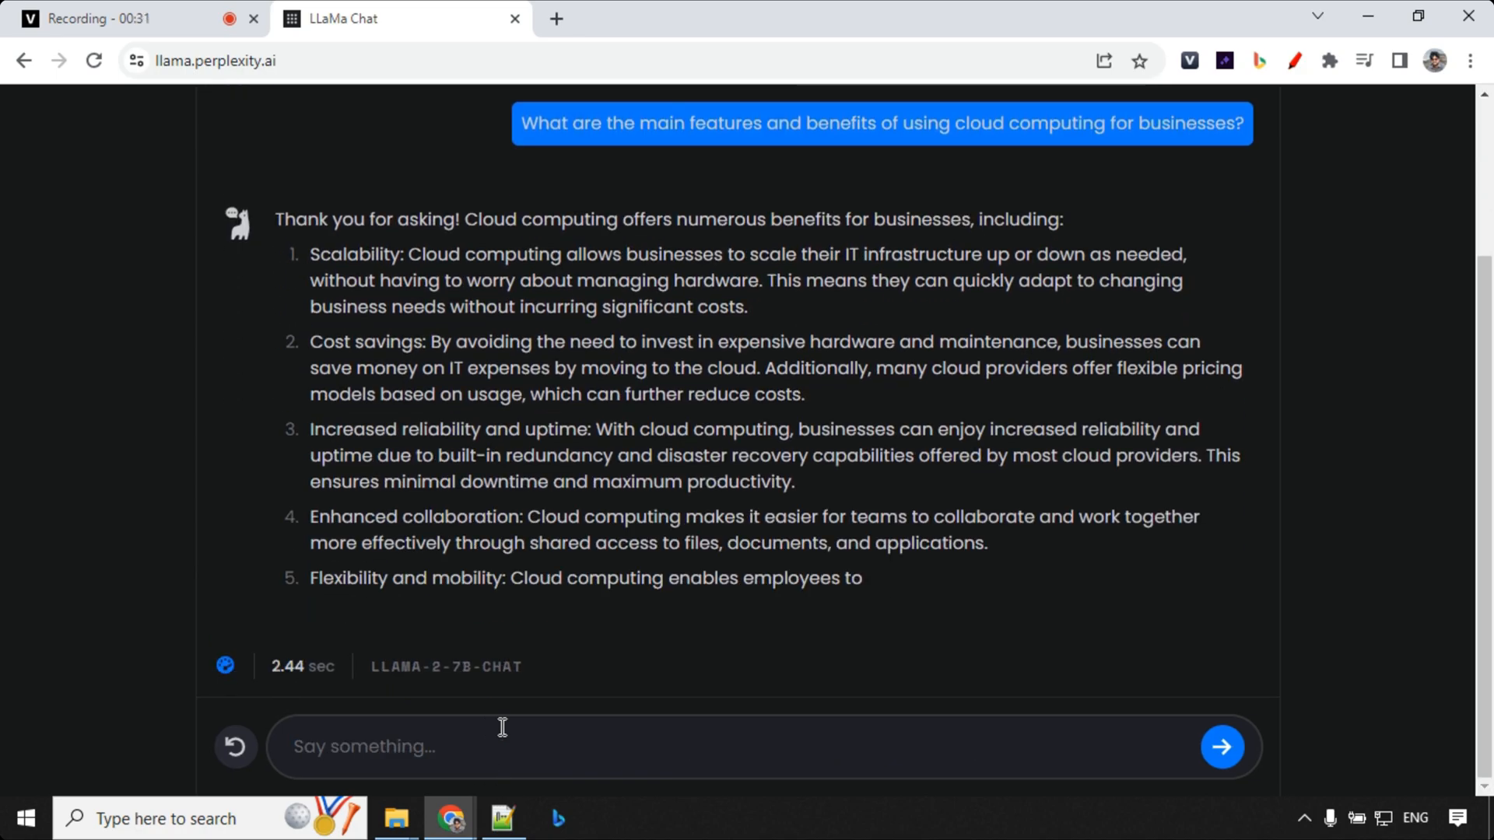
pyautogui.scroll(-3)
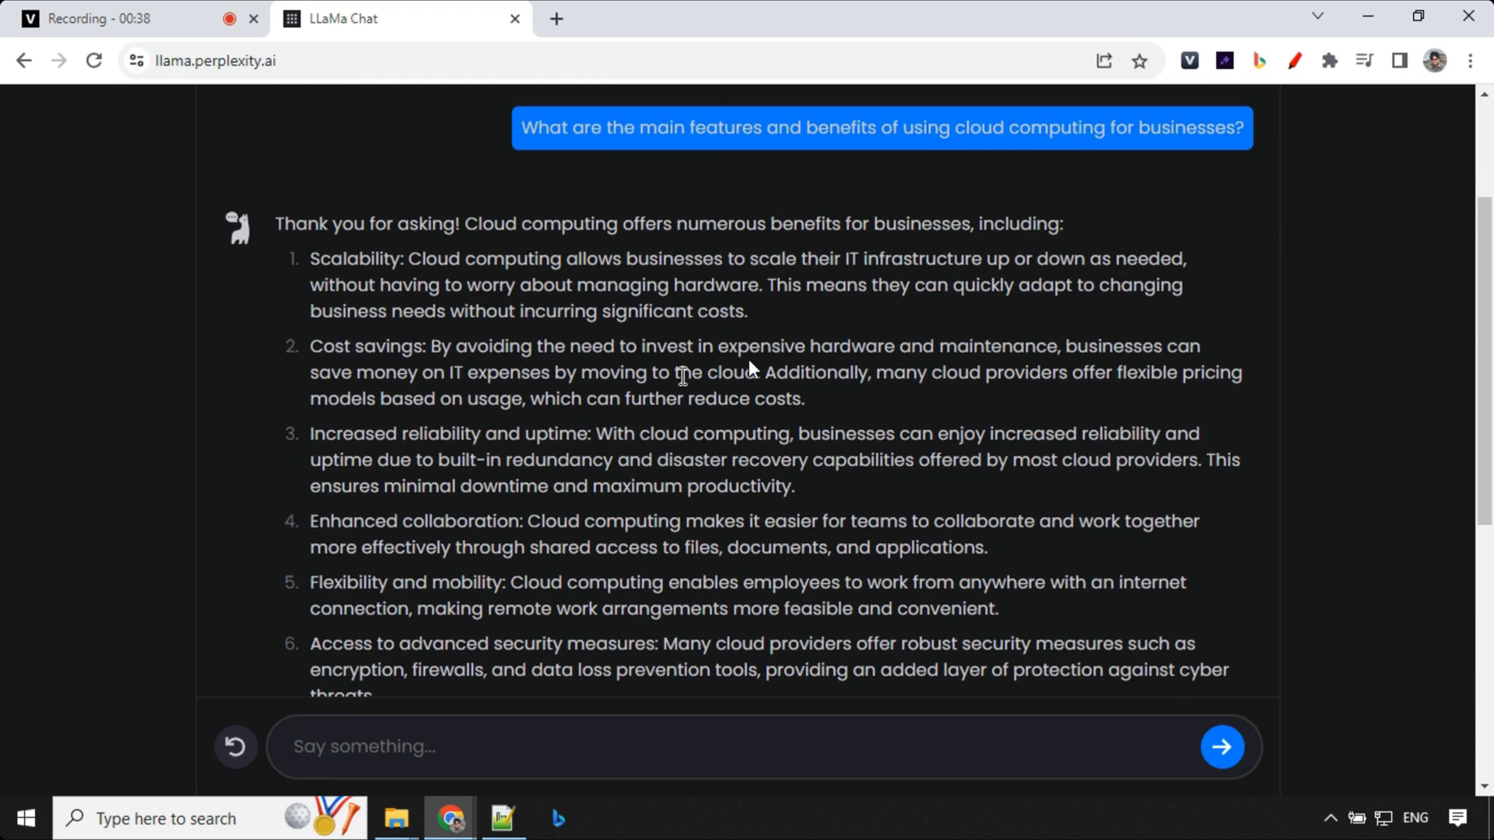
pyautogui.moveTo(682, 377)
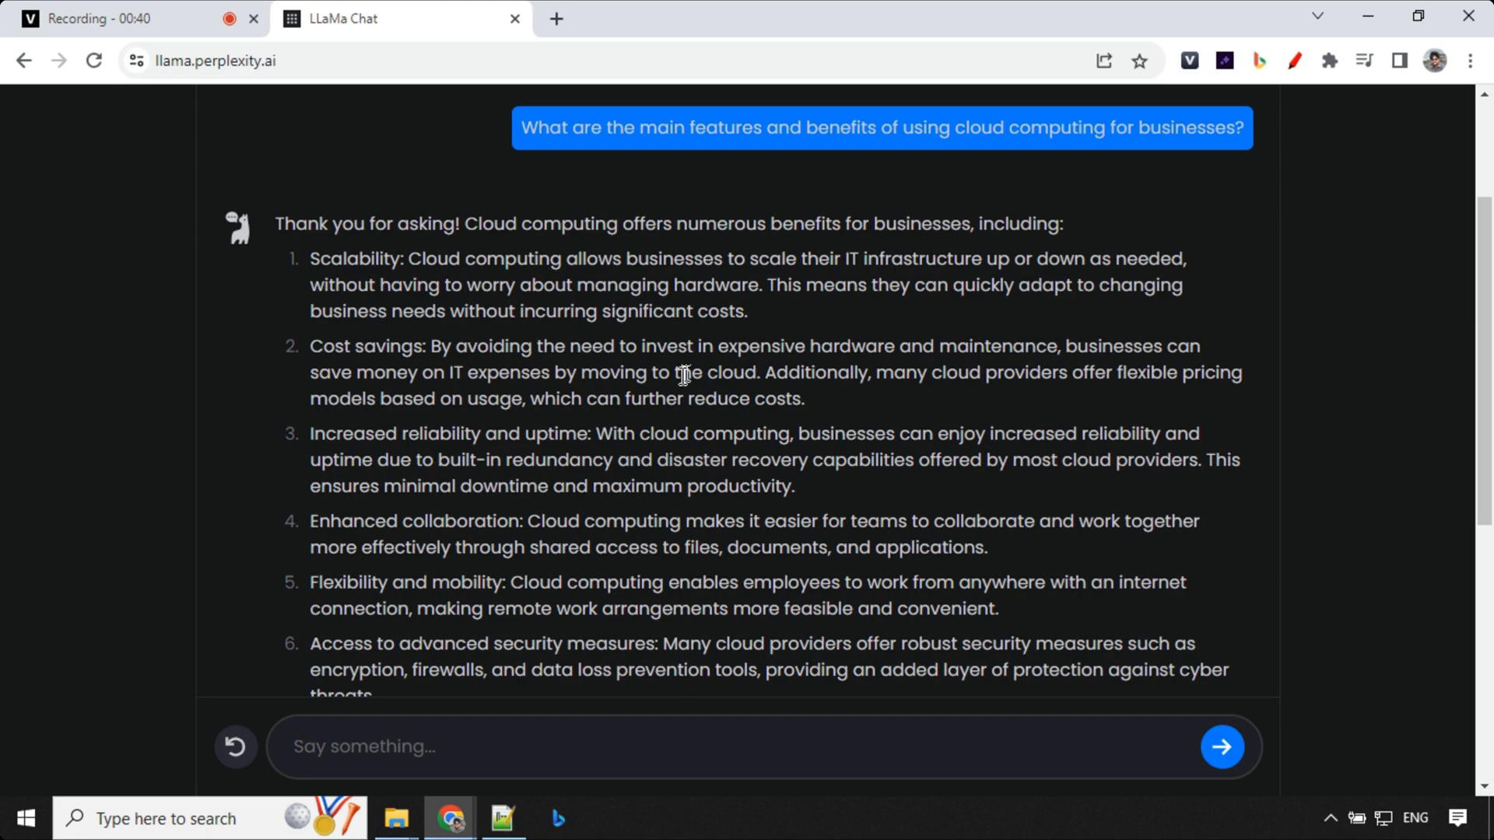
pyautogui.scroll(-3)
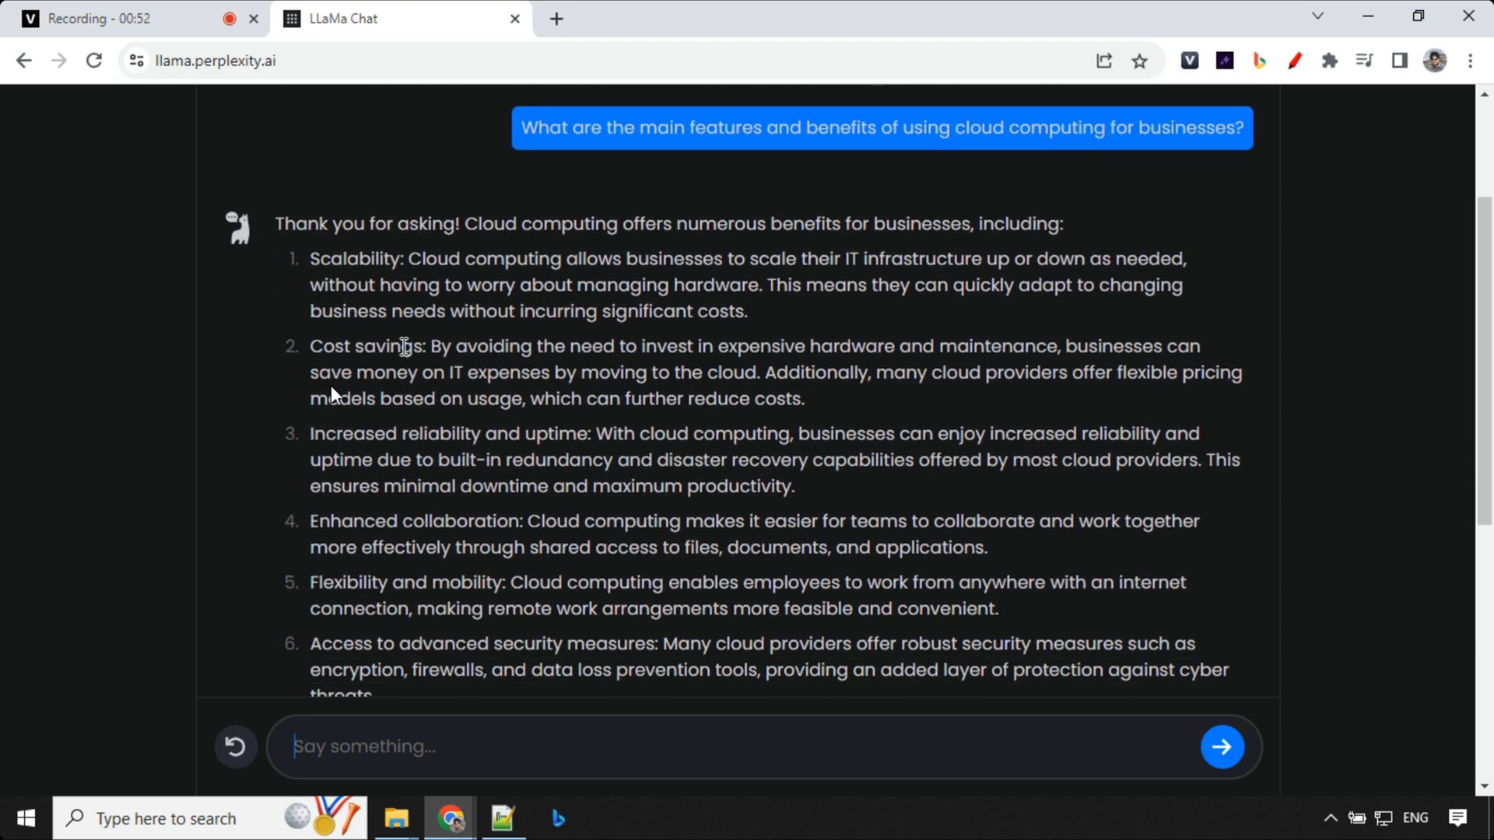
pyautogui.scroll(-3)
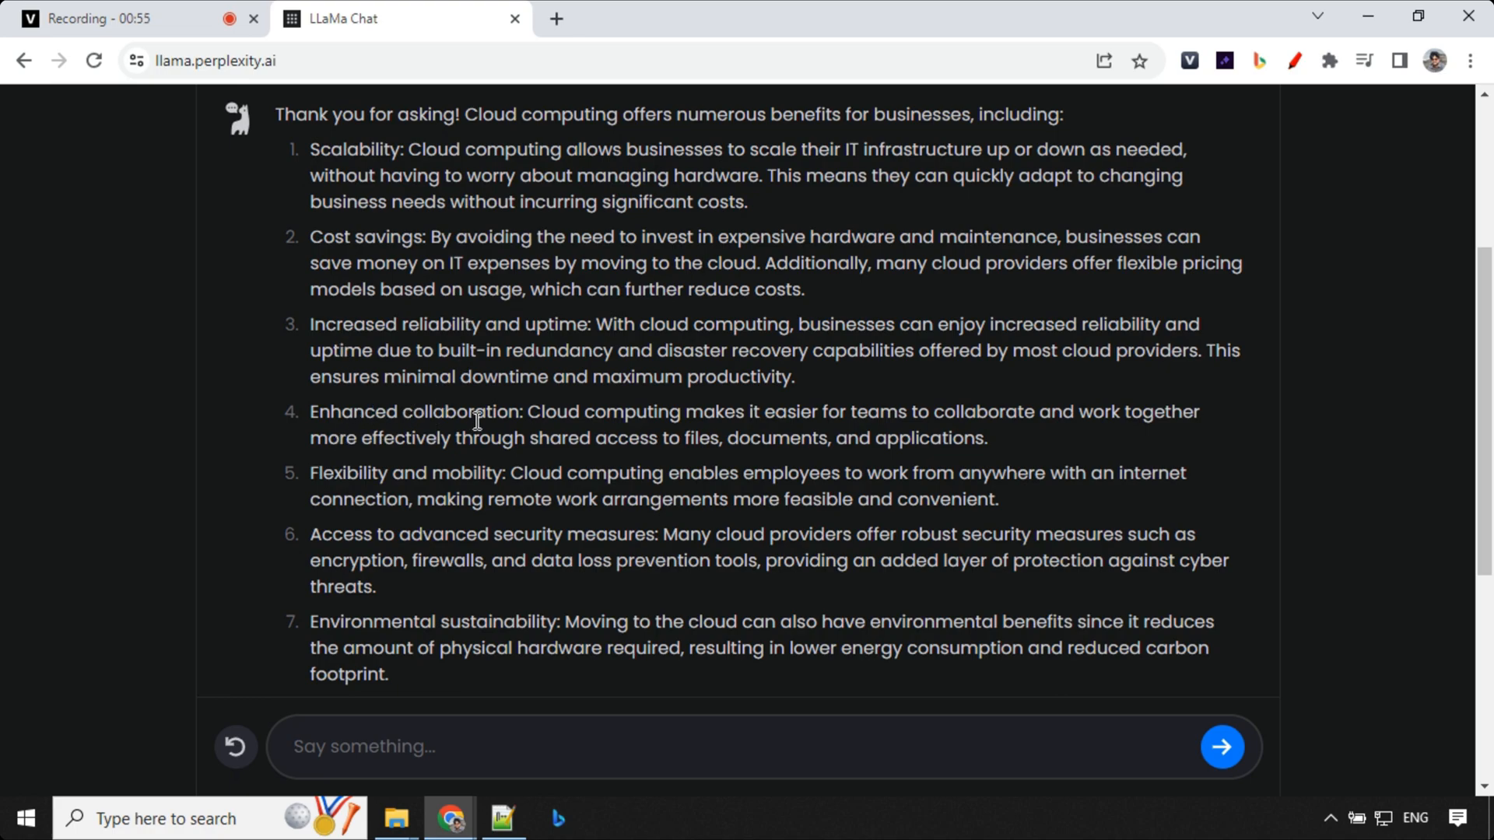
pyautogui.scroll(-3)
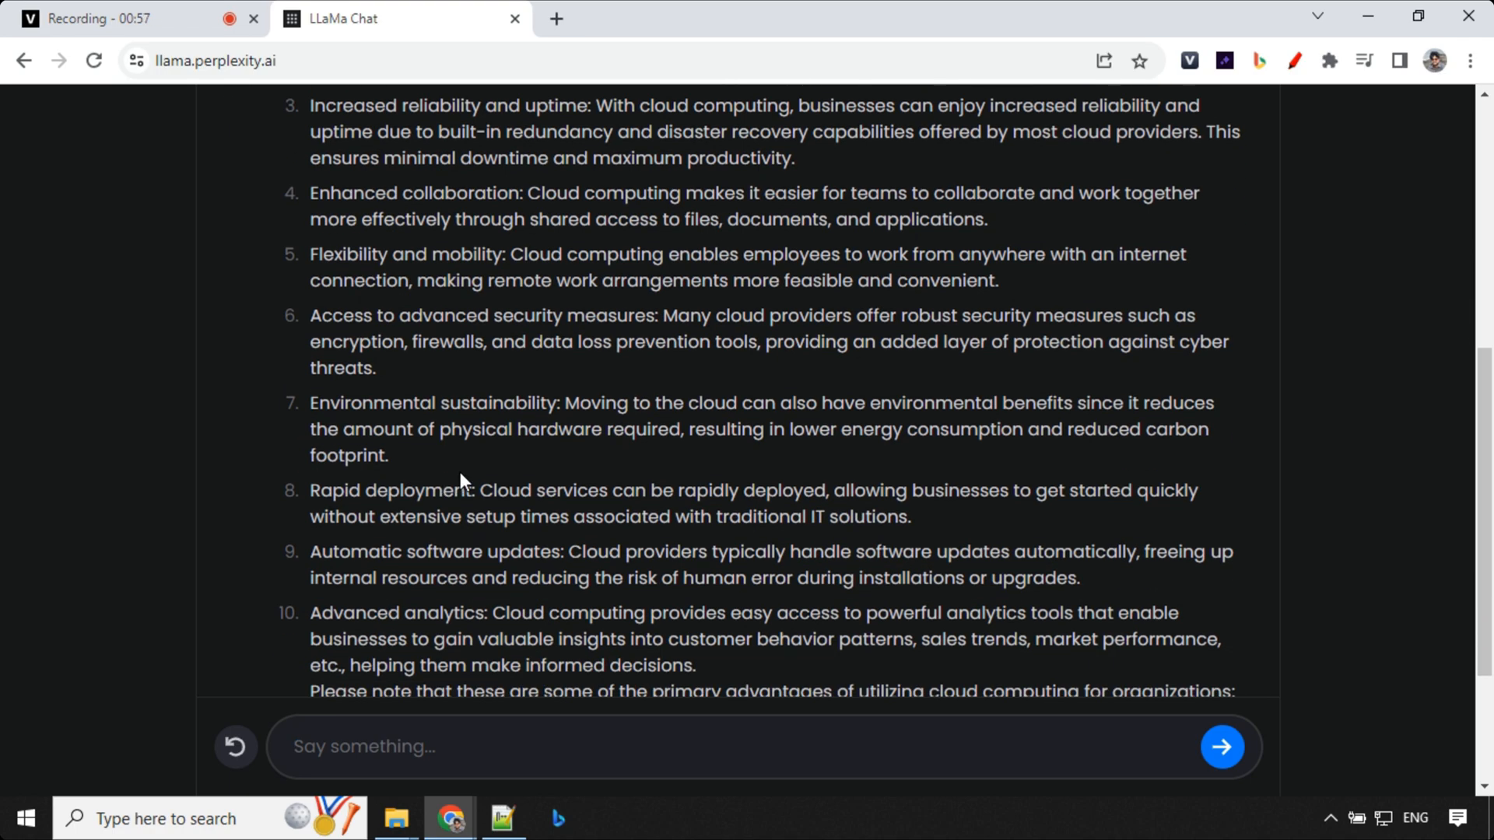
pyautogui.moveTo(535, 482)
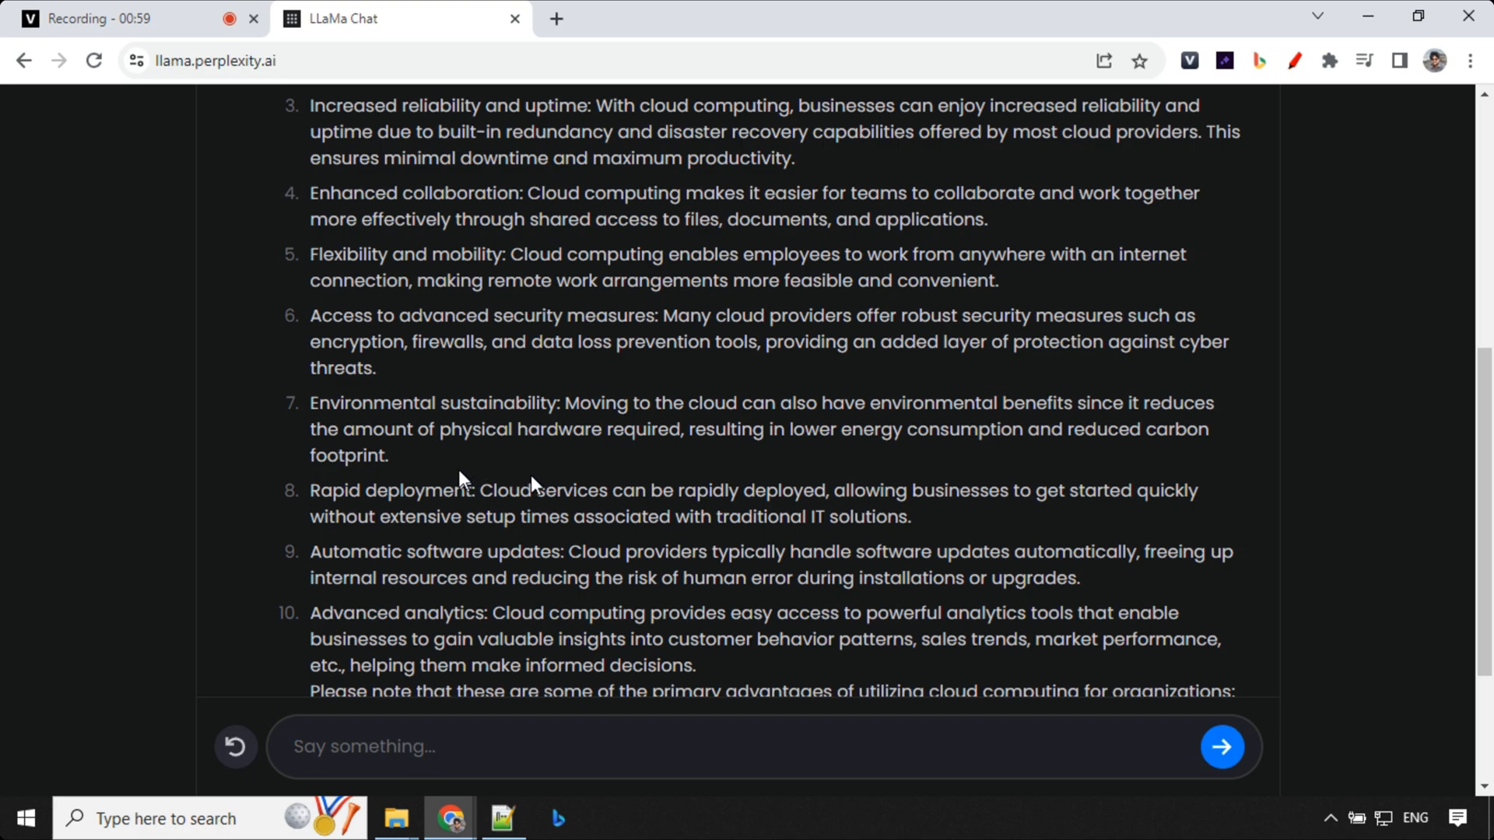
pyautogui.scroll(-3)
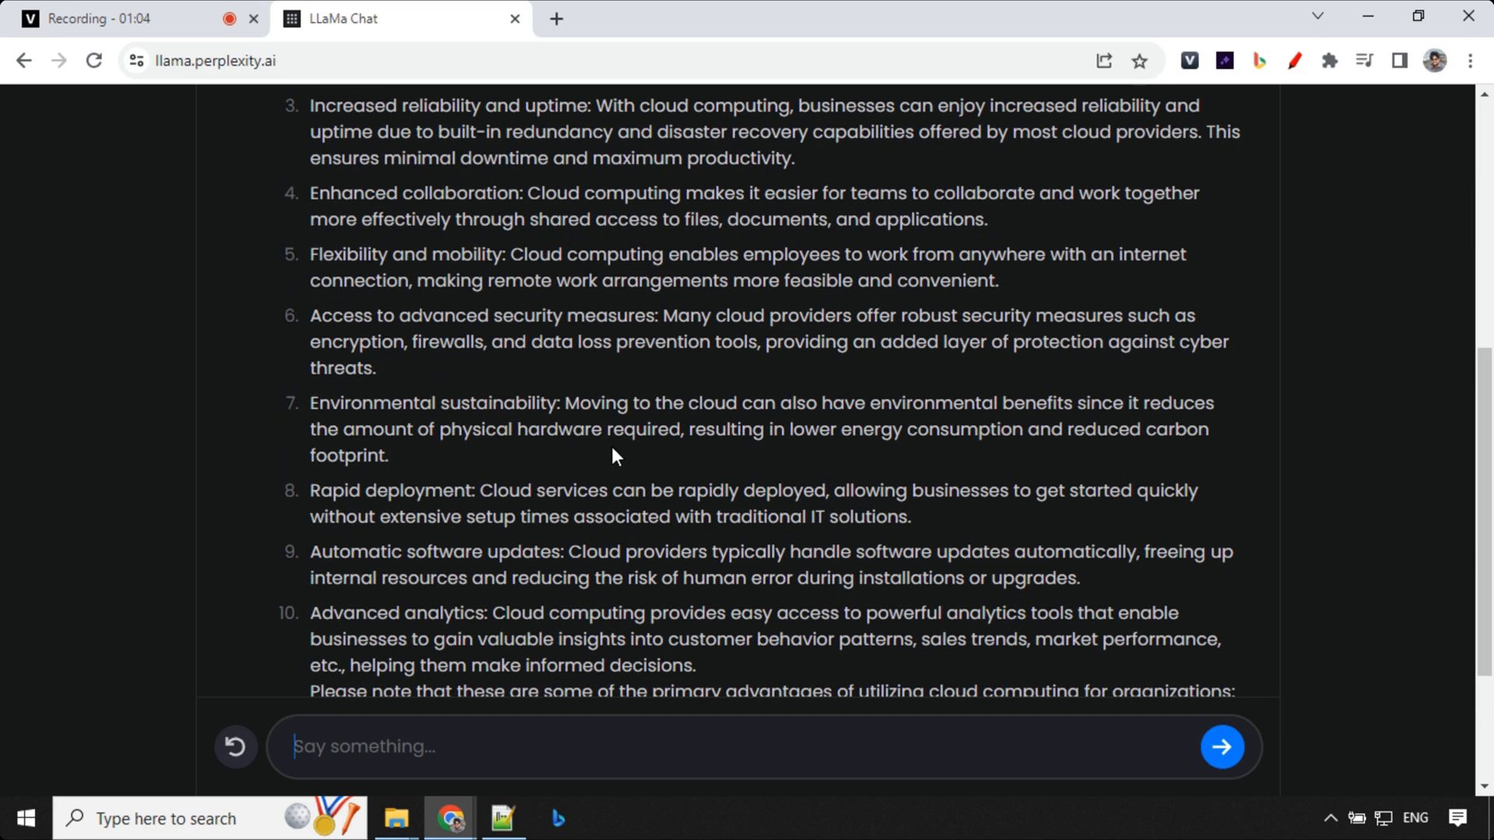
pyautogui.scroll(-3)
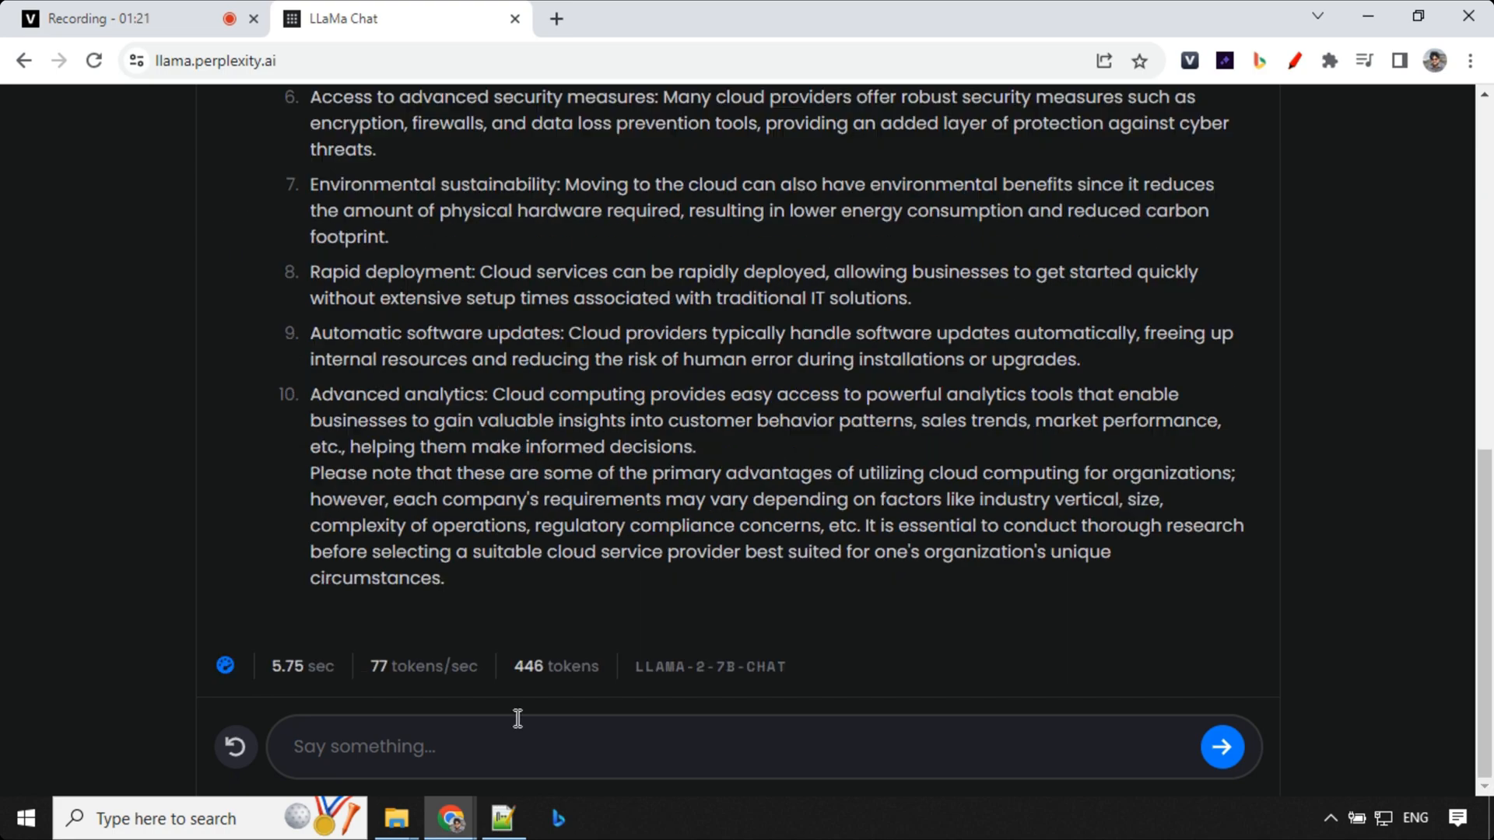
# Send the BODMAS prompt for 4(10+15÷5×4-2×2) and highlight the 272 result
pyautogui.write('Solve this setp by step using BODMAS rule 4(10+15÷5×4-2×2)')
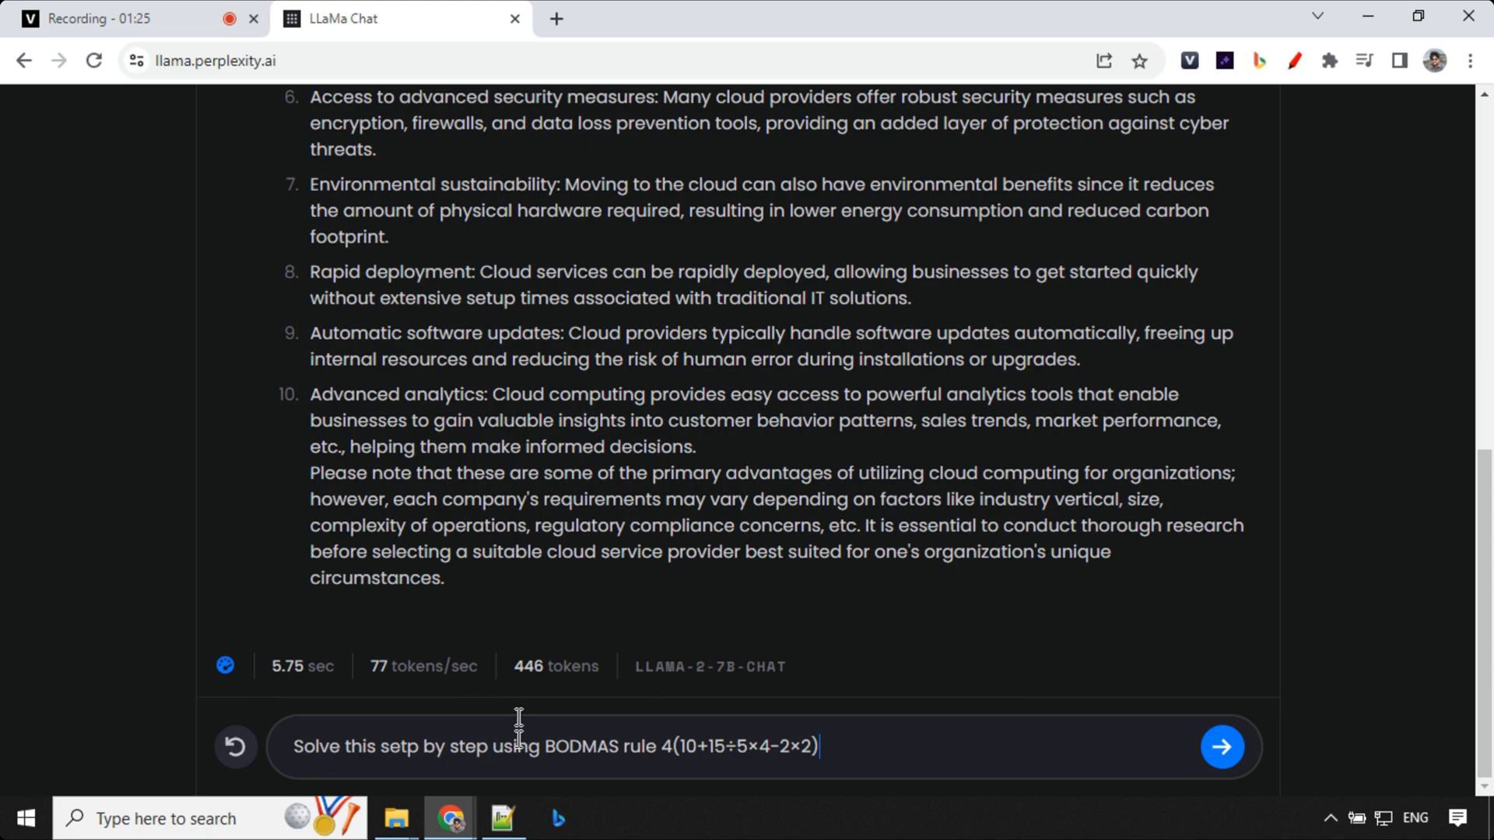
pyautogui.click(1222, 746)
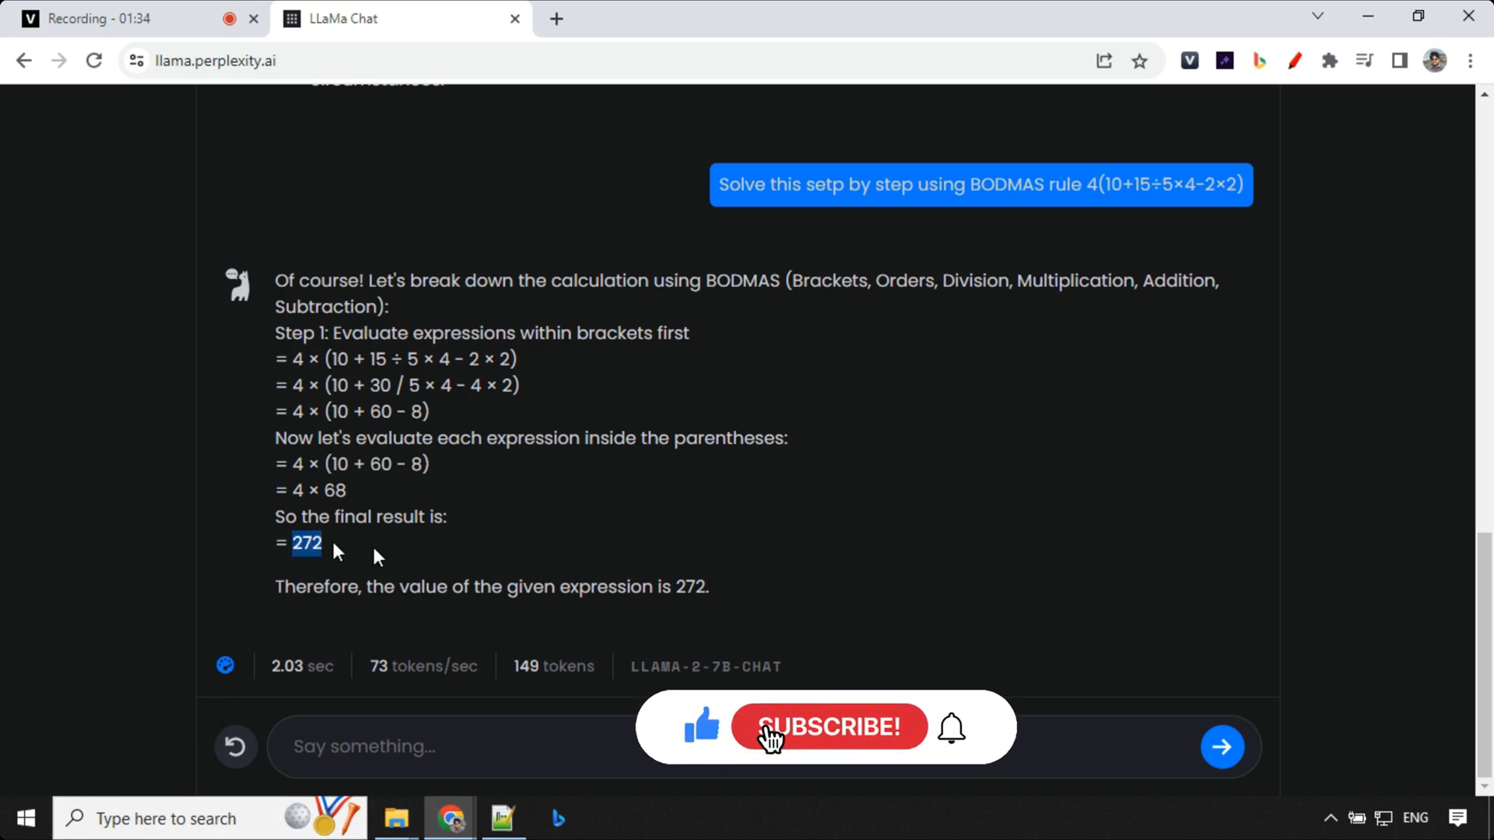
pyautogui.click(830, 727)
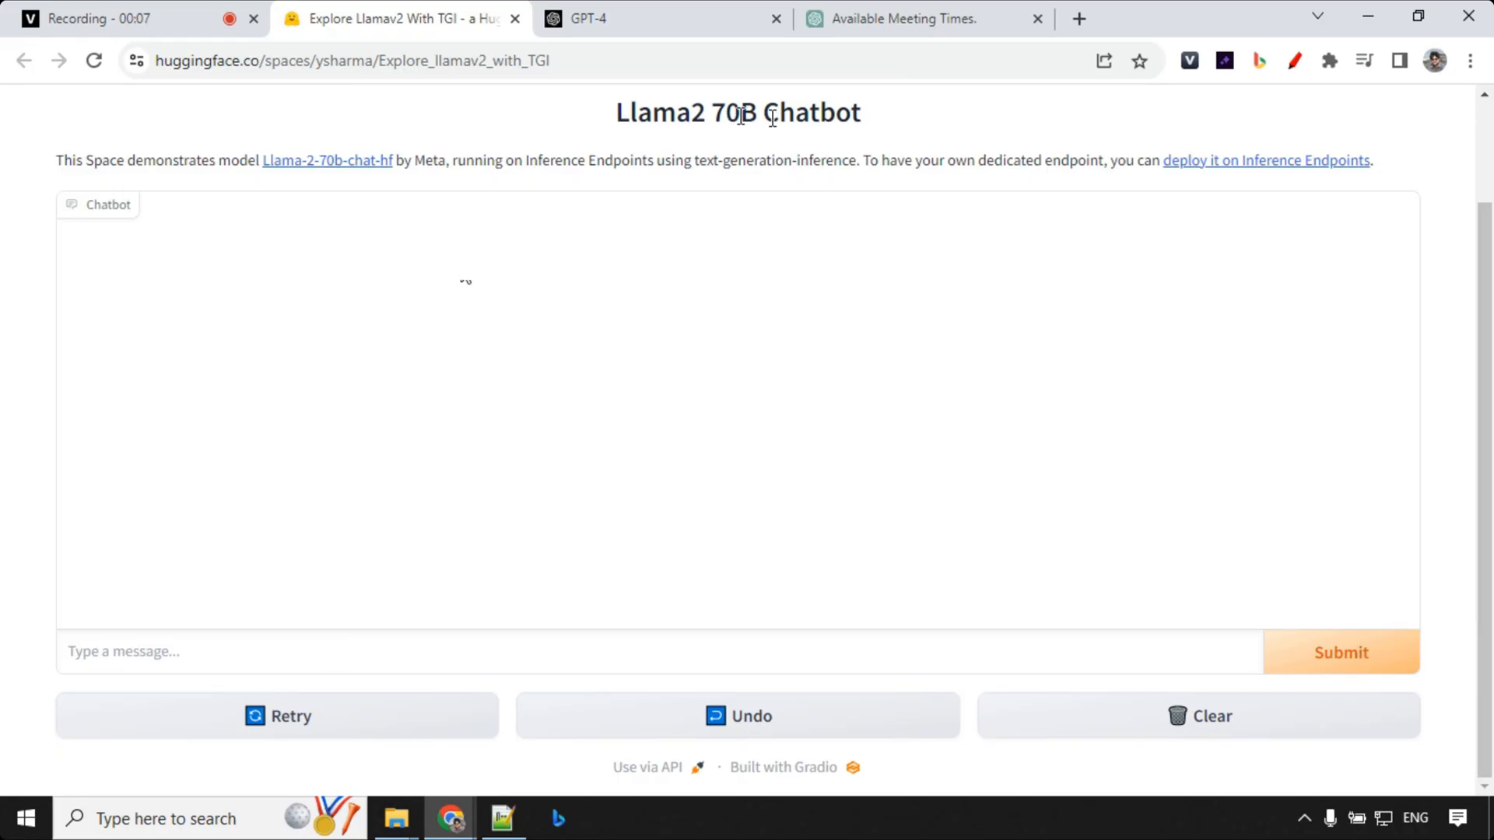
# Look over the GPT-4 page and recording tab, then return to the Llama2 70B chatbot
pyautogui.click(595, 18)
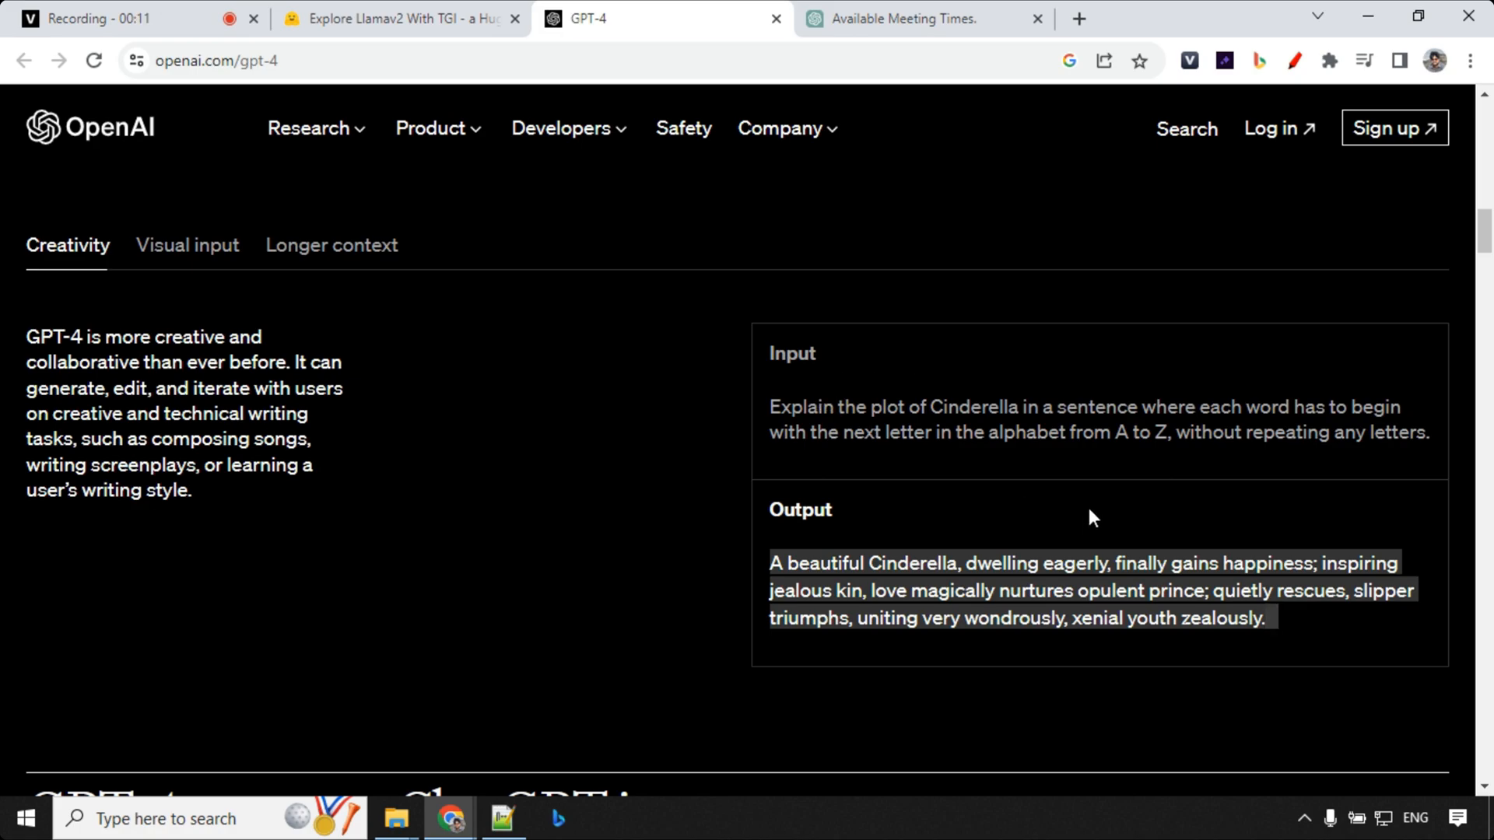
pyautogui.click(101, 18)
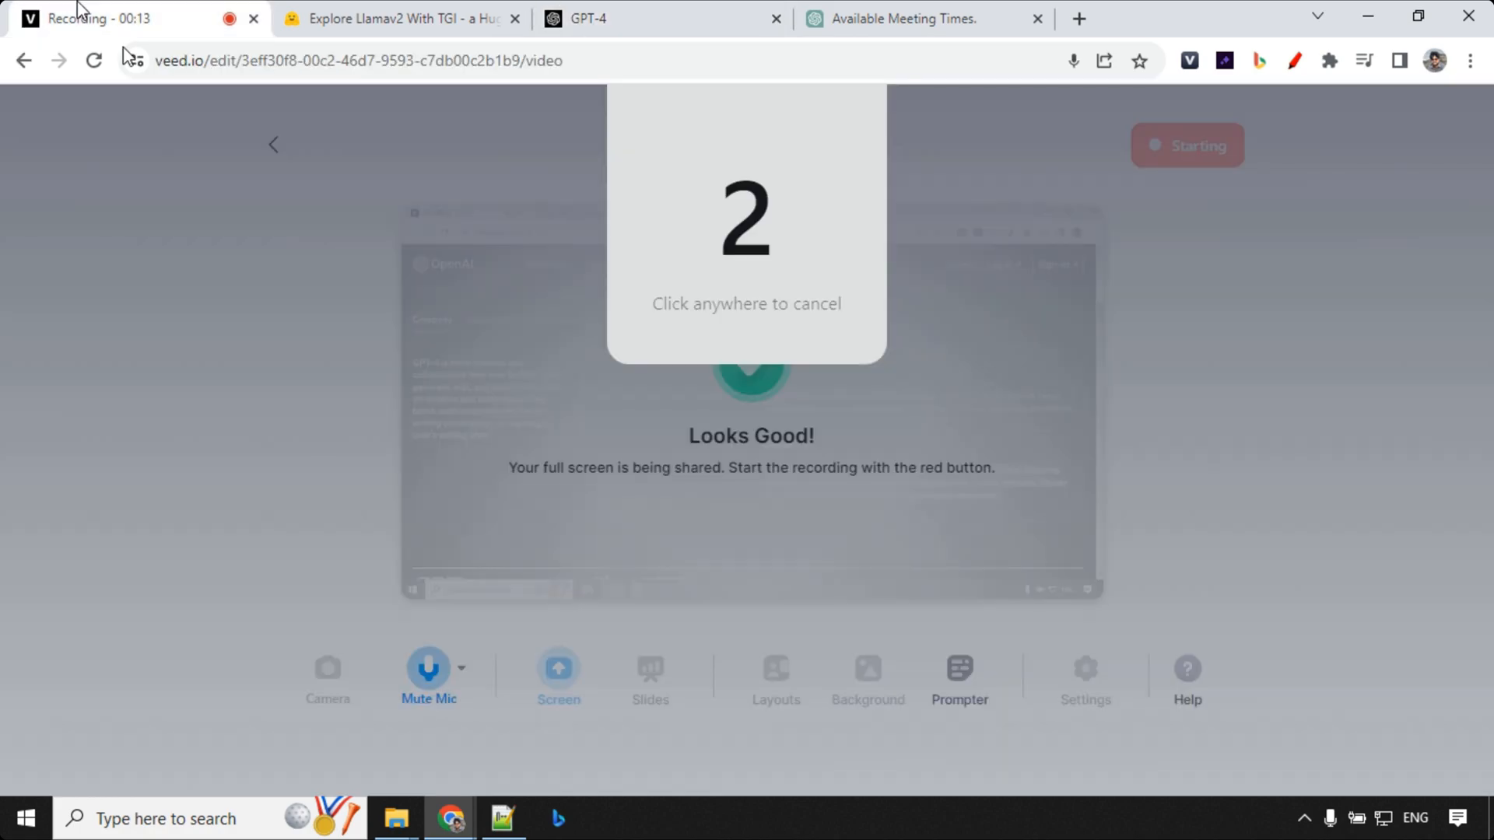
pyautogui.click(400, 17)
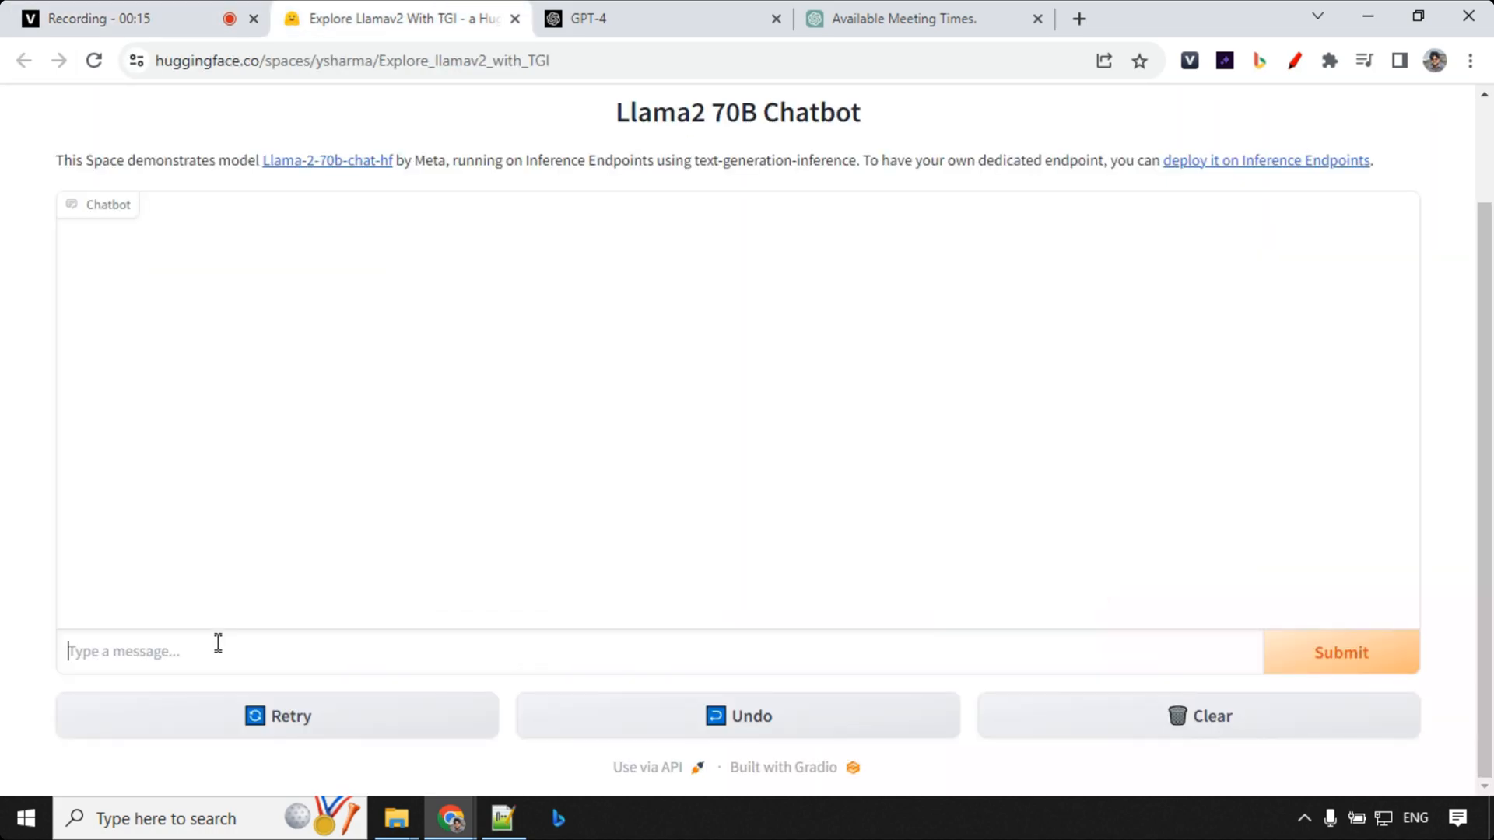
# Submit the meeting scheduling prompt, highlight the 12:30–1:00 PM answer, and compare with GPT-4
pyautogui.click(1340, 653)
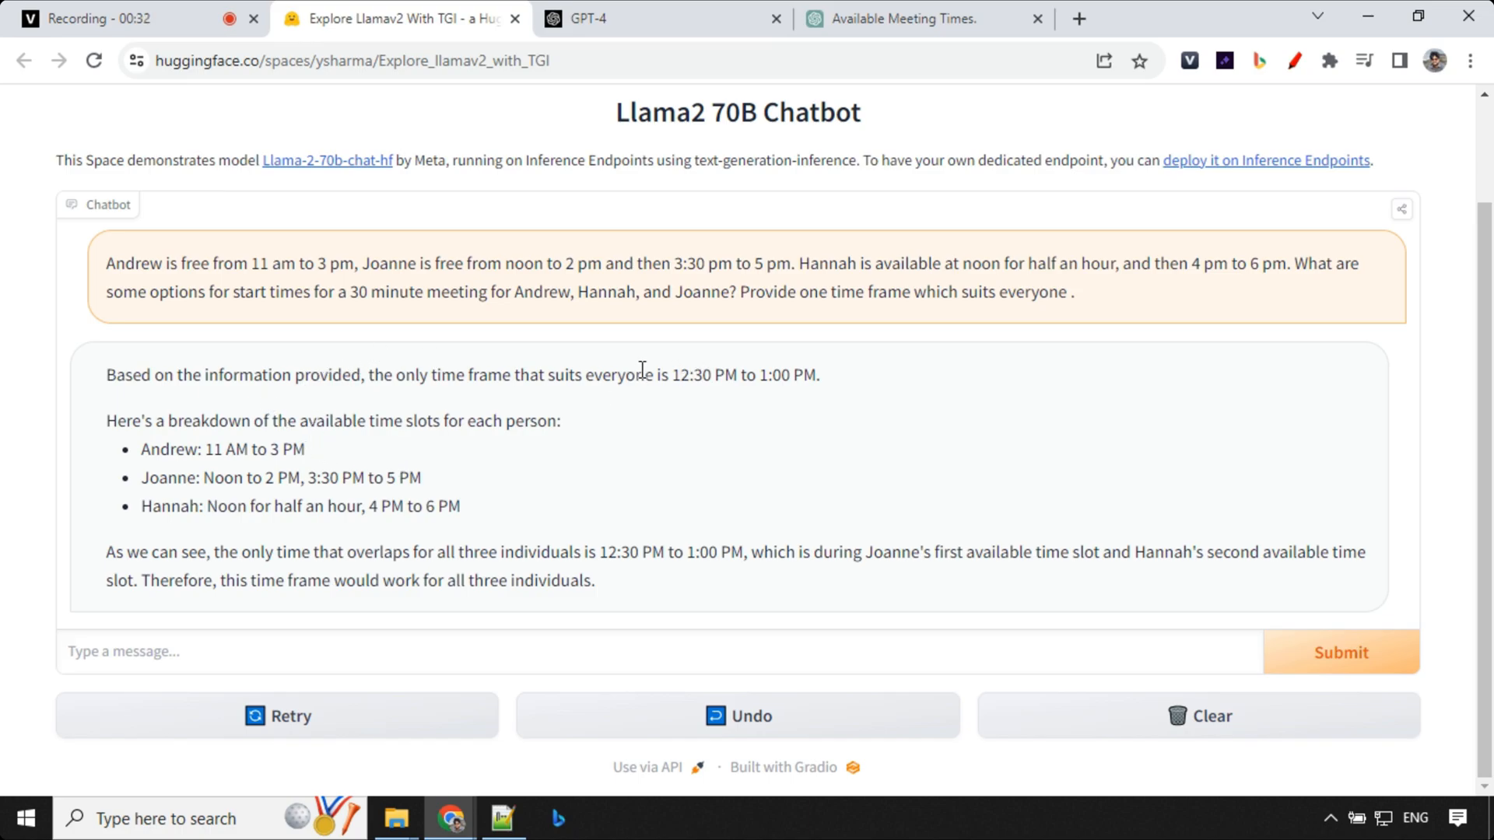
pyautogui.moveTo(672, 374); pyautogui.dragTo(791, 375)
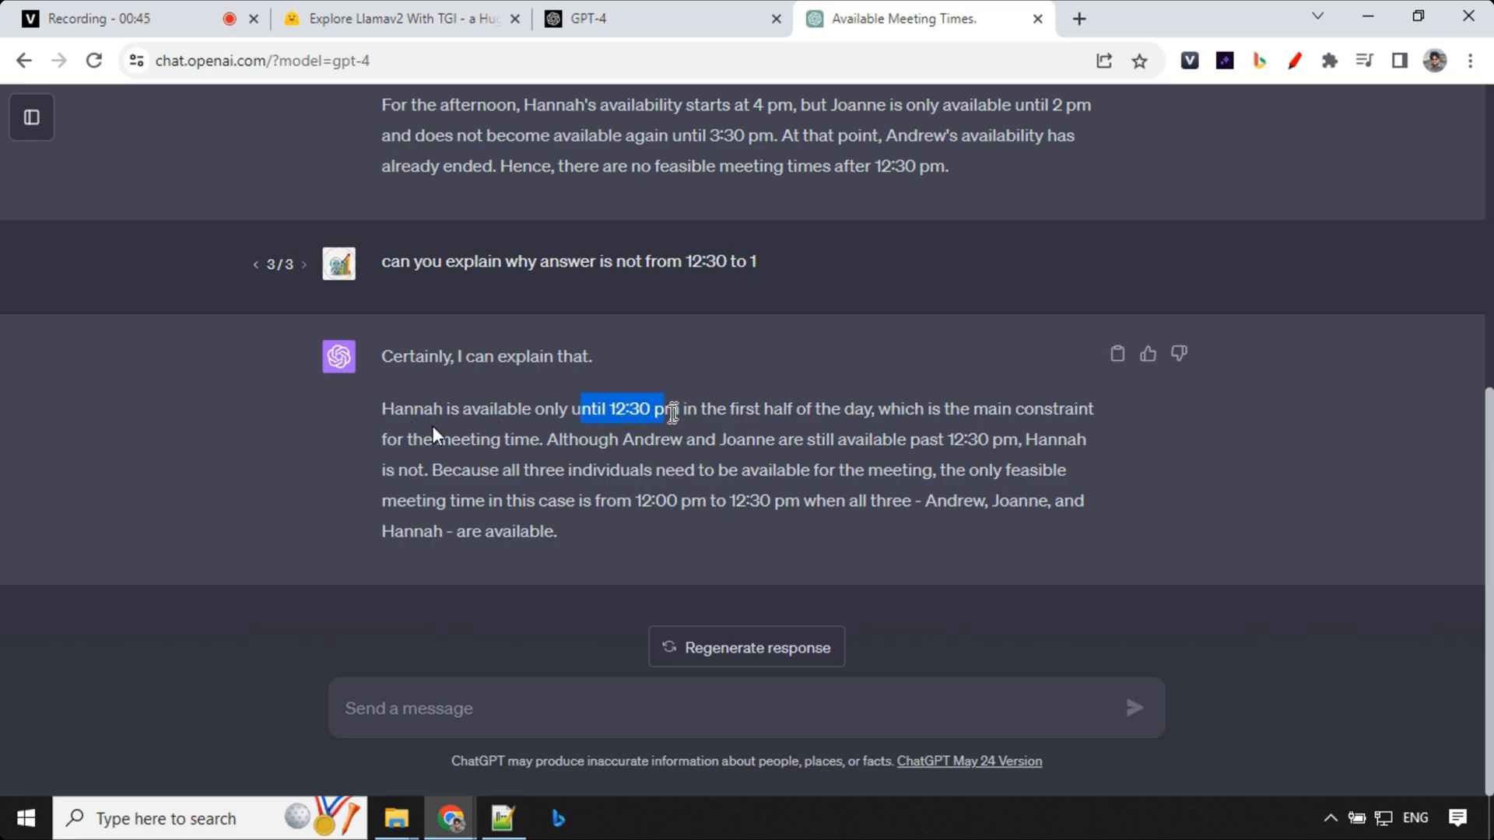
pyautogui.click(595, 18)
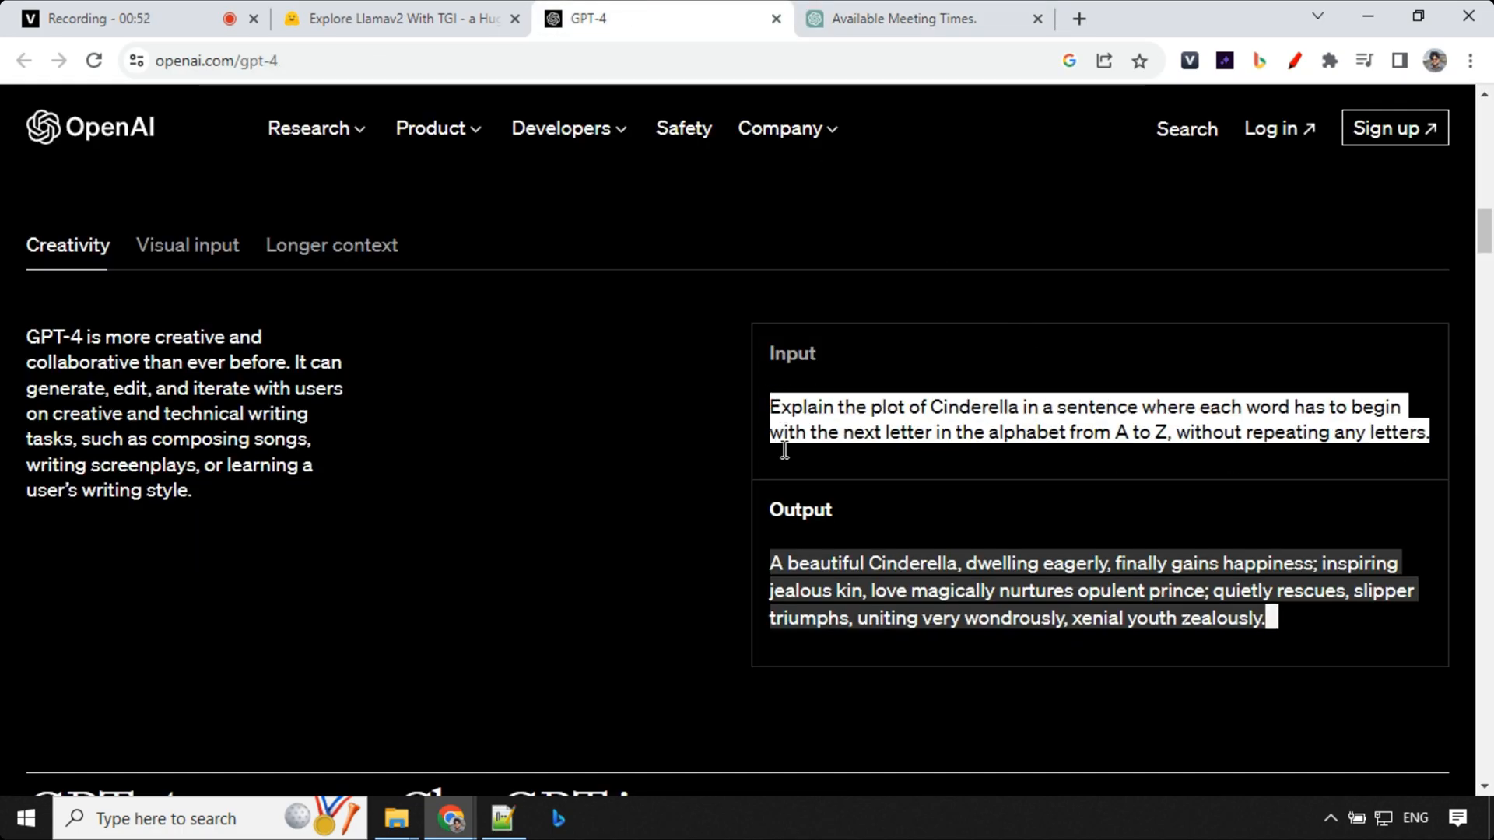
# Return to the Llama2 70B chatbot and submit the Cinderella A-to-Z prompt
pyautogui.click(400, 18)
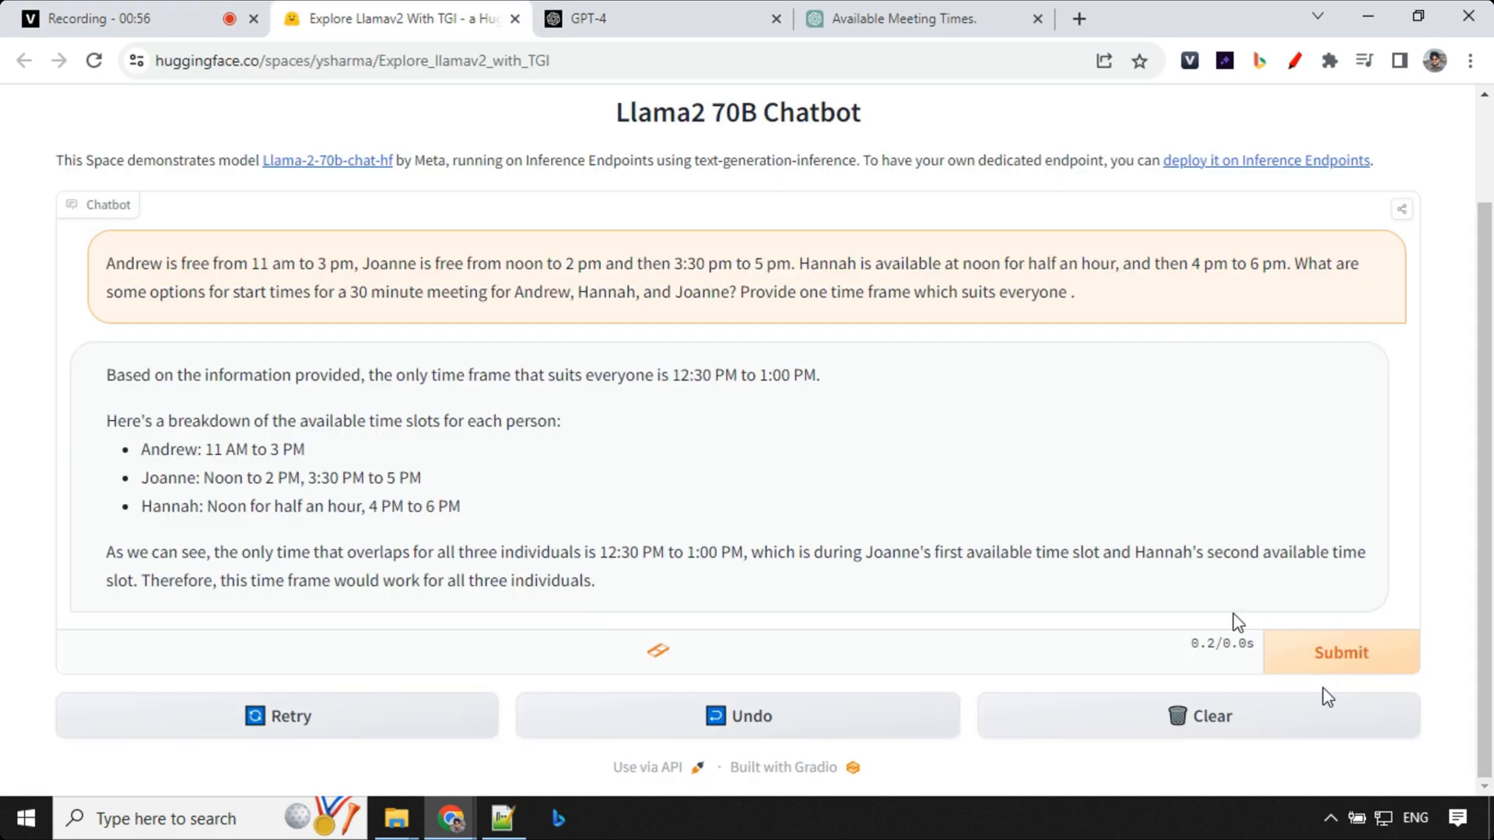
pyautogui.click(1341, 653)
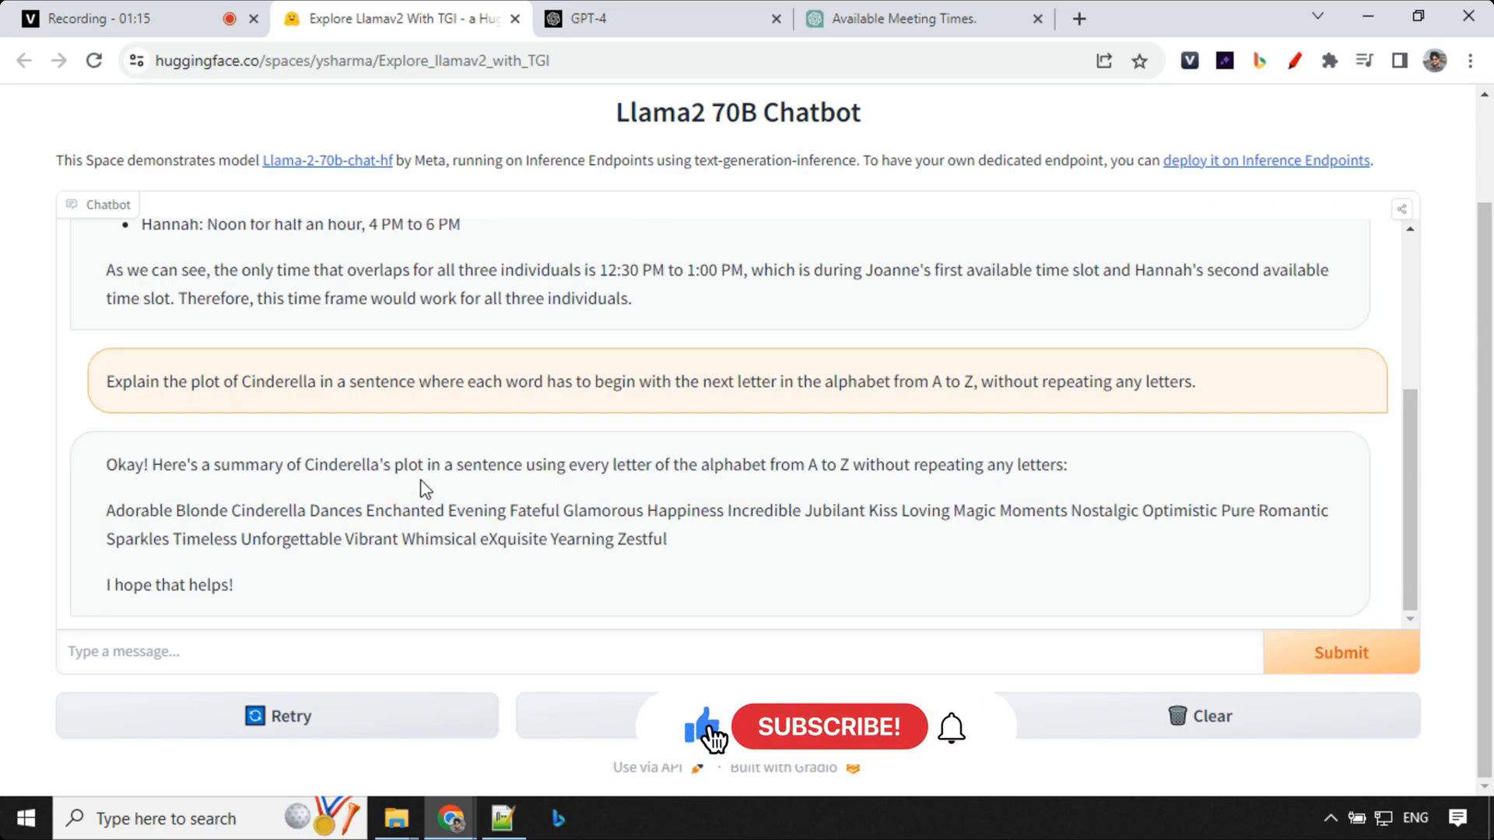
pyautogui.click(828, 727)
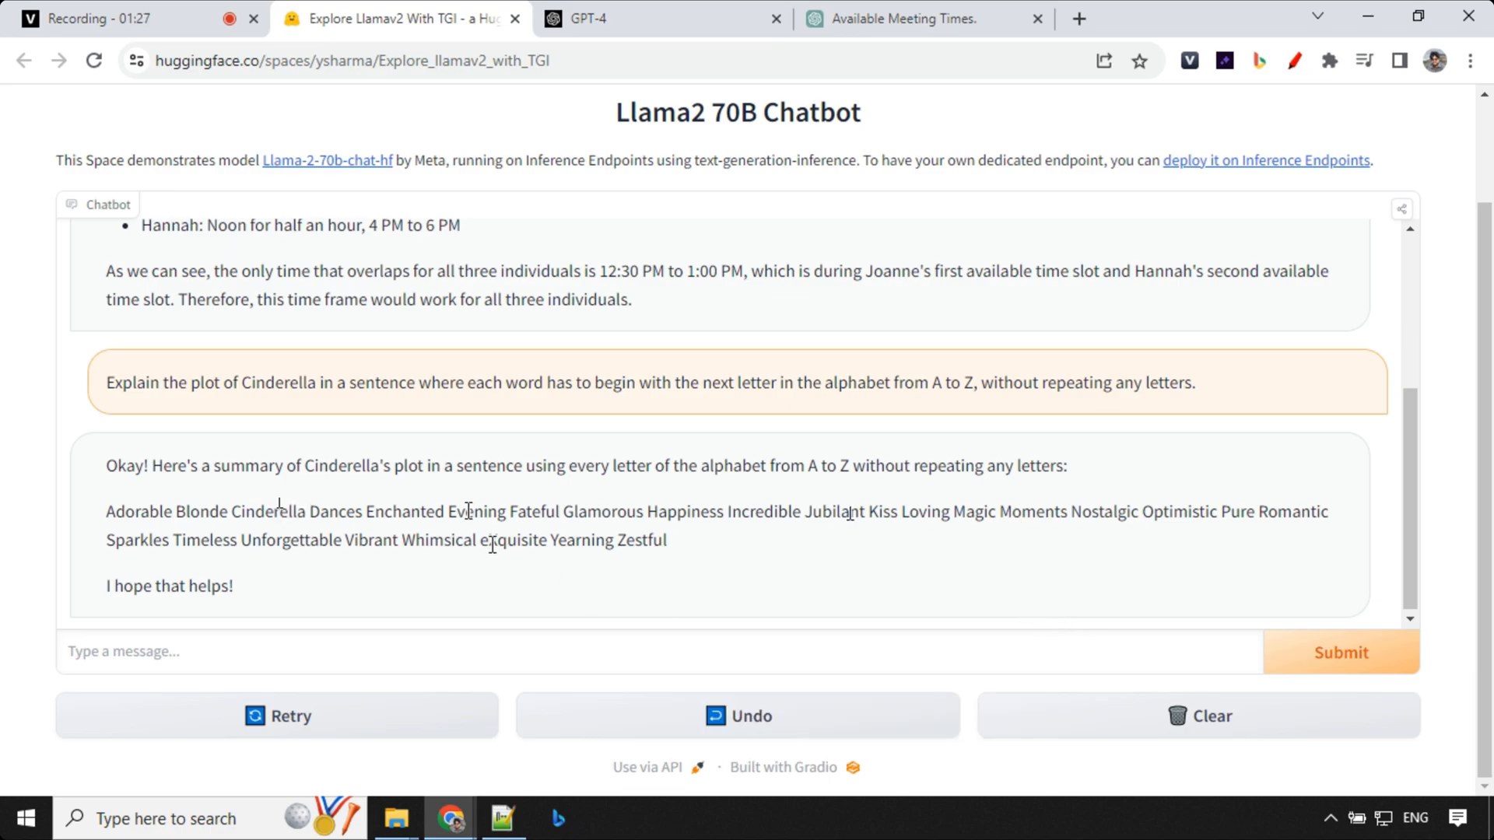
pyautogui.moveTo(579, 497)
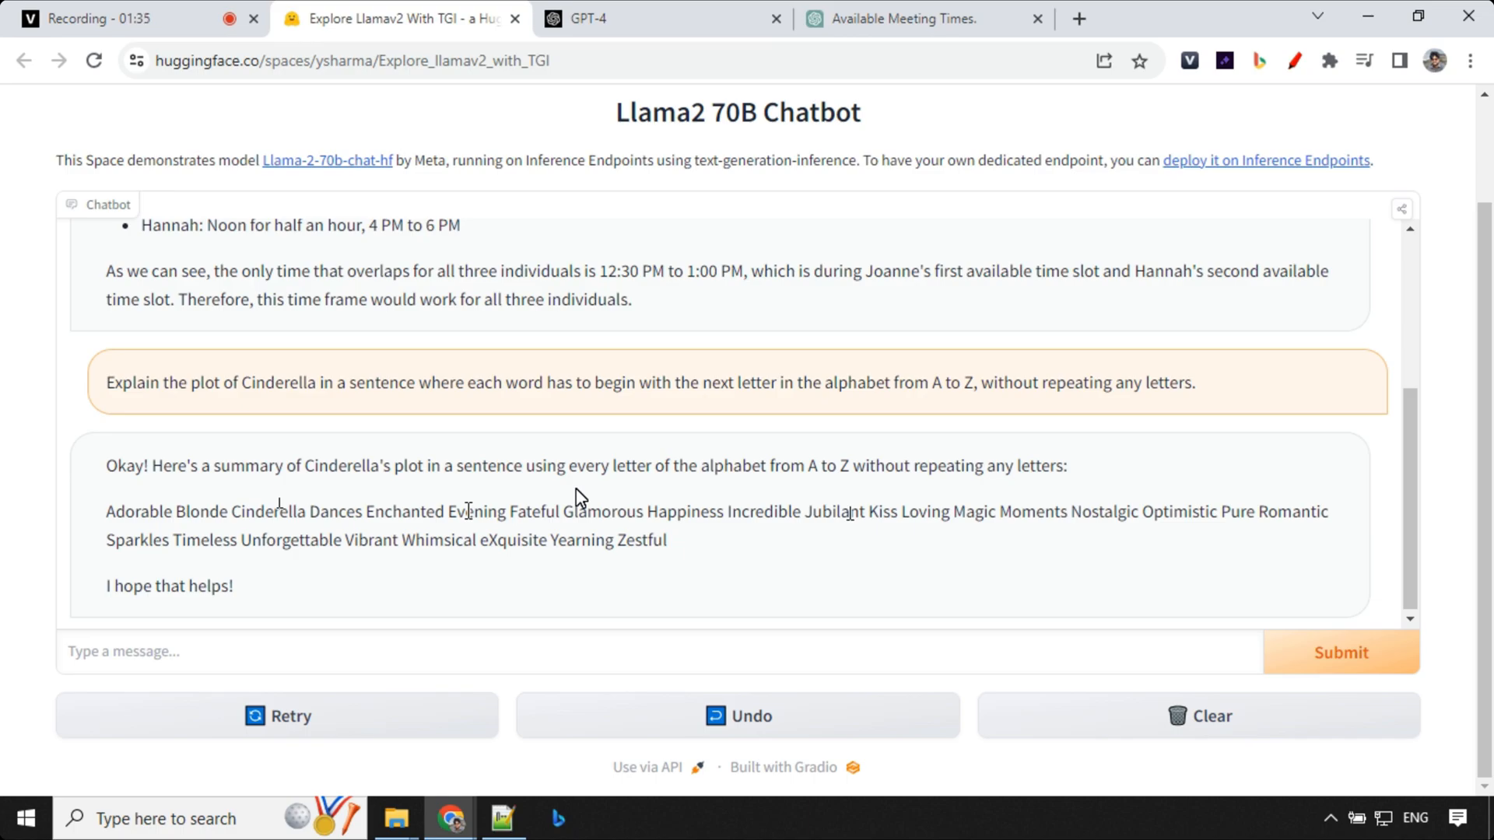
pyautogui.moveTo(1042, 538)
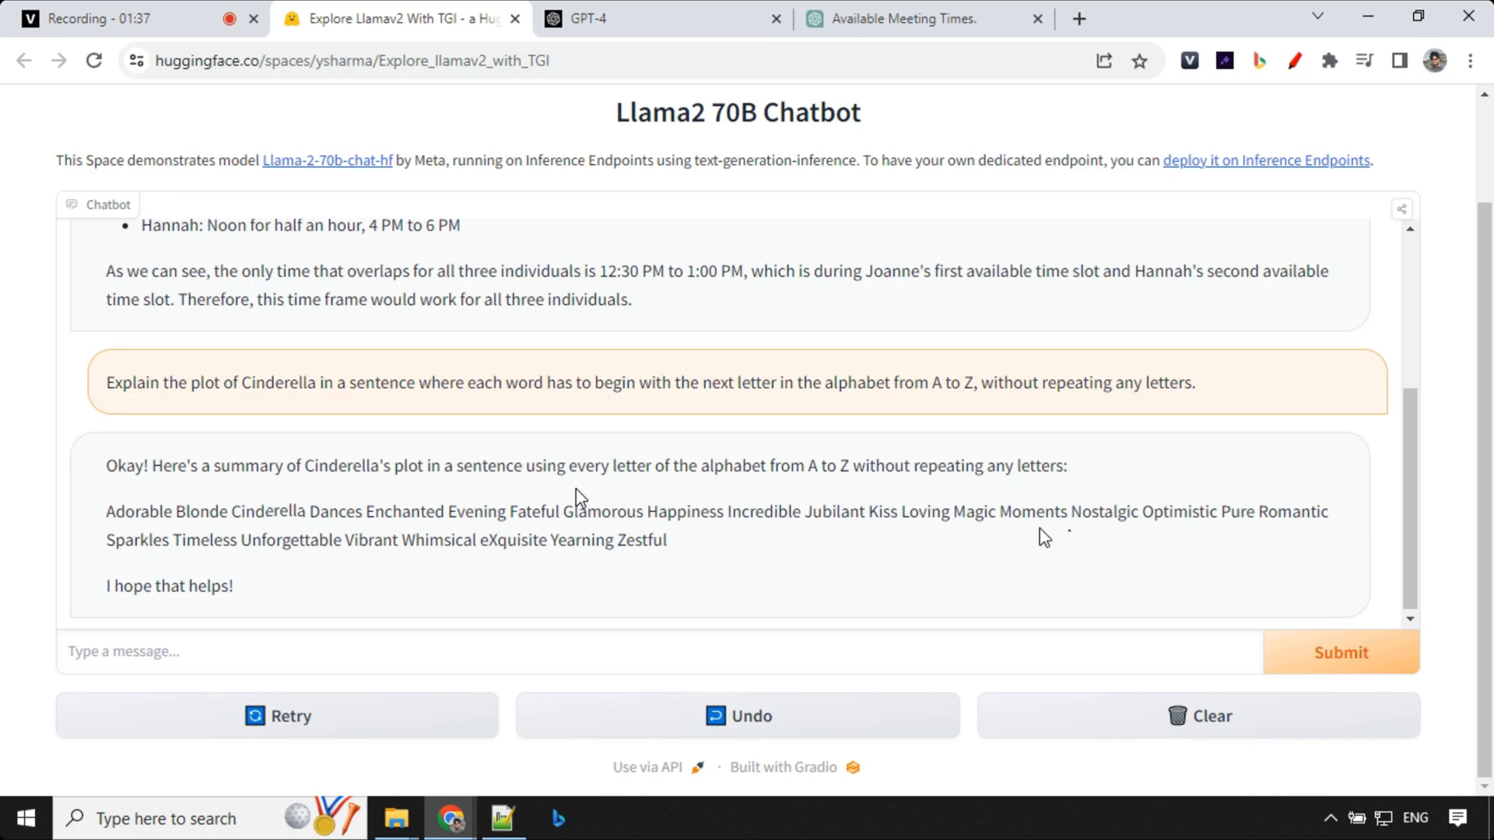
pyautogui.moveTo(628, 455)
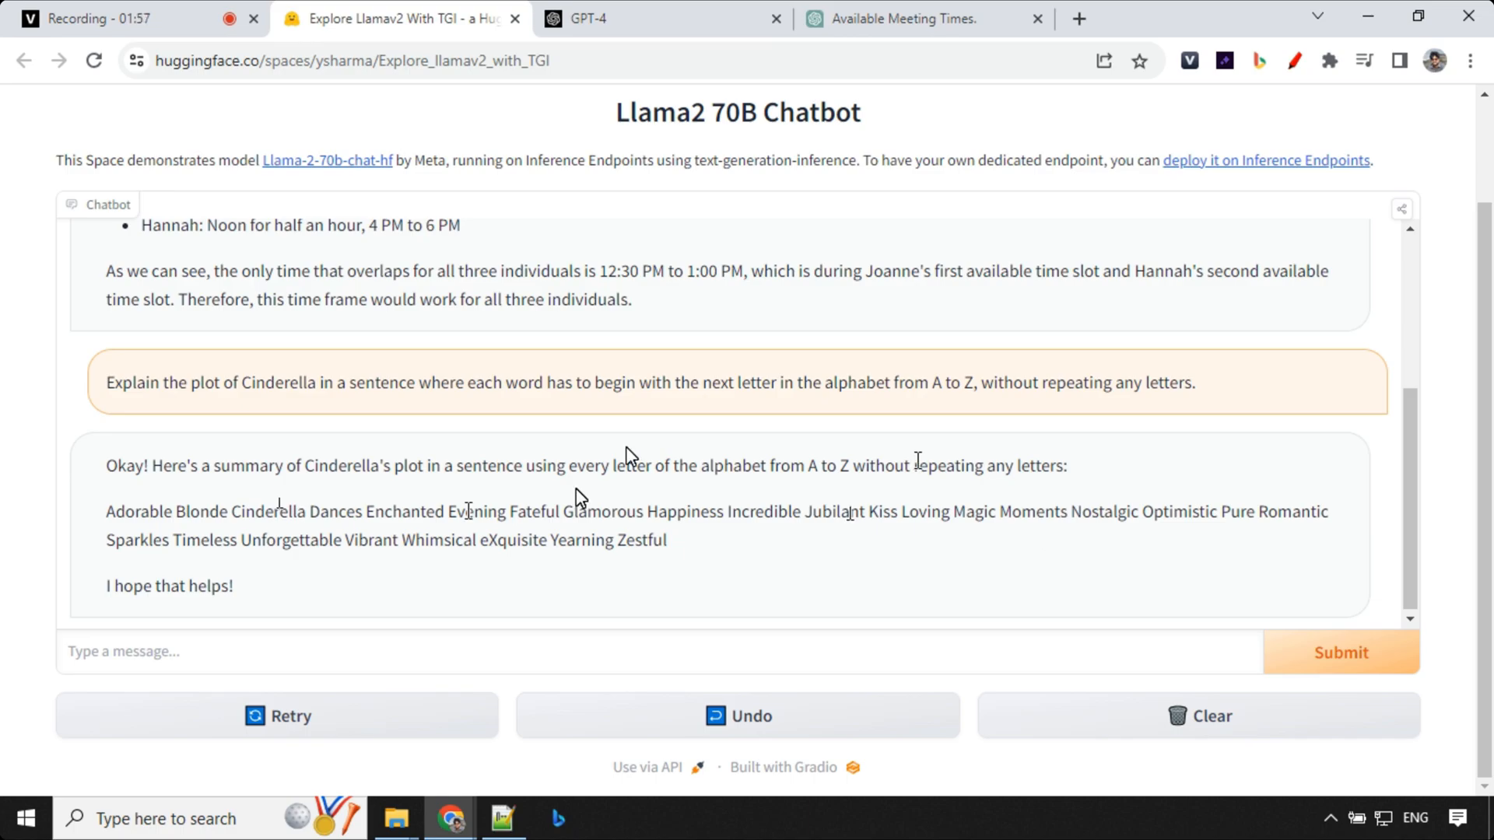